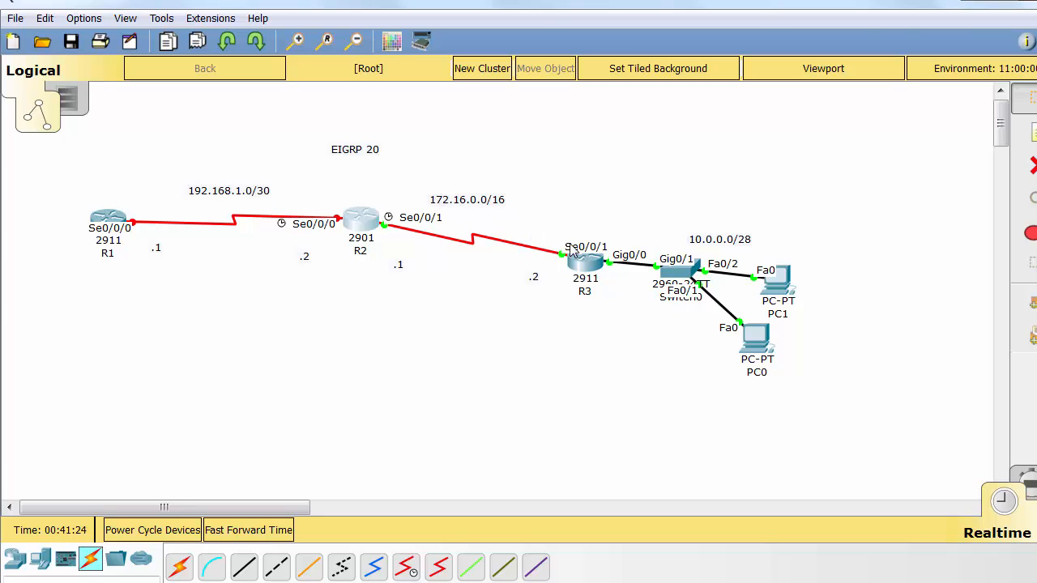
mouse_move(732, 259)
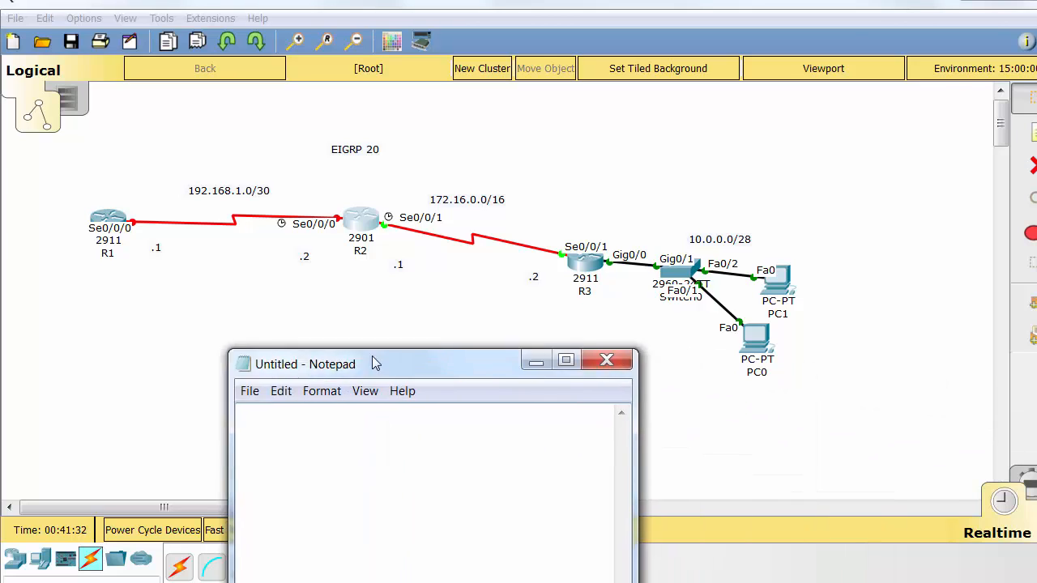
- Write the R1 note: should see 192 connected, and 172 and 10 via EIGRP 20
drag(373, 363, 243, 282)
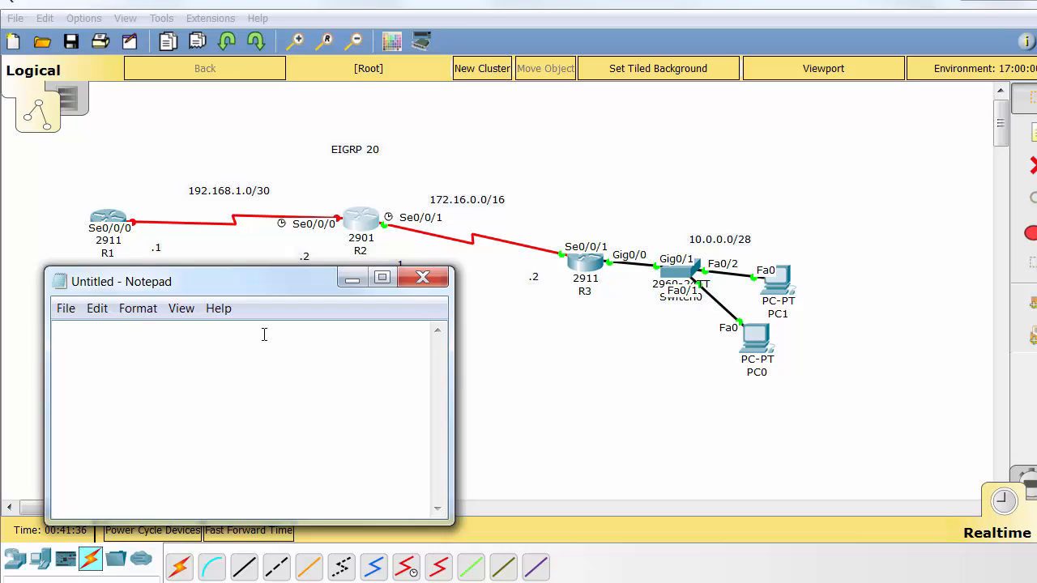
text(R1)
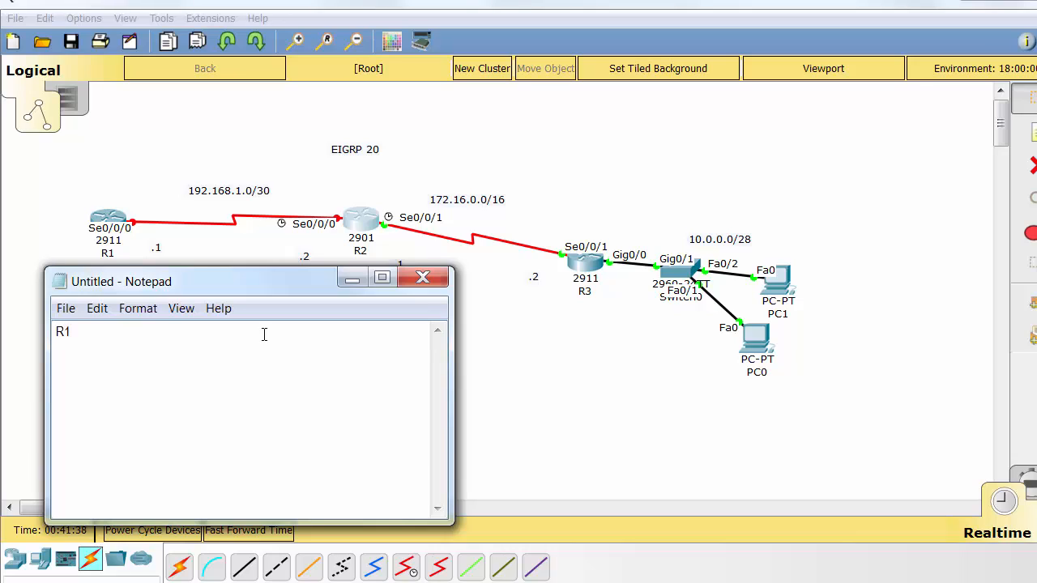
text(I should see)
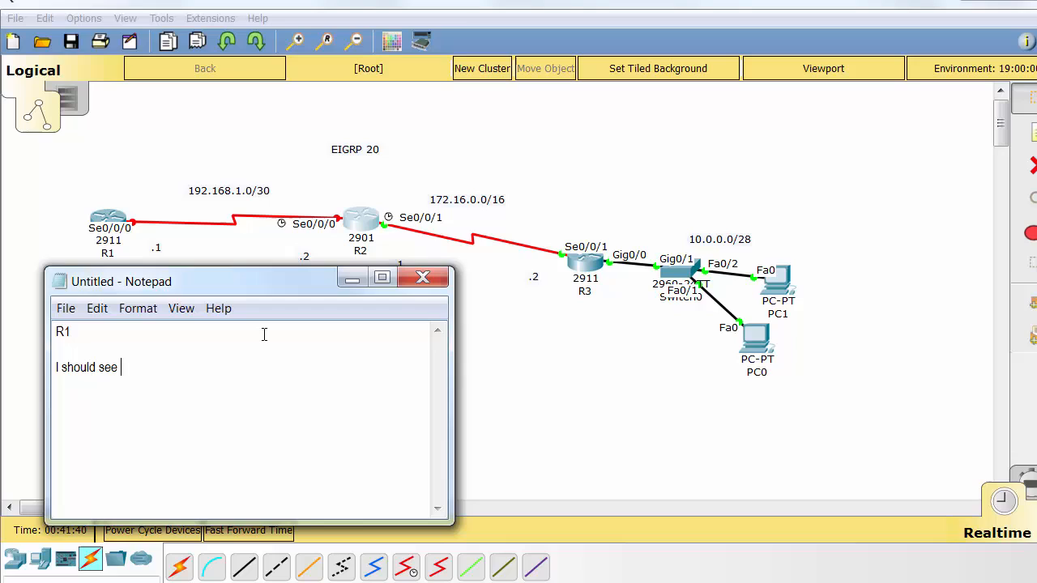
text(networks)
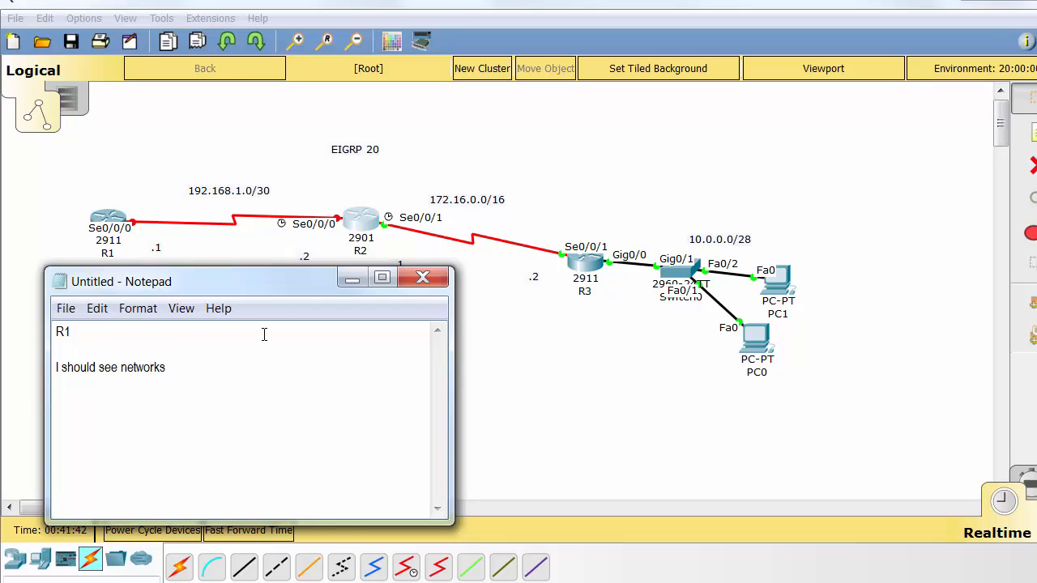
text(192)
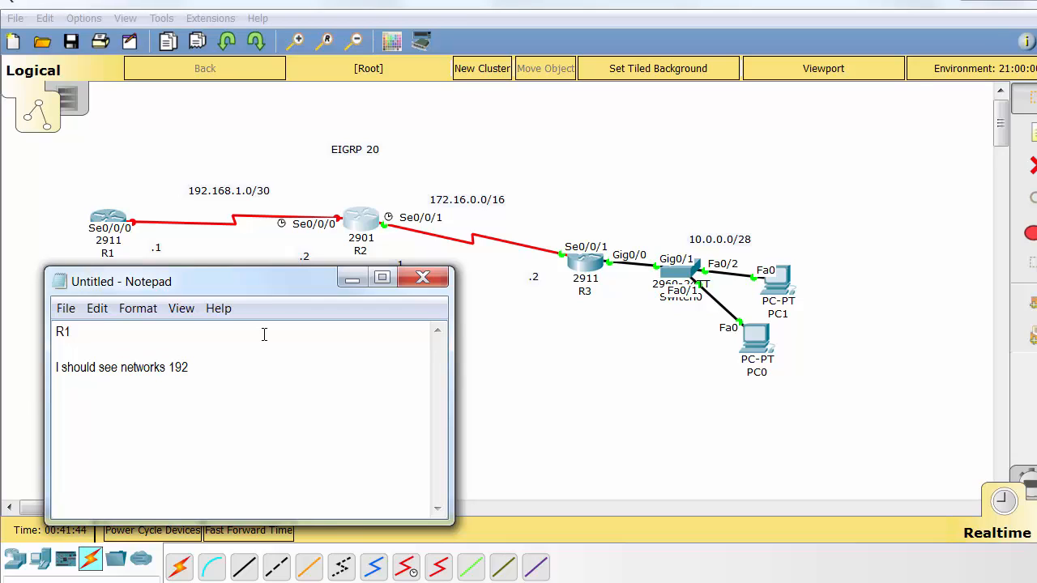
text((conne)
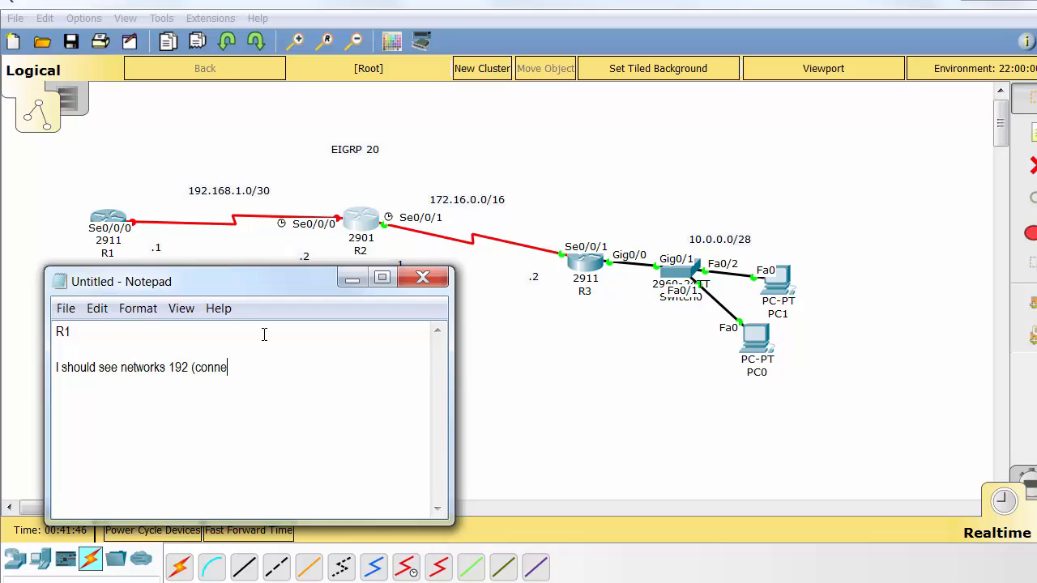
text(cted))
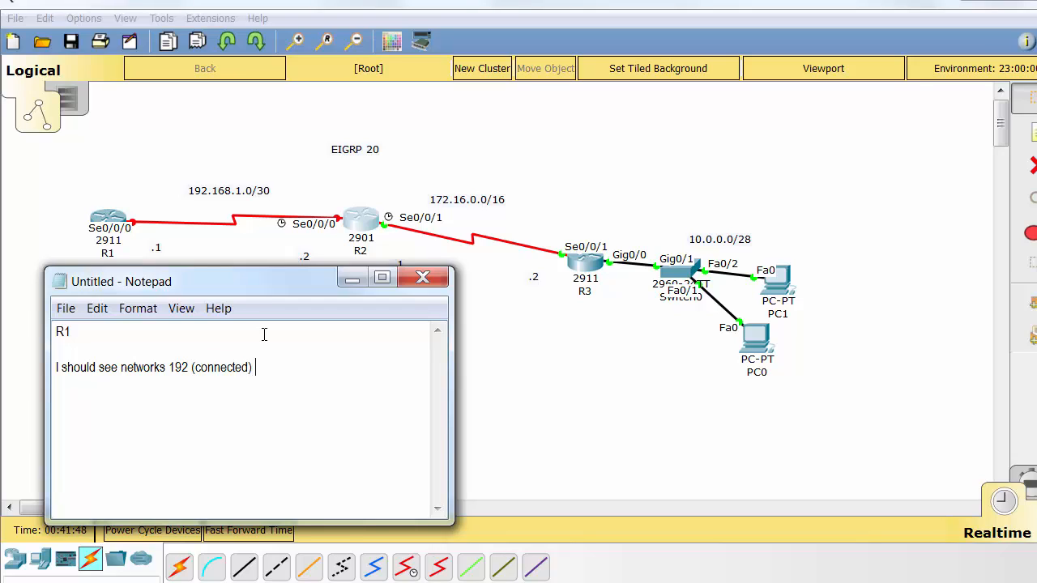
text(and 17)
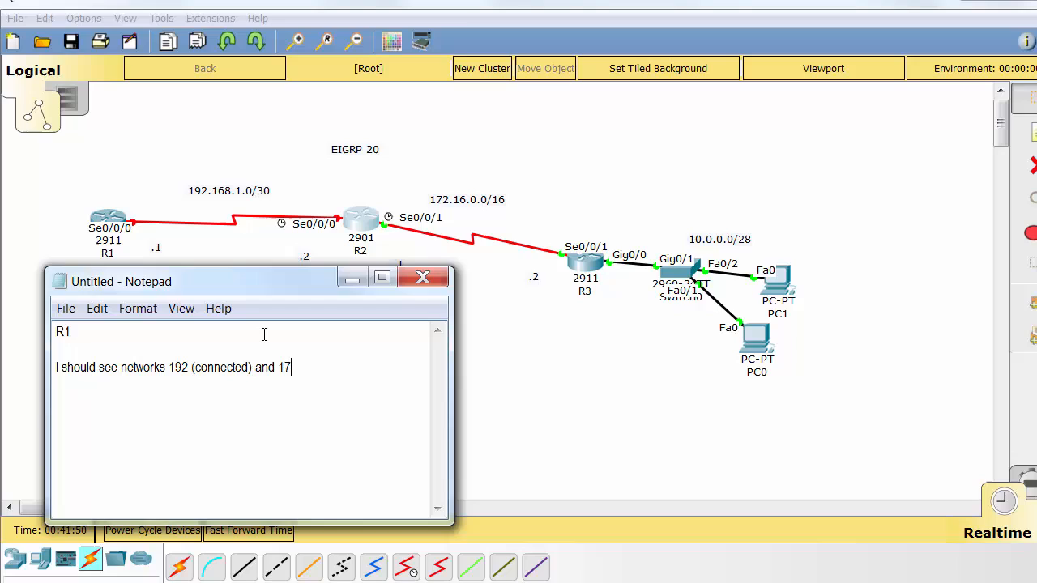
text(2 and 10 via EI)
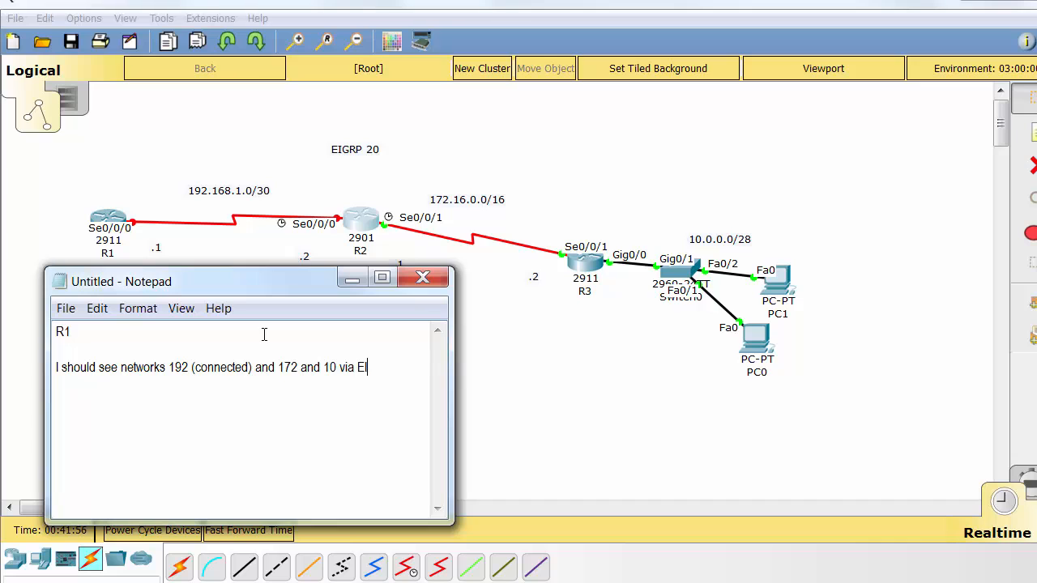
text(GRP)
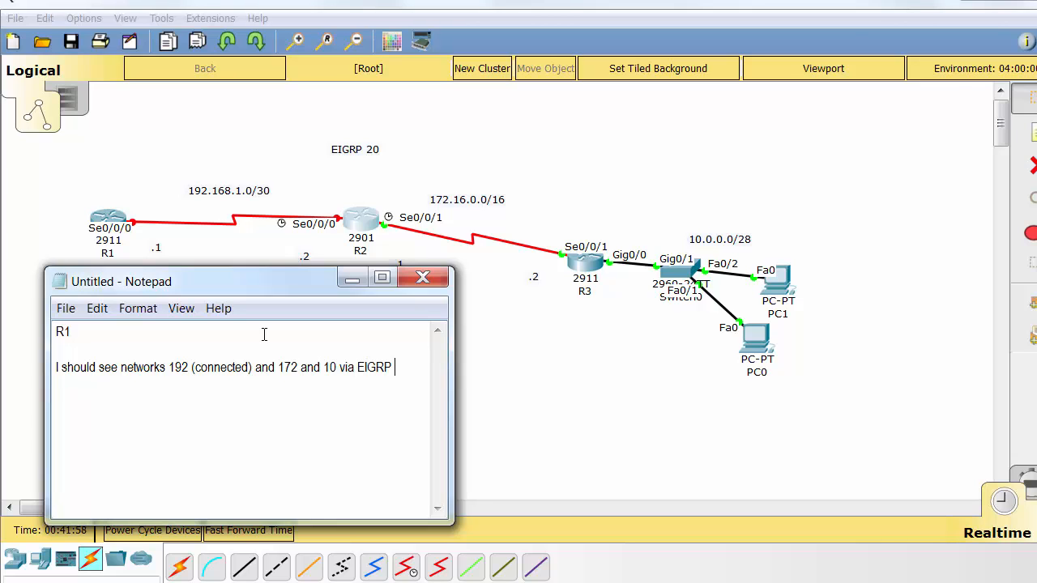
text(20.)
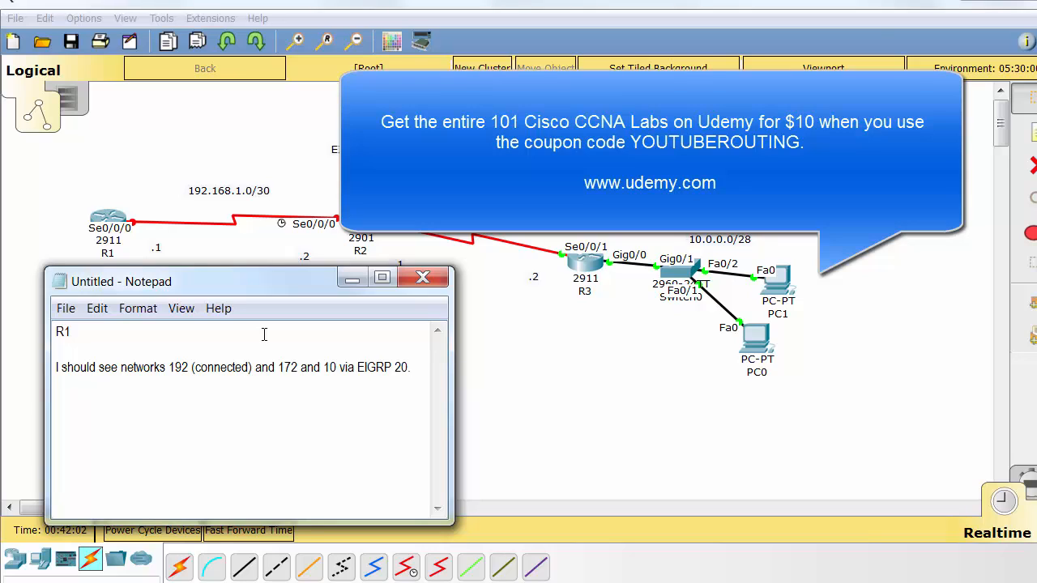
- On R1 list the interfaces and highlight Serial0/0/0 at 192.168.1.1, administratively down
click(422, 277)
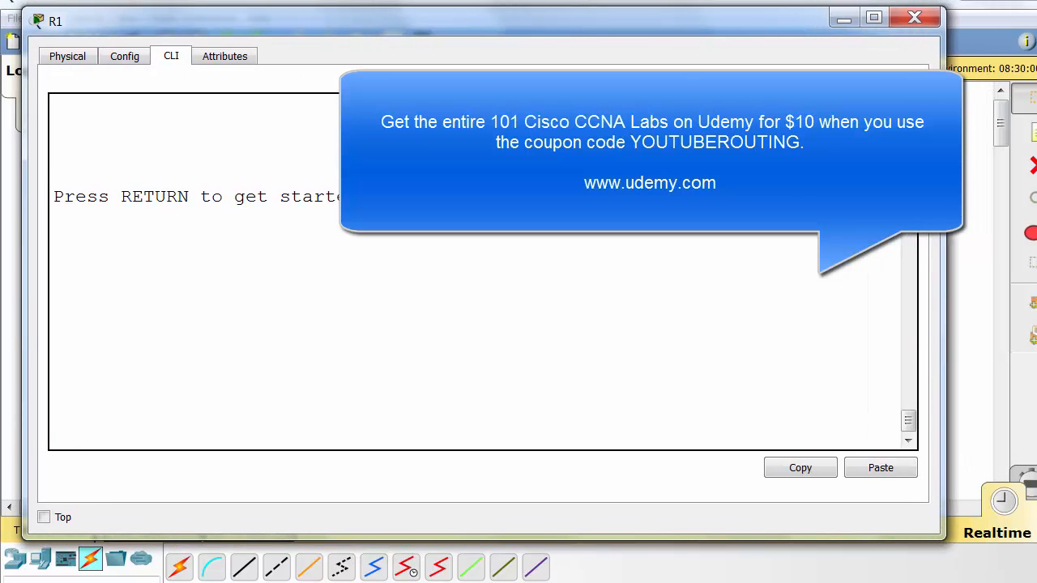
text(show i)
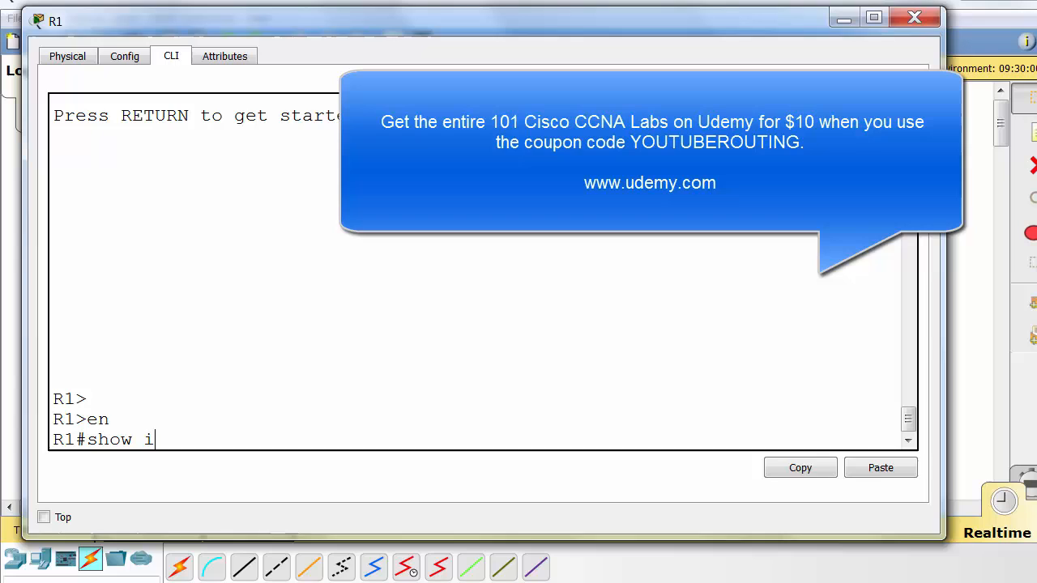
text(p route?)
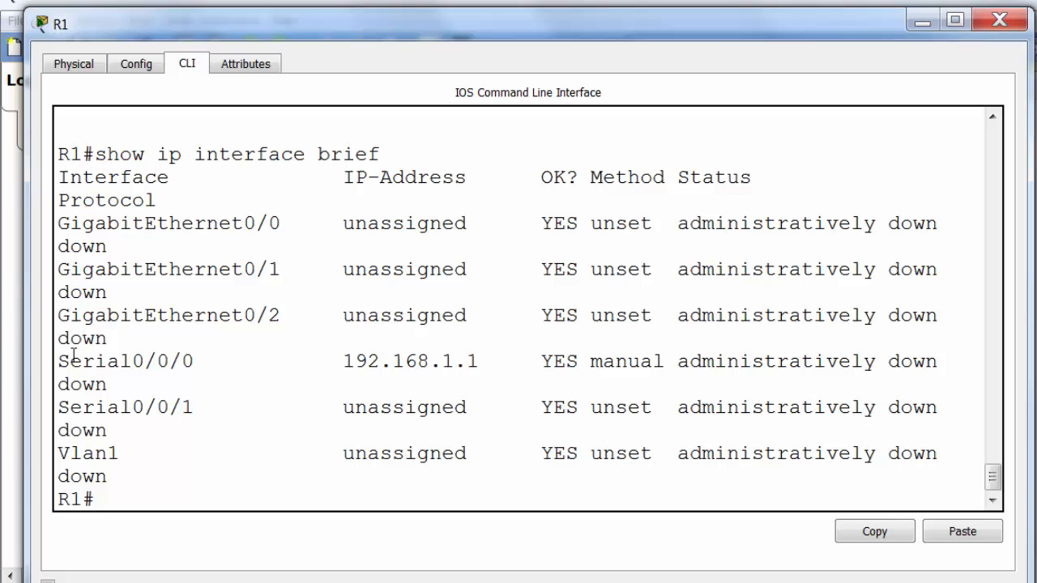
drag(58, 361, 615, 361)
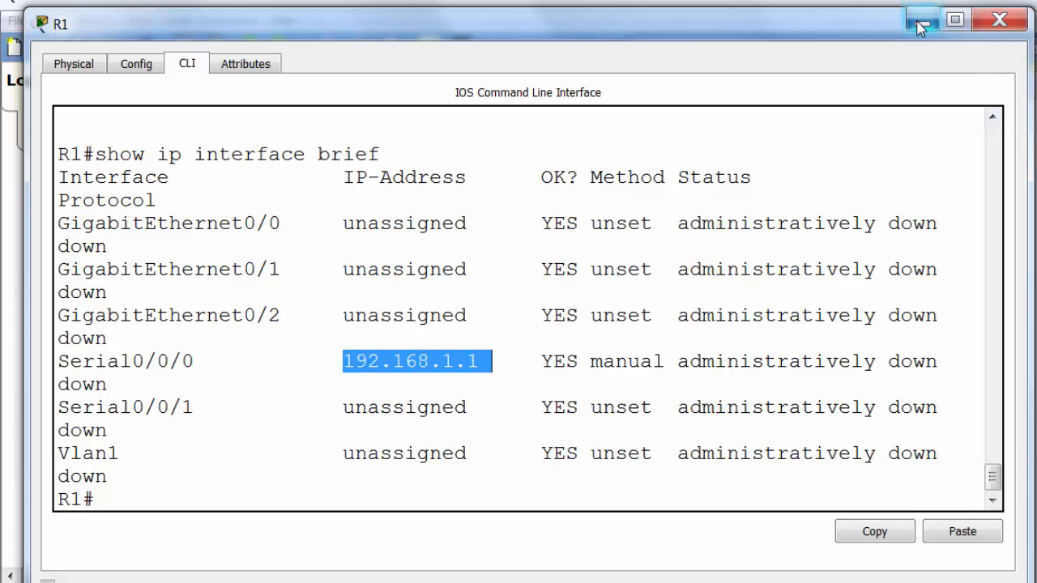
- Bring up R1's Serial0/0/0 with no shutdown and leave configuration mode
click(918, 23)
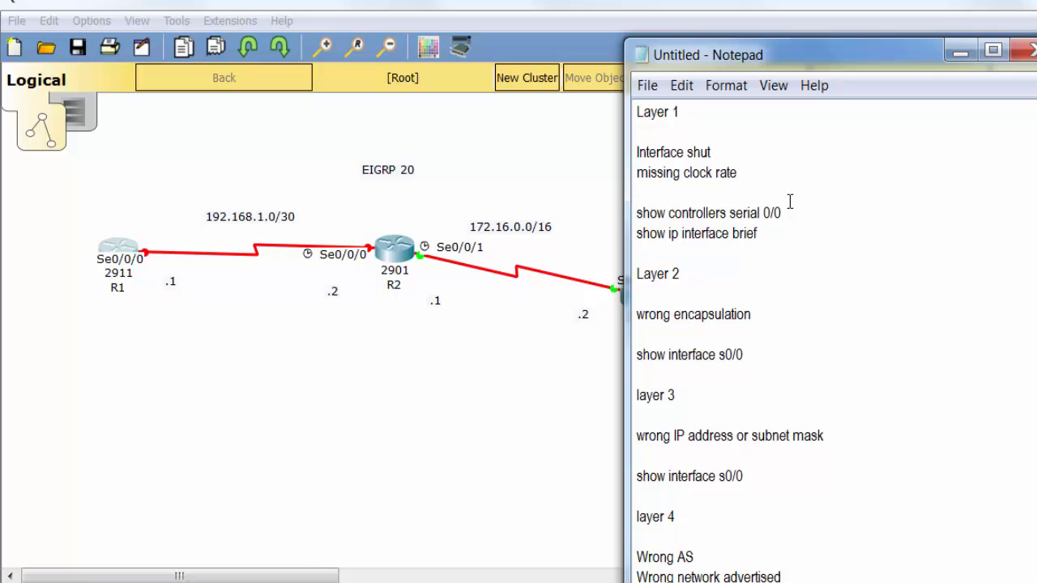
double_click(754, 234)
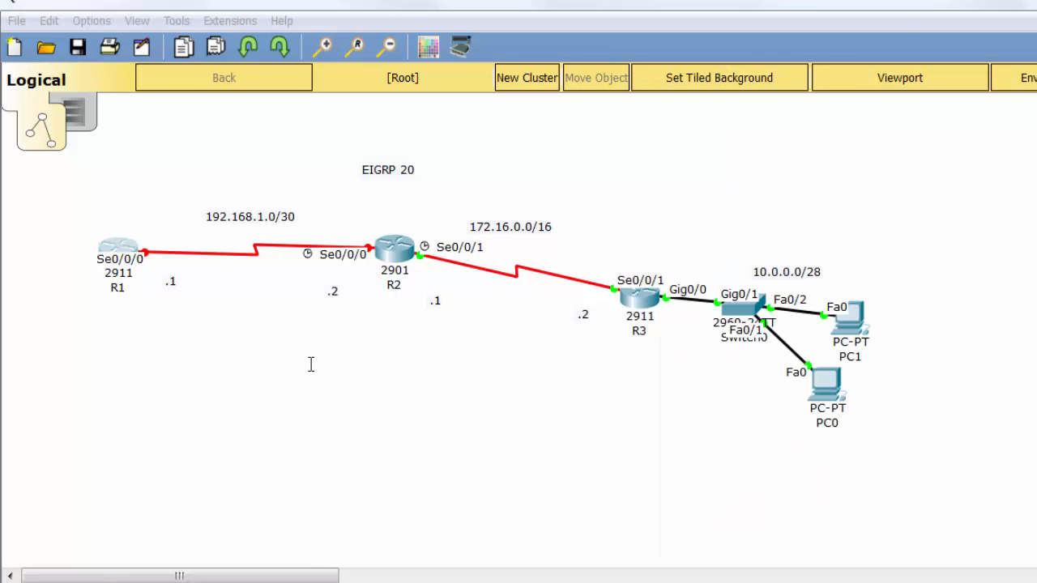
click(116, 246)
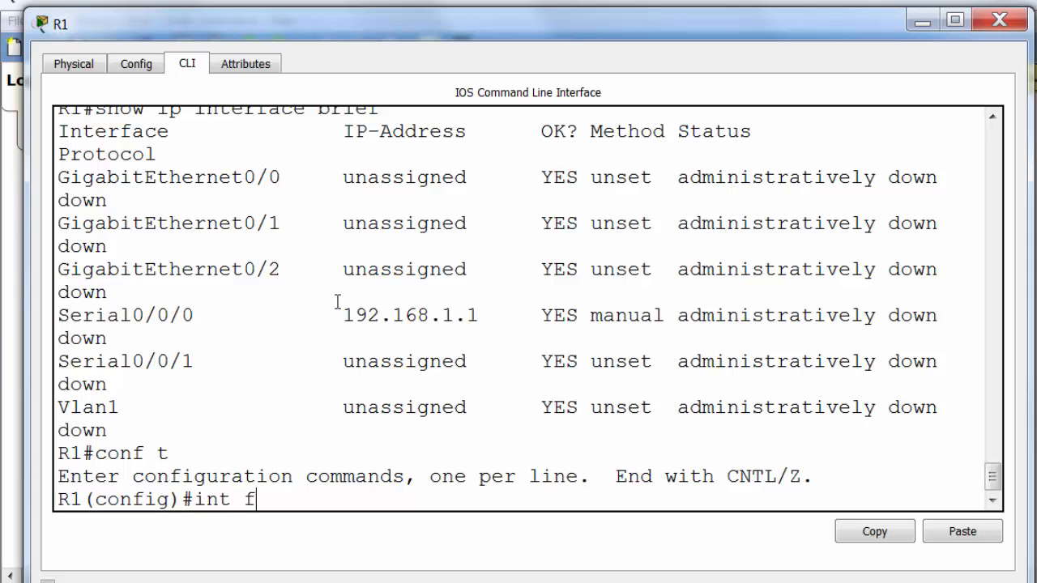
text(s0/0/0)
text(no shut)
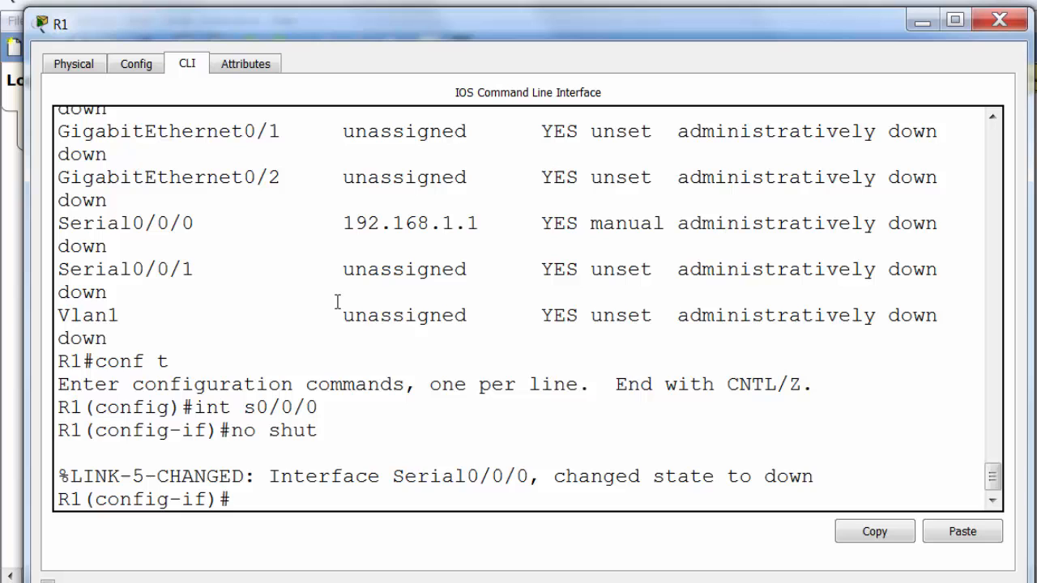
key(Enter)
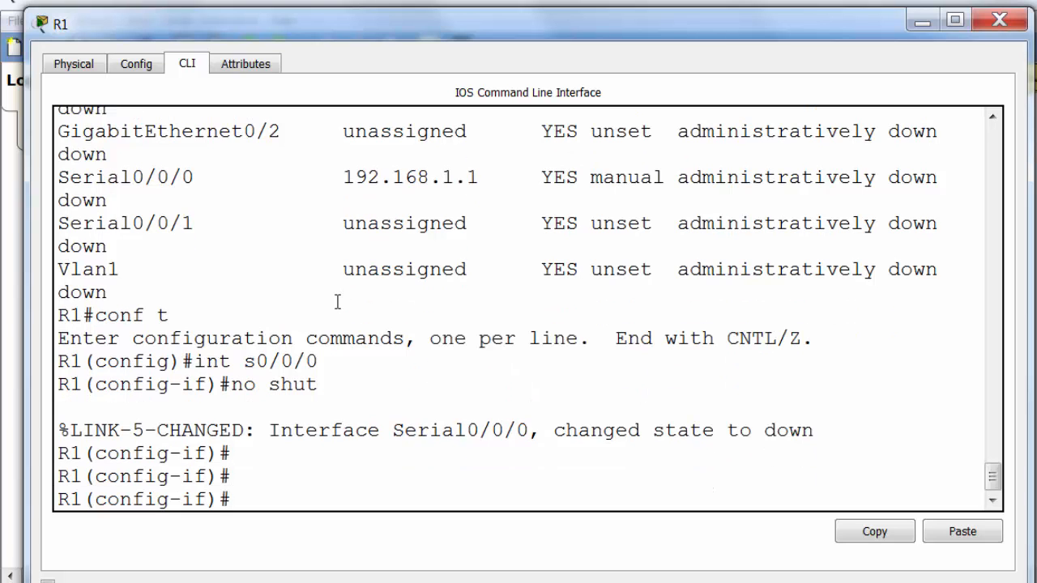
text(end)
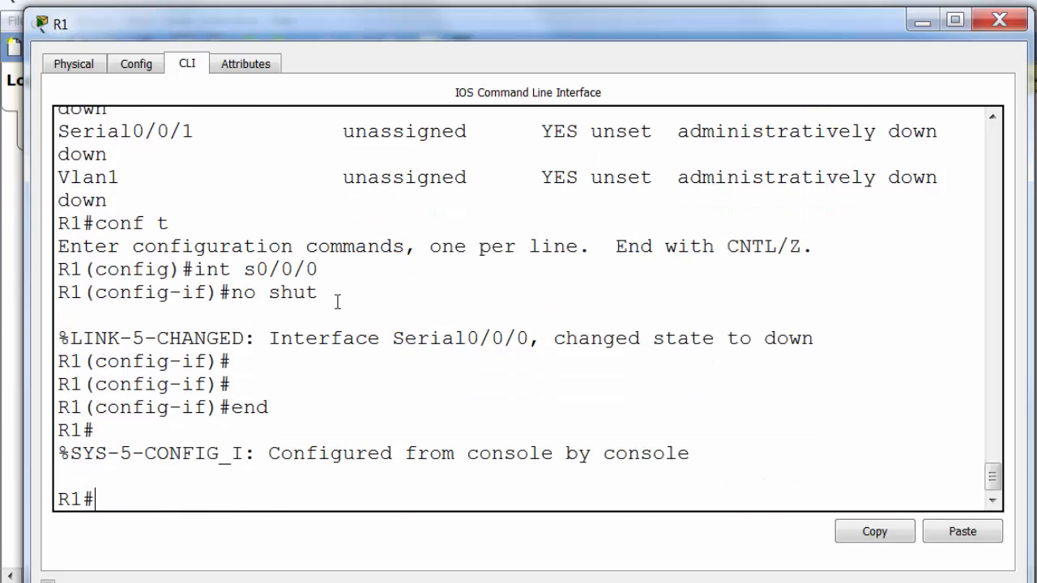
- Display the serial controller details for R1's s0/0/0
text(show controllers)
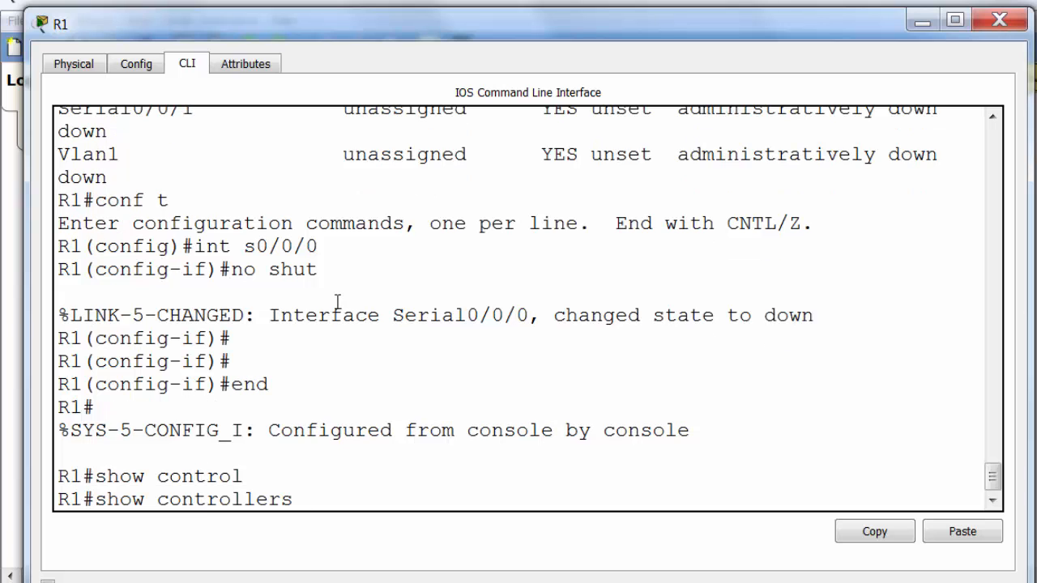
text(s0/)
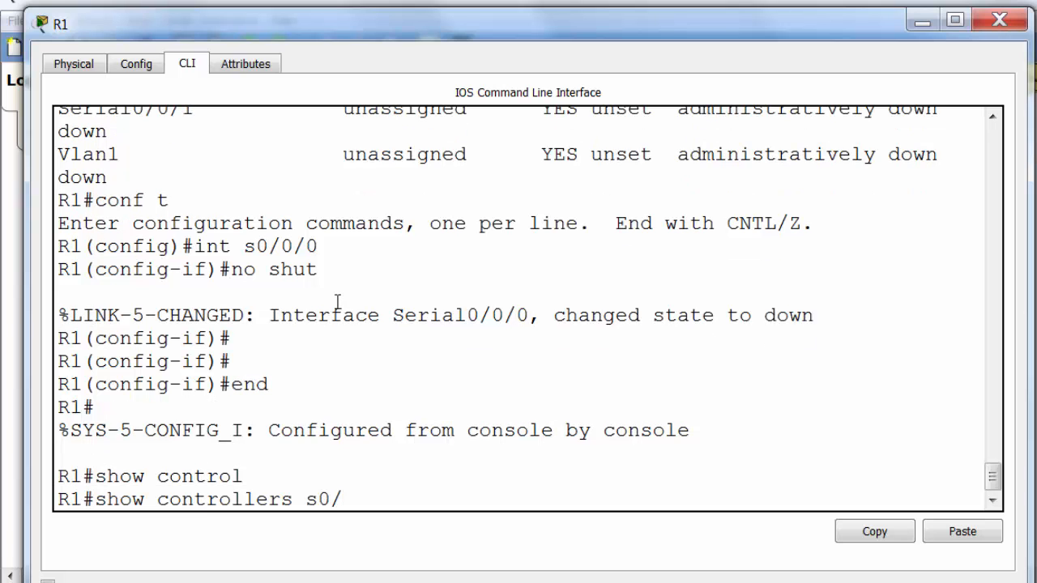
key(Enter)
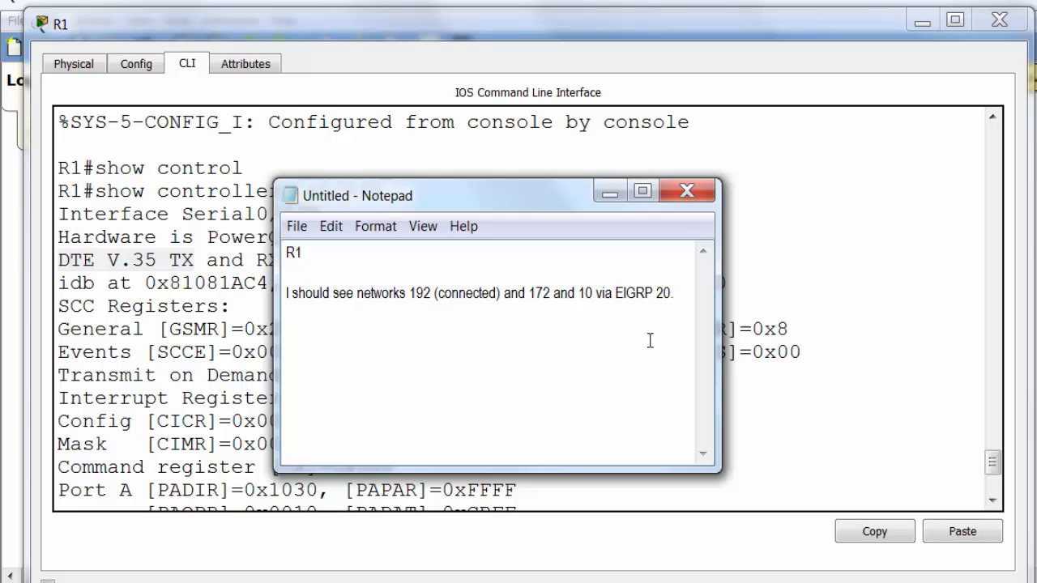
- Note the DTE interface needs no clock, then show int s0/0/0 and highlight 192.168.1.1/24
text(DTE int)
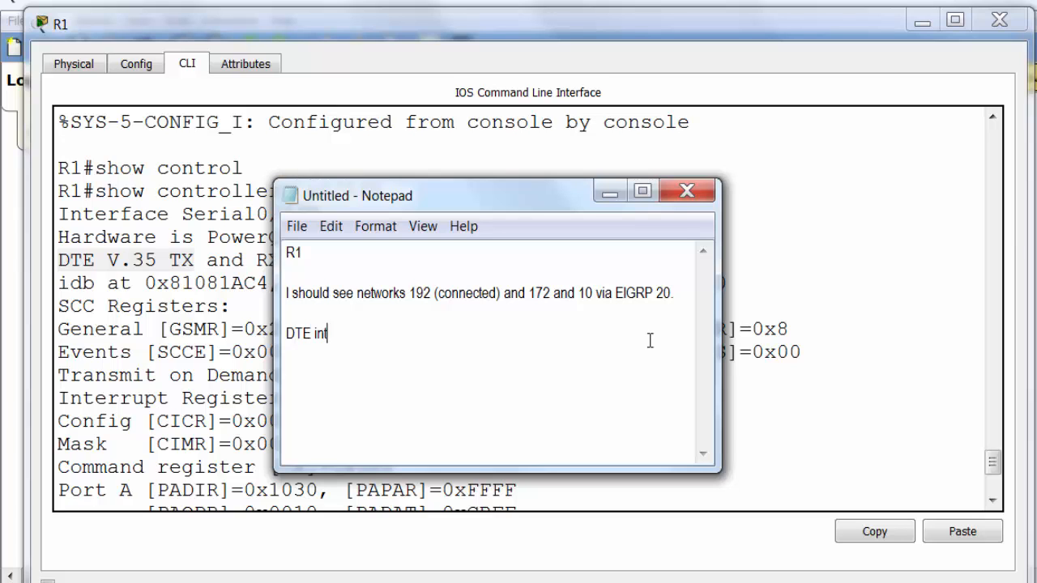
text(erface doens't need)
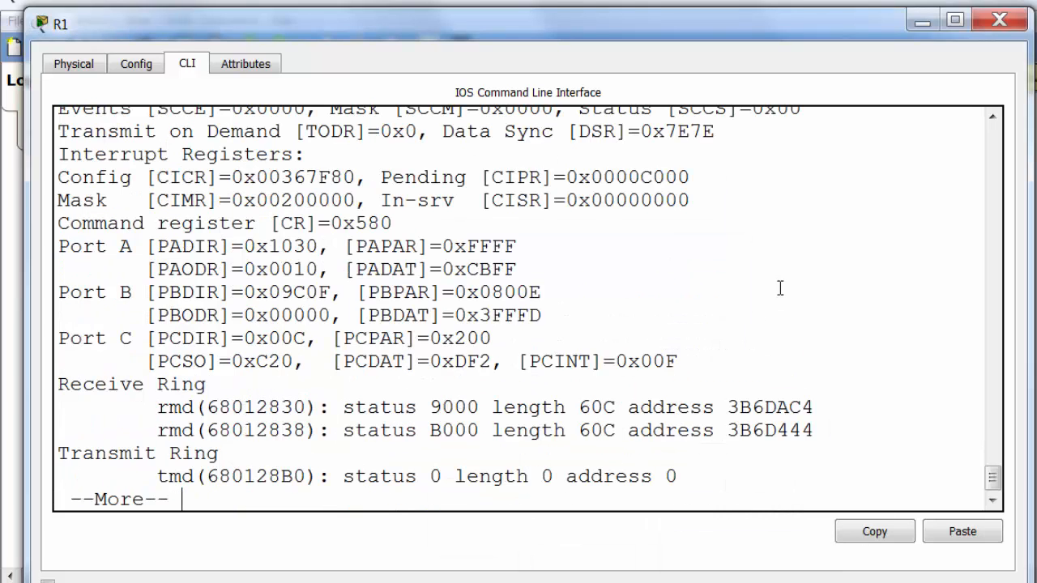
key(space)
text(show int)
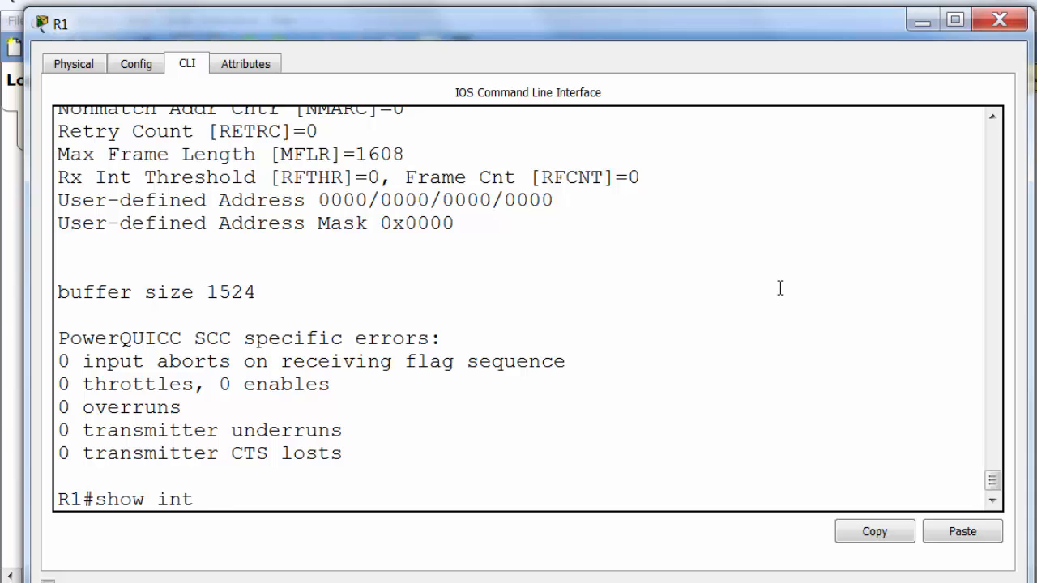
text(s0/0/0)
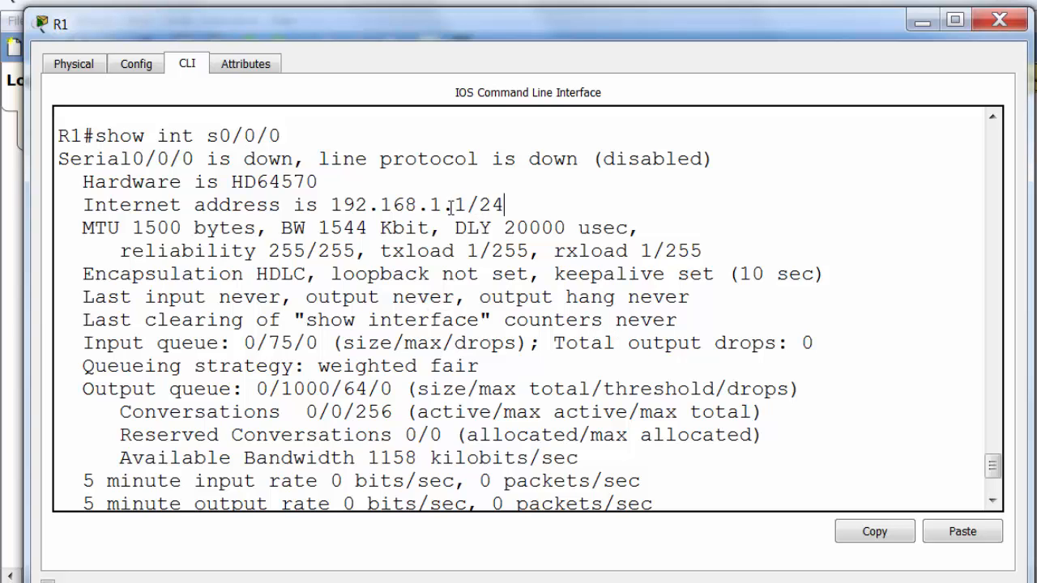
drag(331, 204, 502, 204)
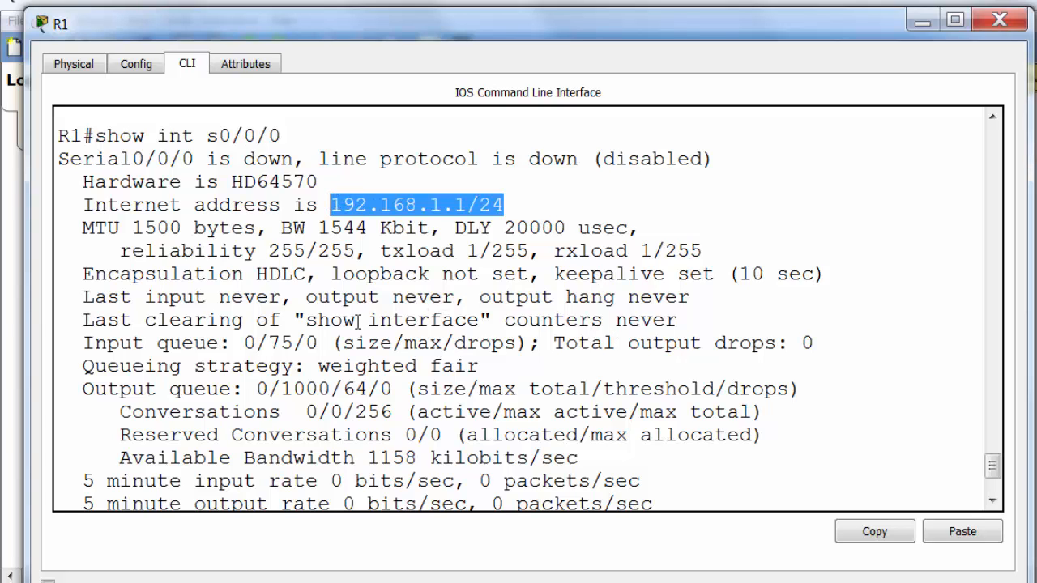
mouse_move(842, 39)
text(ip add)
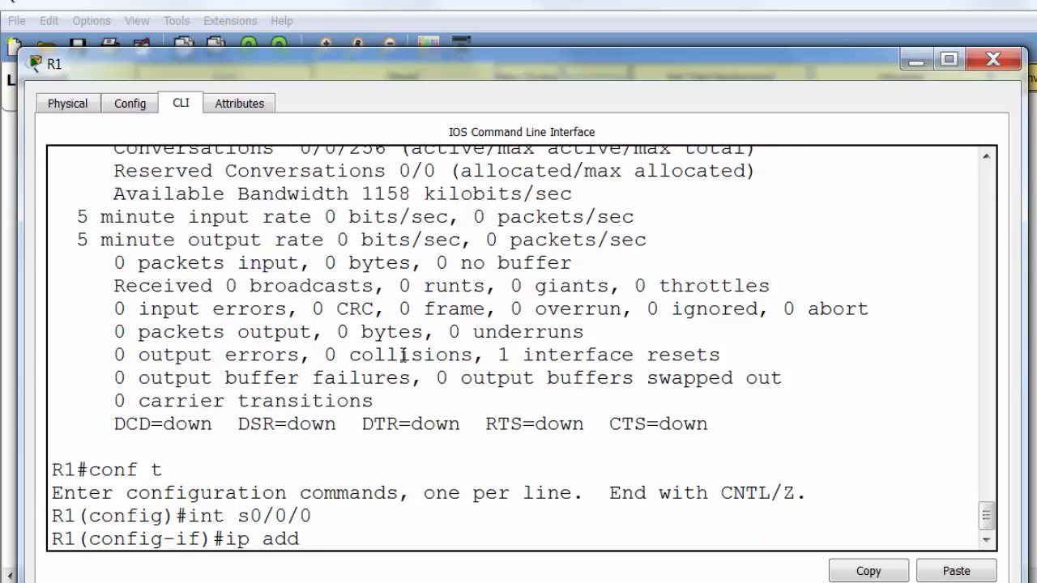
- Readdress R1's Serial0/0/0 as 192.168.1.1 255.255.255.252 and issue no shutdown
text(192.168.)
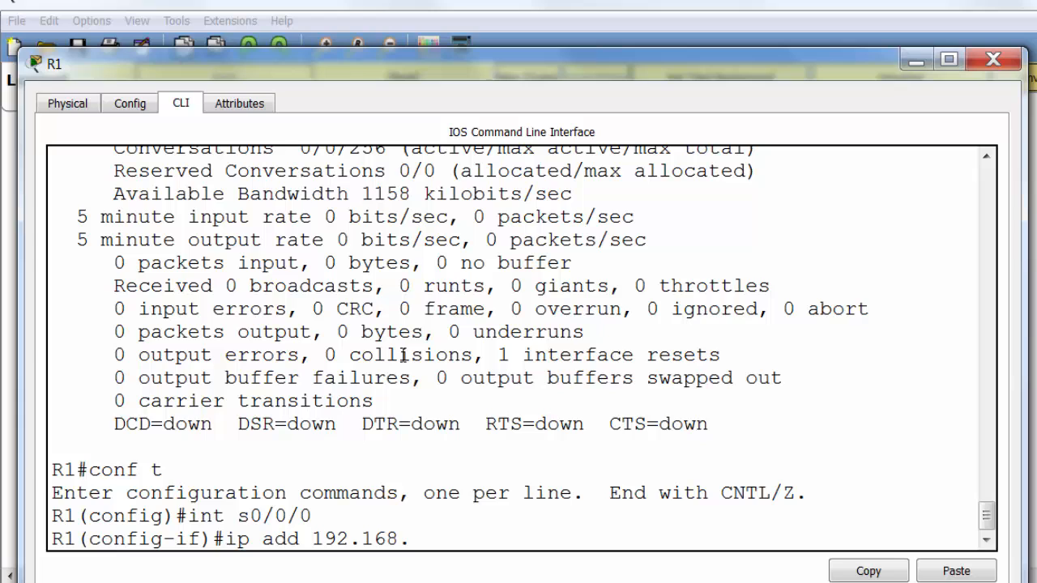
text(1.1 255.255.255.252)
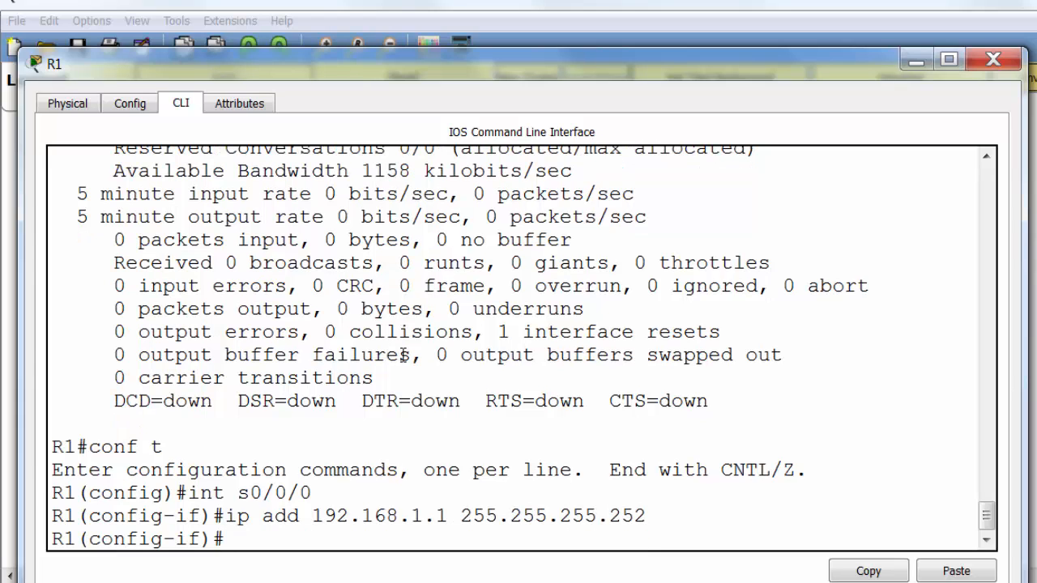
text(no shut)
text(end)
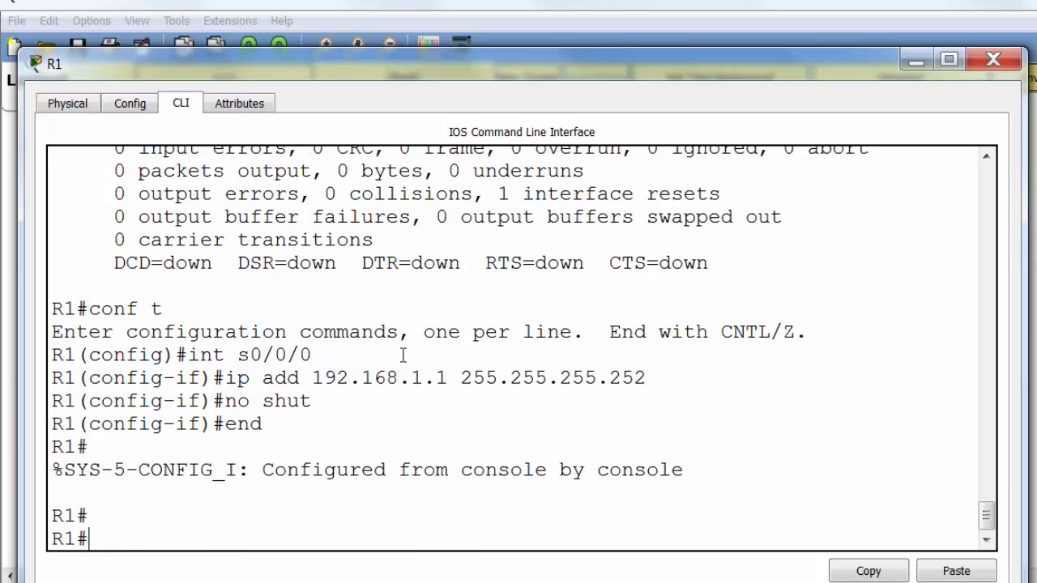
text(show ip int bri)
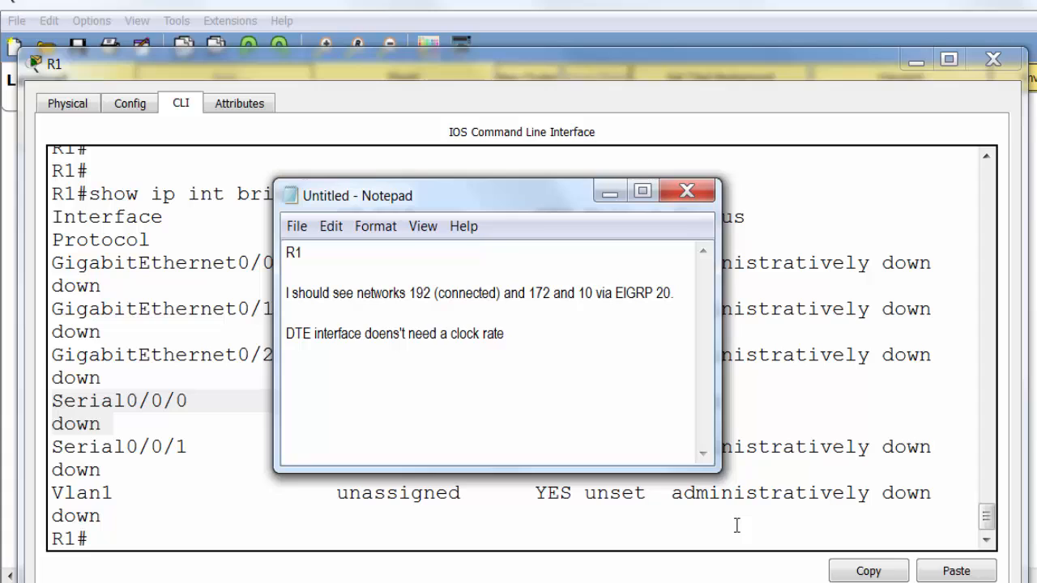
- Note that the link is still down, no clock rate required, so check the next router
text(st)
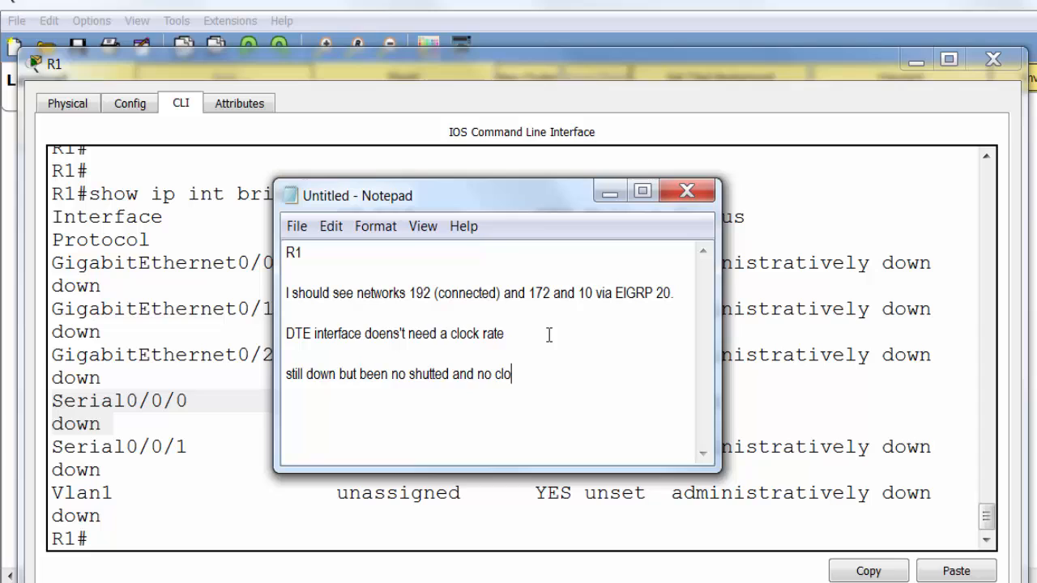
text(ck ratre)
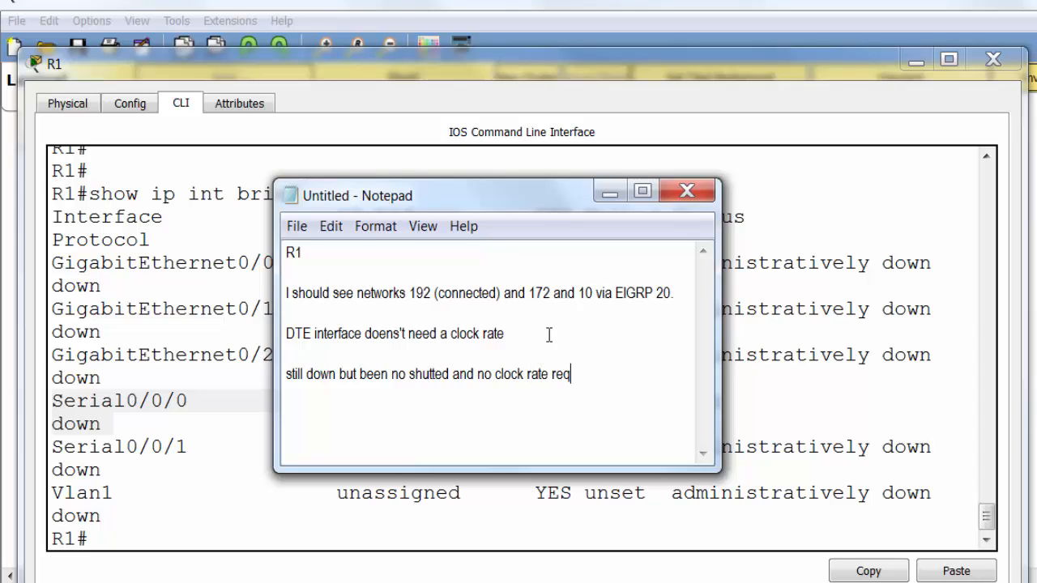
text(uired.)
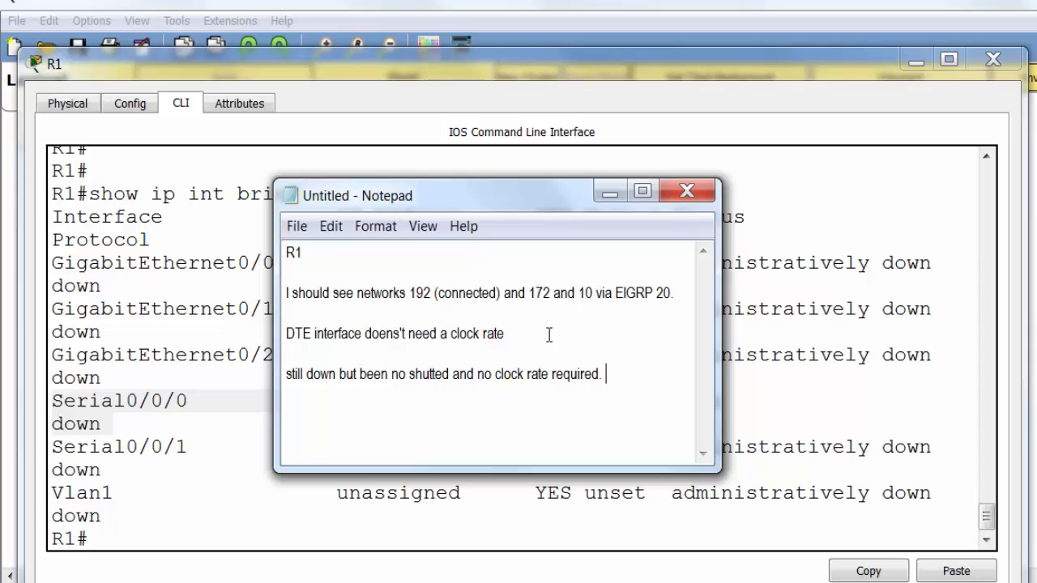
text(Let's checknex)
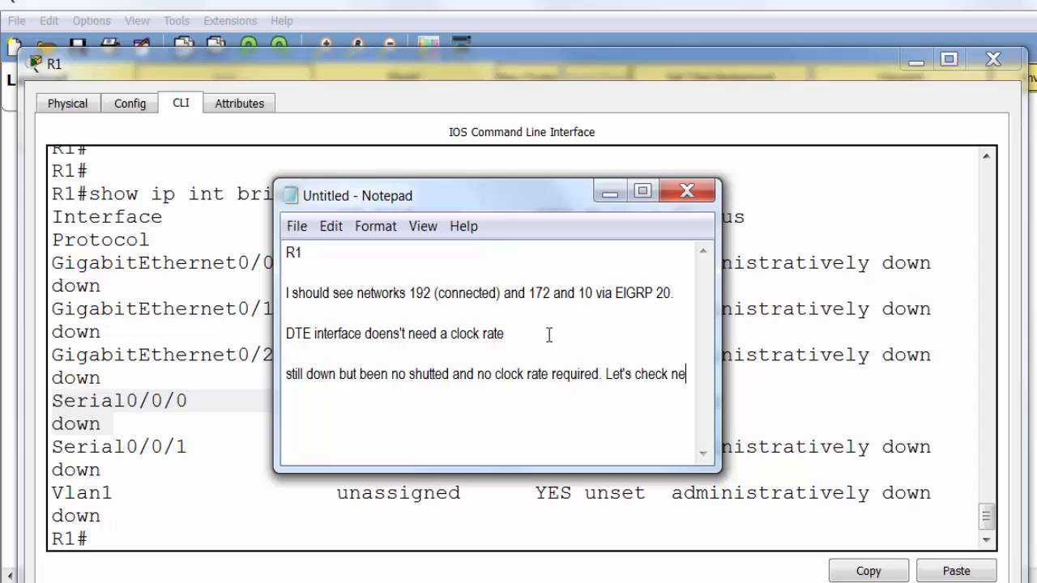
text(next rou)
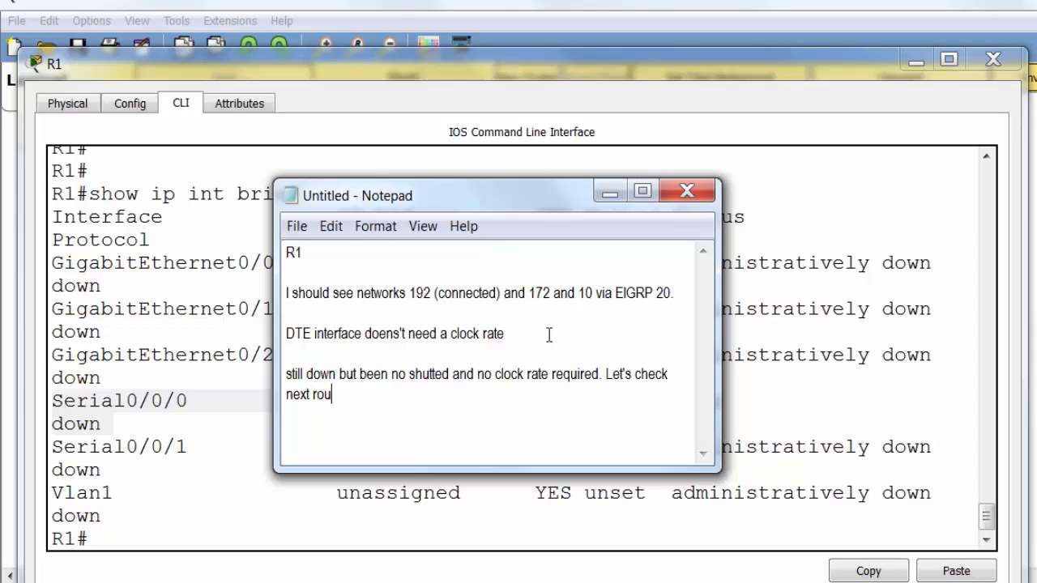
text(ter)
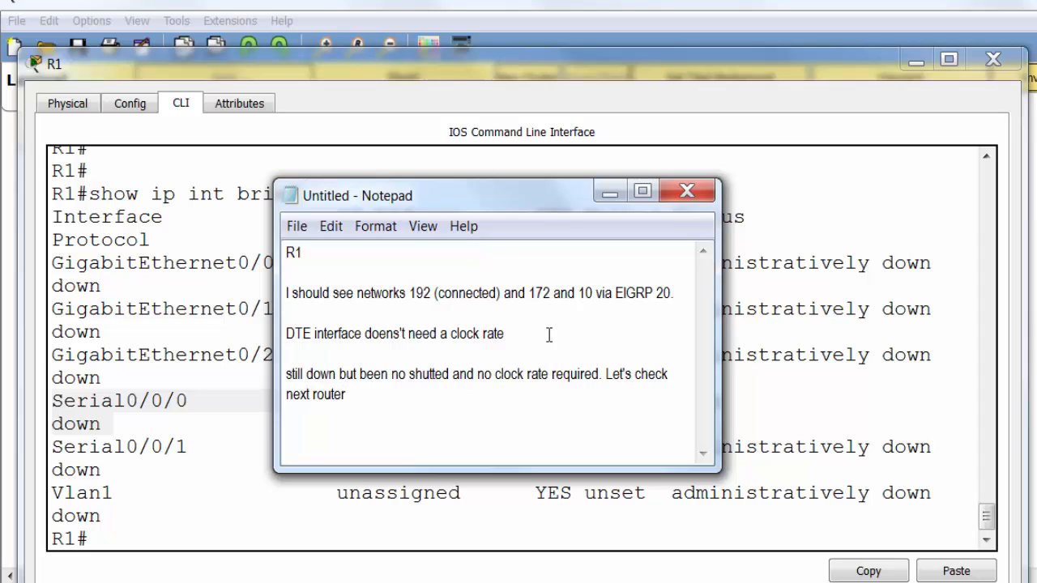
mouse_move(677, 10)
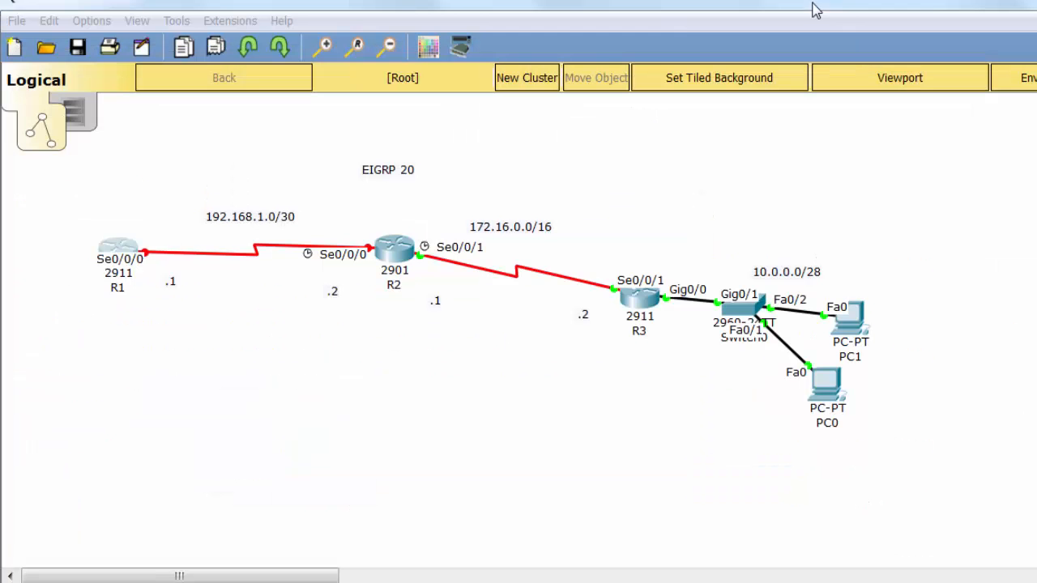
mouse_move(376, 256)
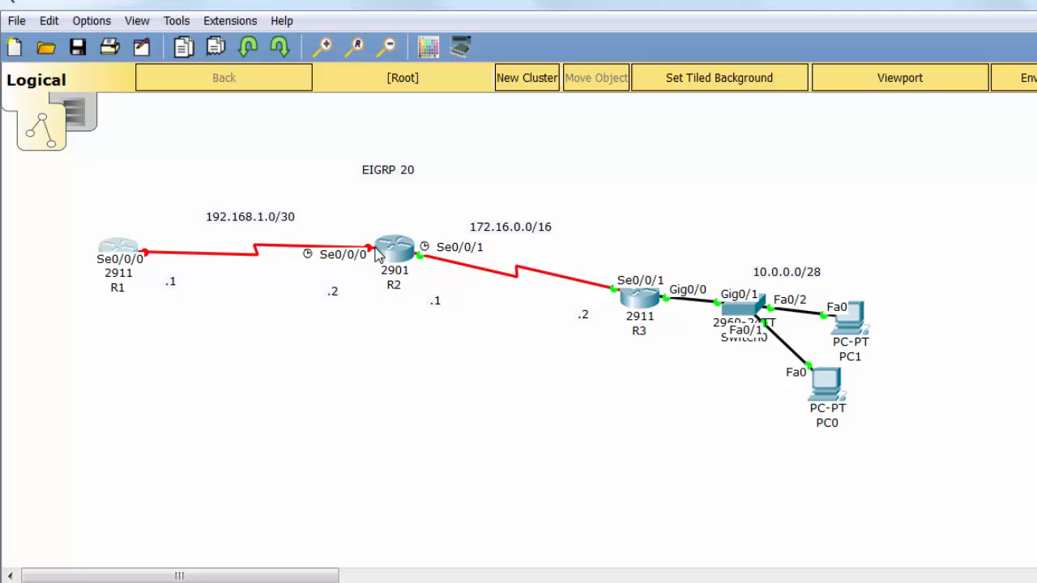
- Bring up R2's console and note 'R2: I should have a clock rate'
click(392, 256)
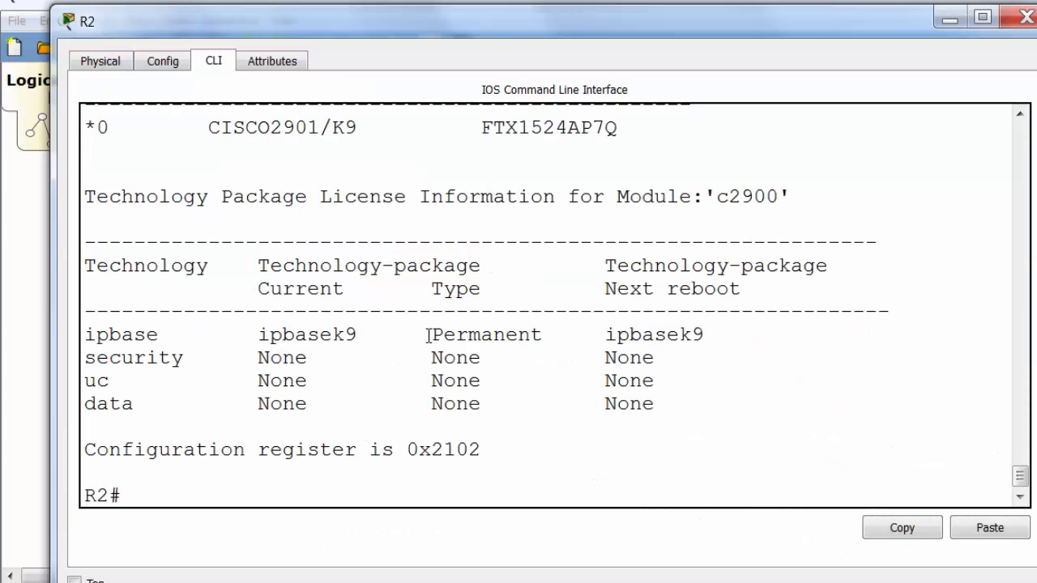
mouse_move(455, 288)
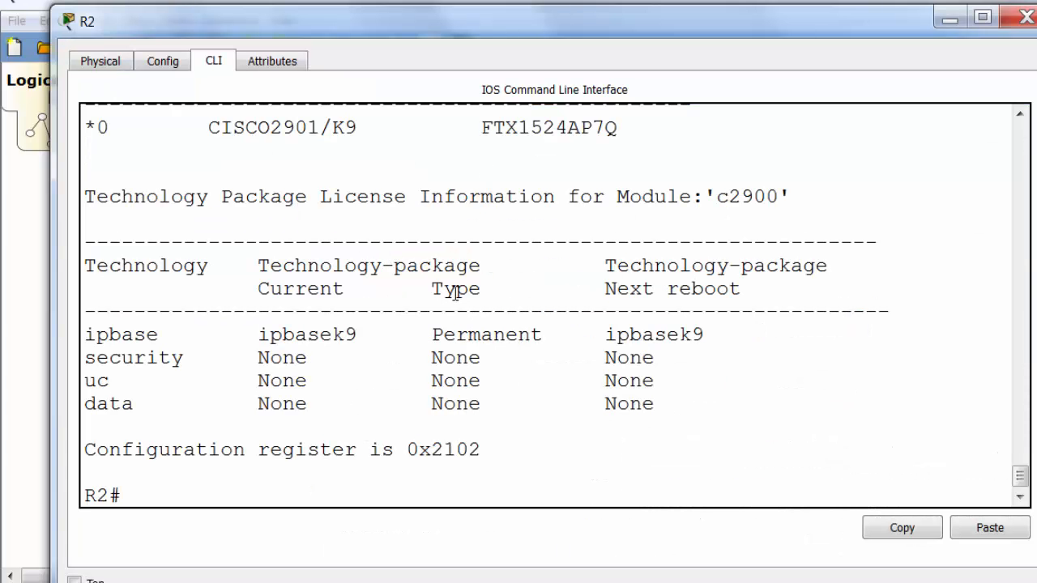
mouse_move(457, 289)
text(I should have a clo)
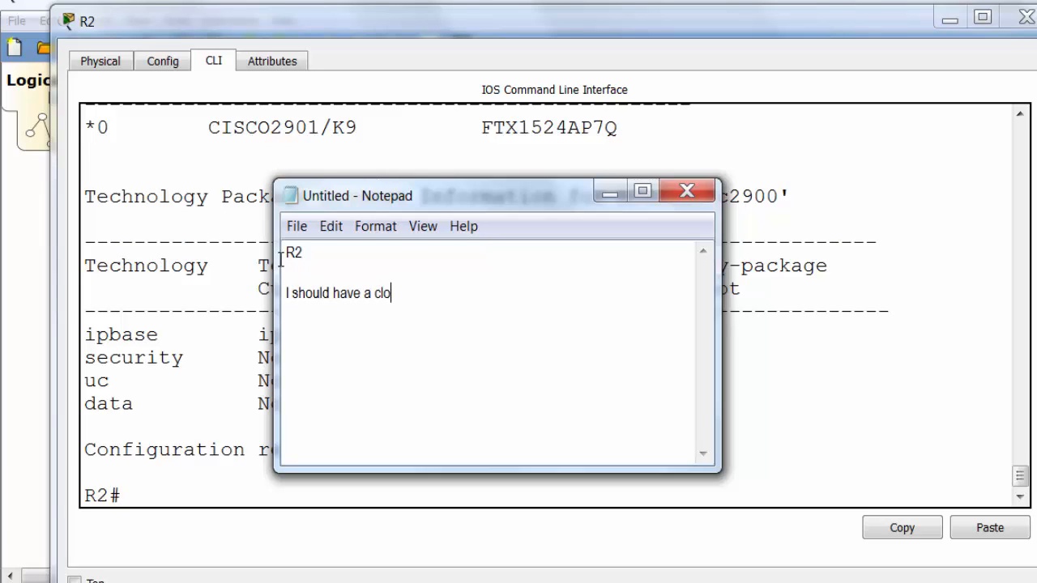
text(ck rate)
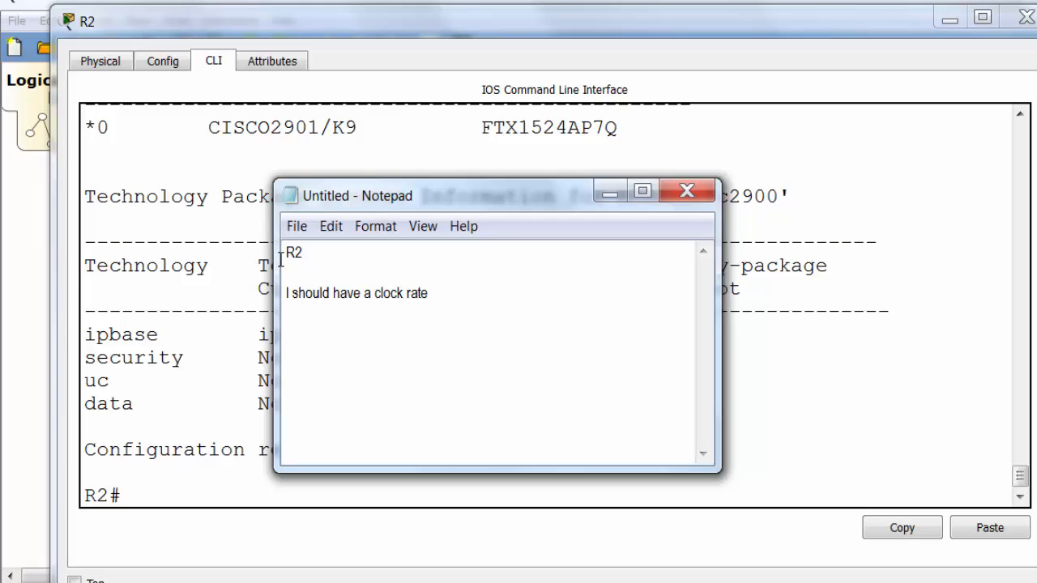
click(687, 190)
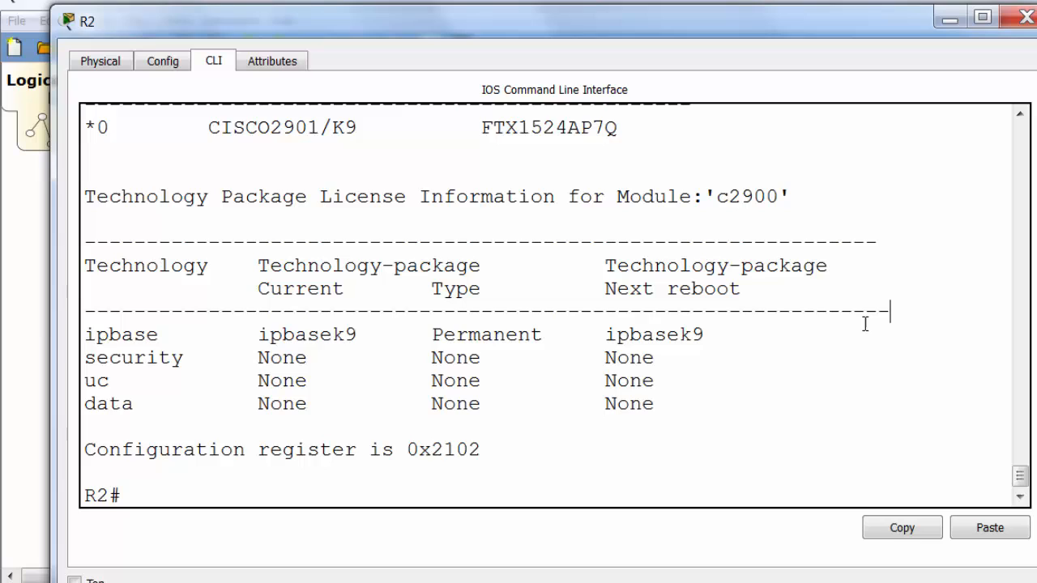
- Show controllers s0/0/0 on R2, confirming DCE with clock rate 2000000
text(show contro)
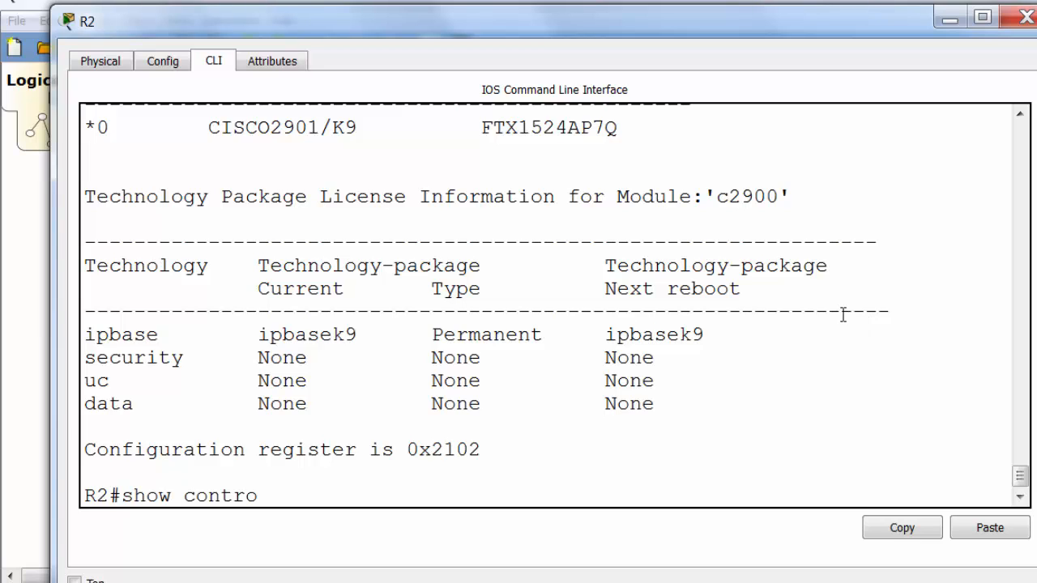
text(llers s0/0/0)
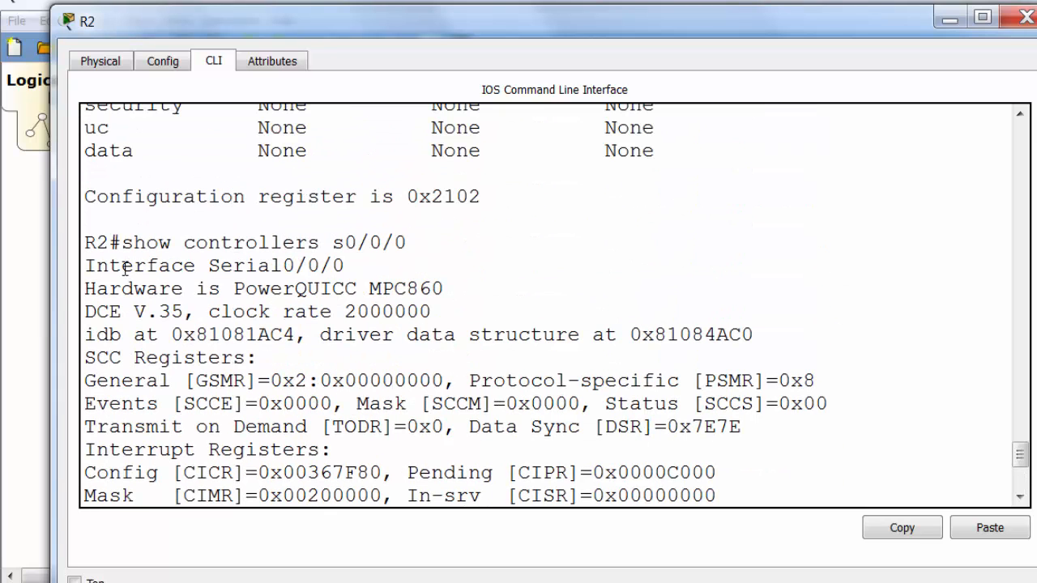
mouse_move(415, 311)
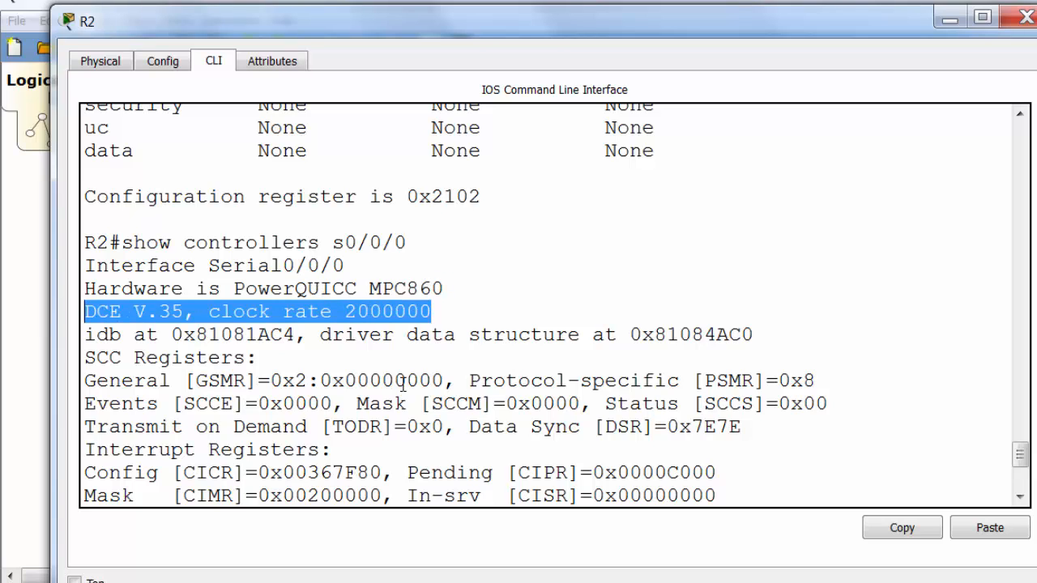
mouse_move(667, 495)
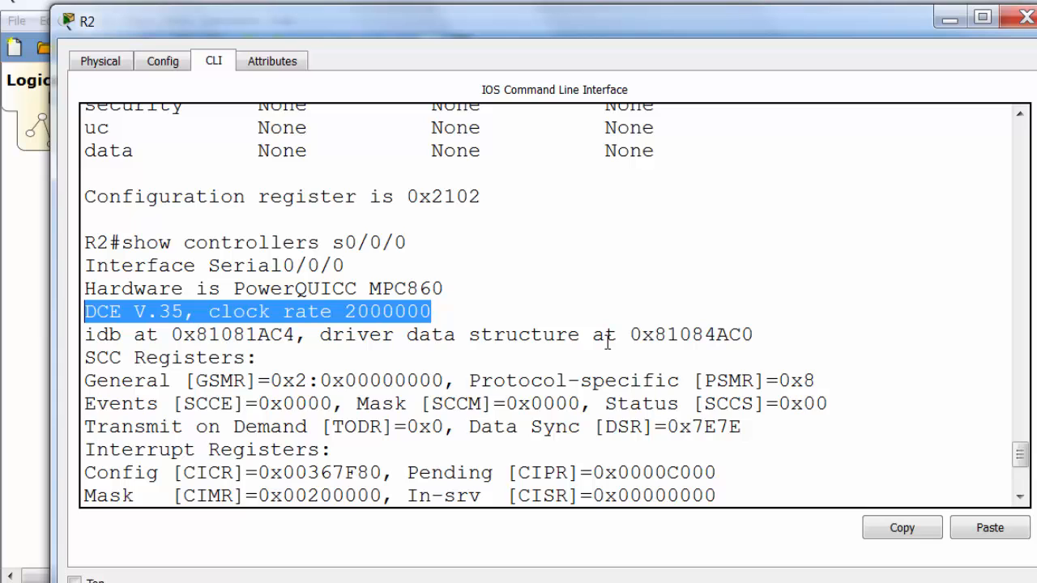
scroll(down, 3)
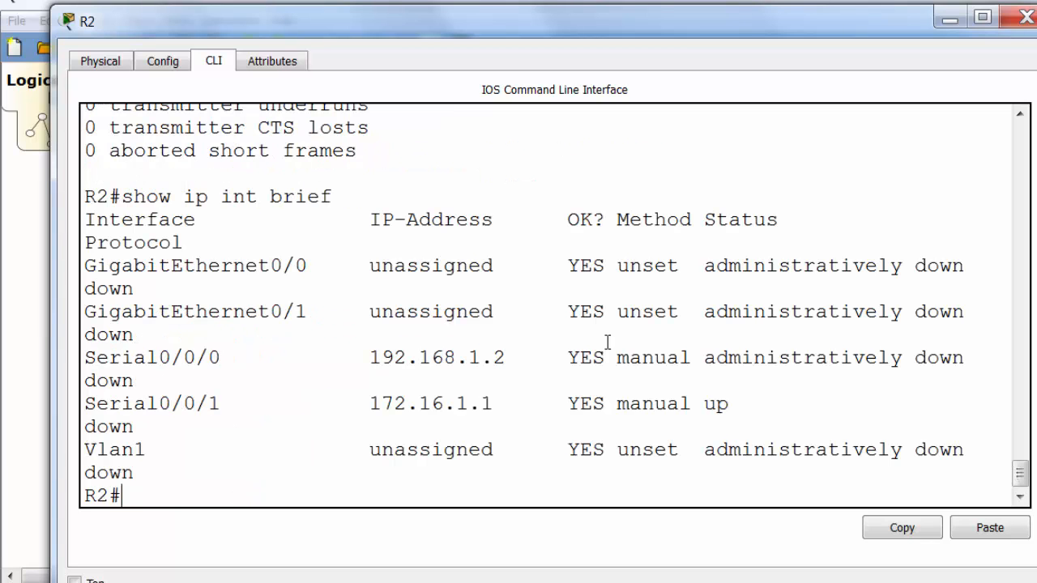
mouse_move(348, 386)
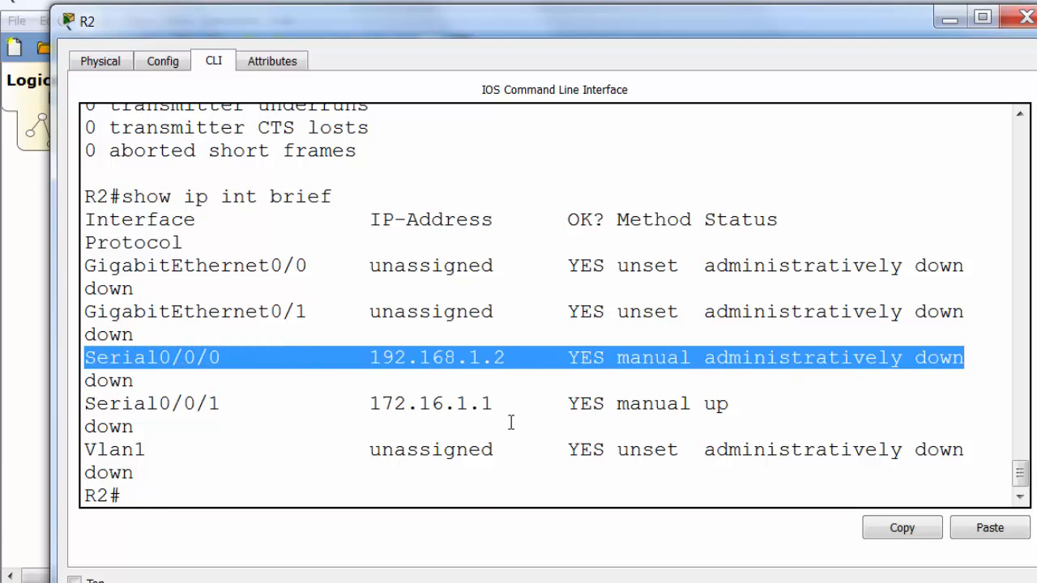
- Enter configuration for R2's Serial0/0/0 and issue no shutdown
text(conf t)
text(int s)
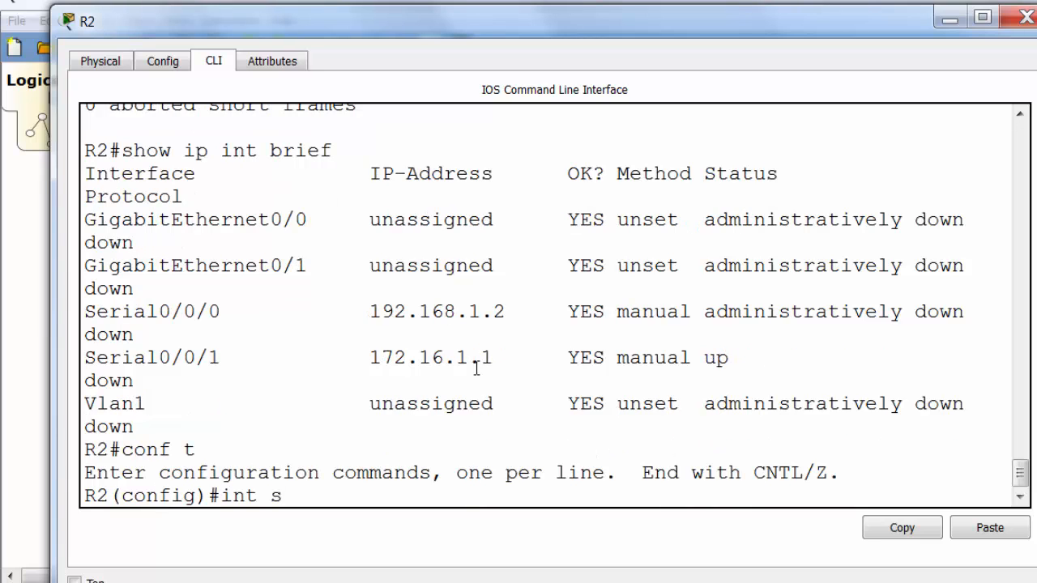
text(0/0/0)
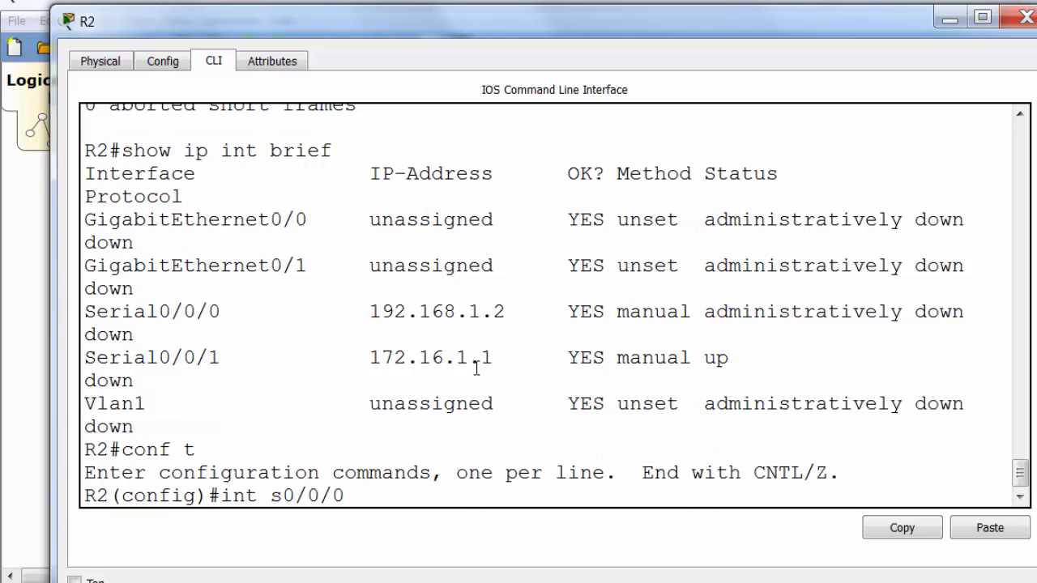
text(no shut)
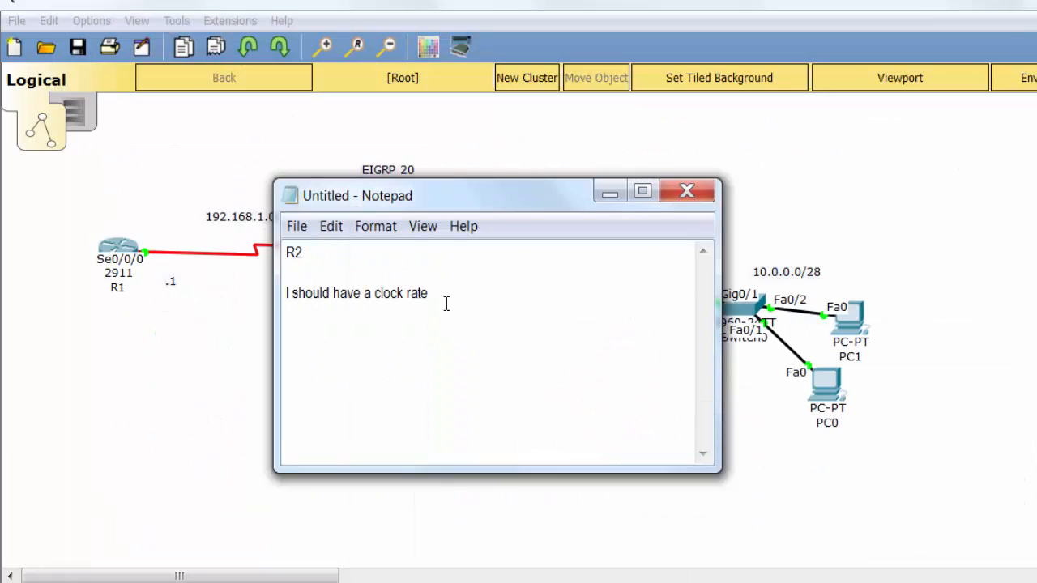
- Overwrite the clock-rate note with 'should be able to ping R2 from R1 now'
triple_click(356, 293)
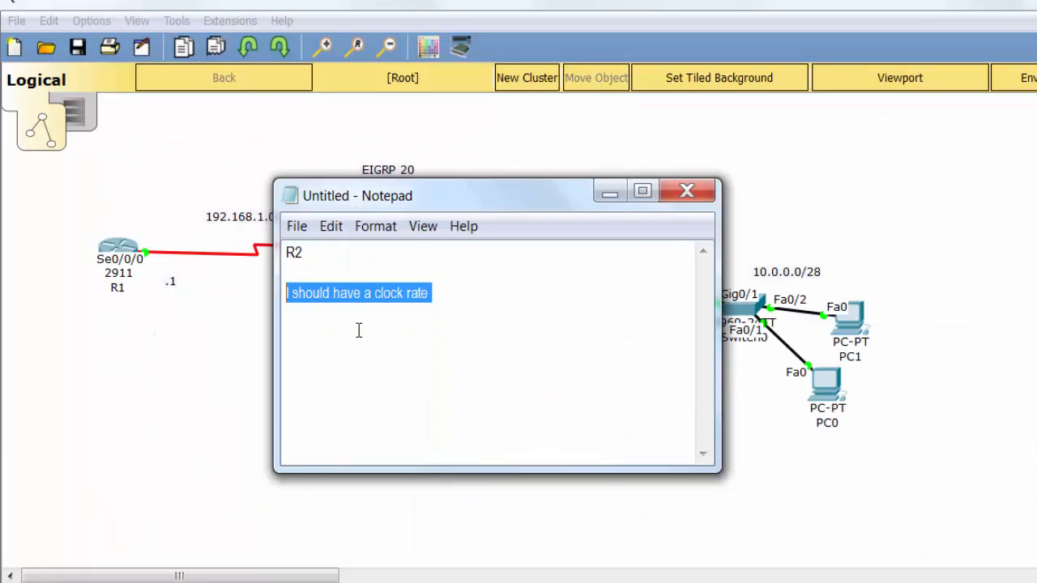
text(should be able to p)
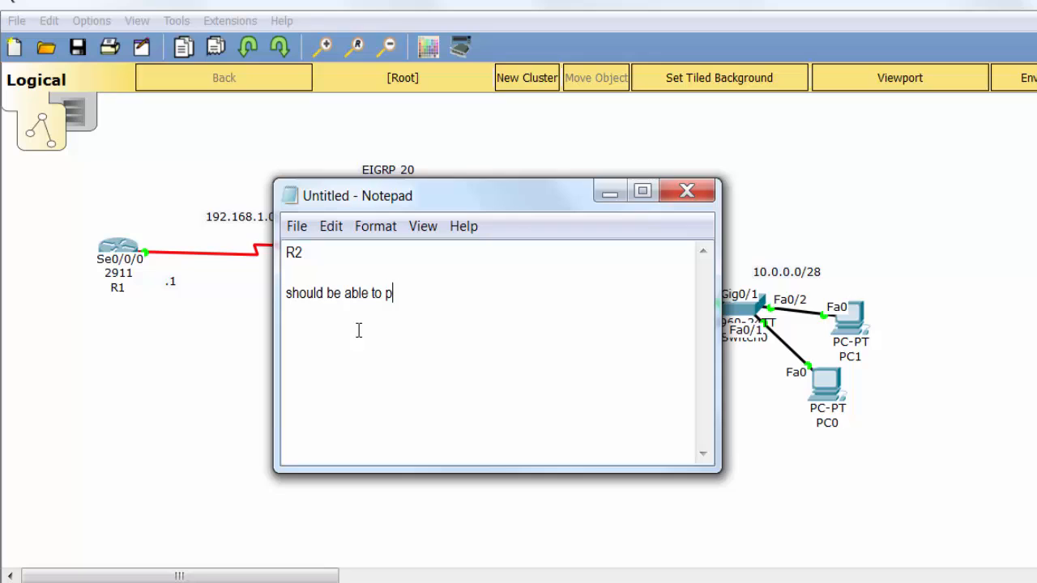
text(ing R)
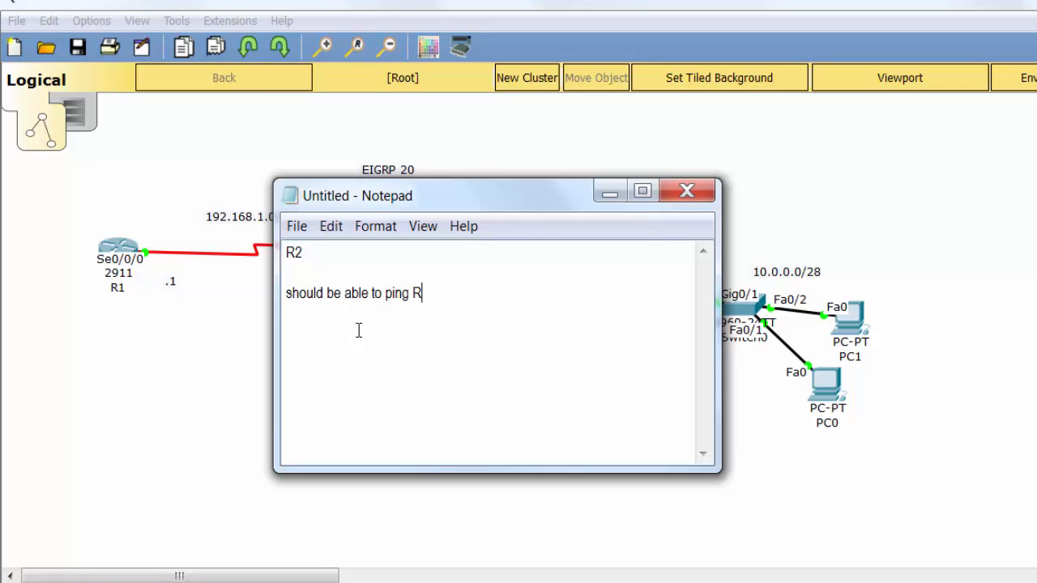
text(1 now)
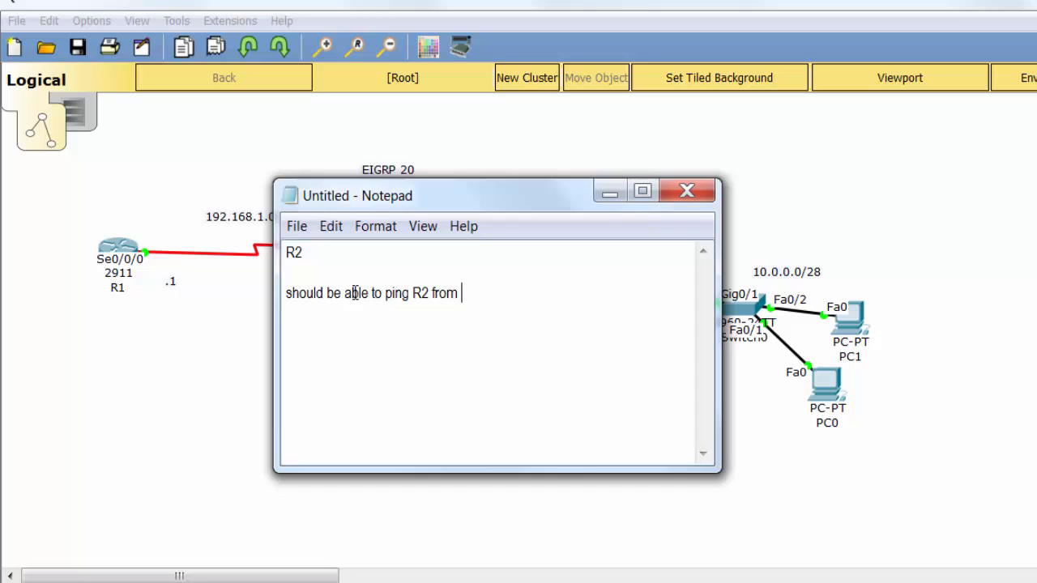
text(R1 now)
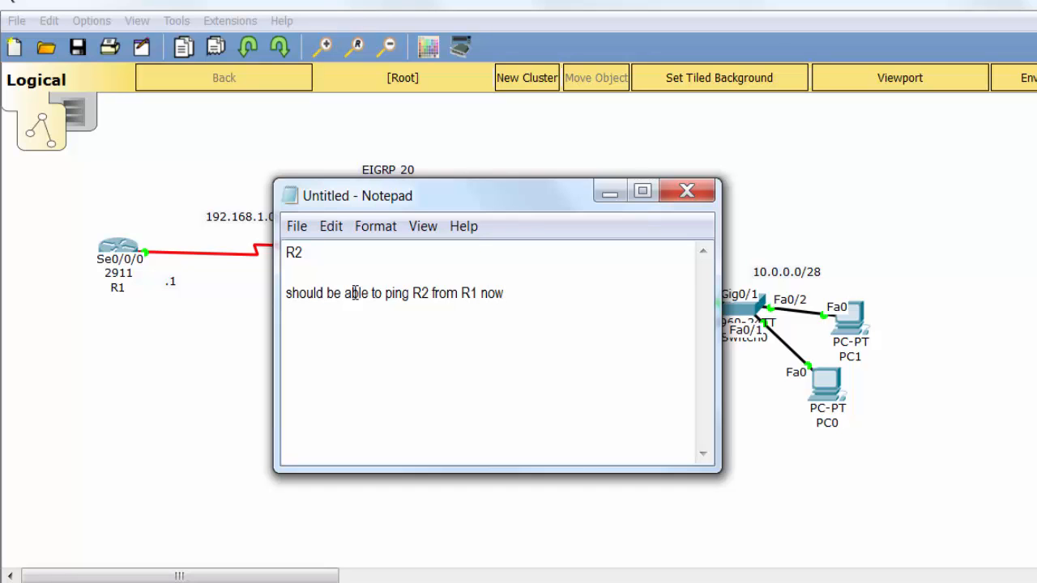
click(687, 190)
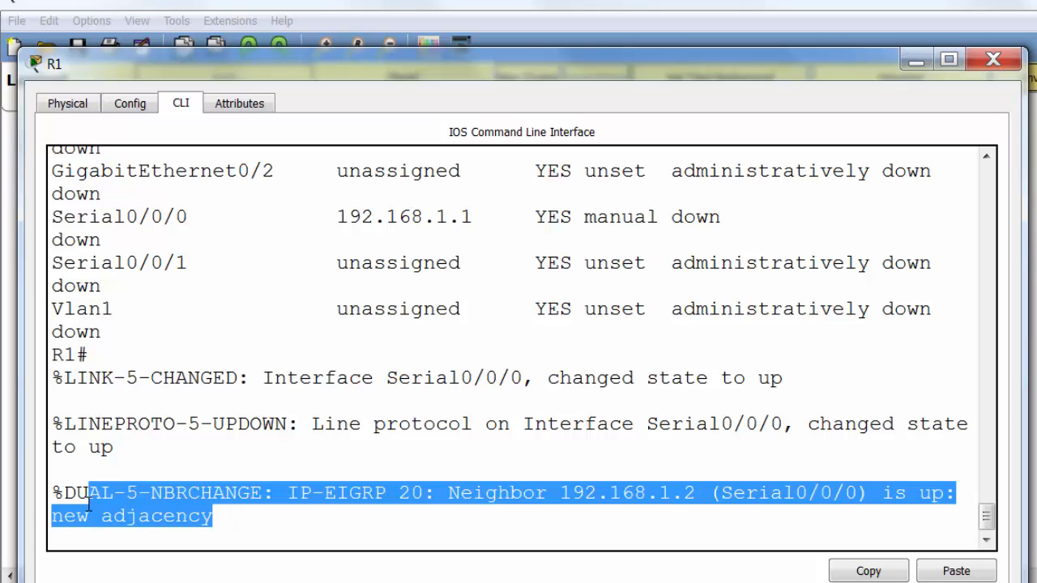
- From R1, ping 192.168.1.2 successfully and display its IP protocols and routing table
click(342, 379)
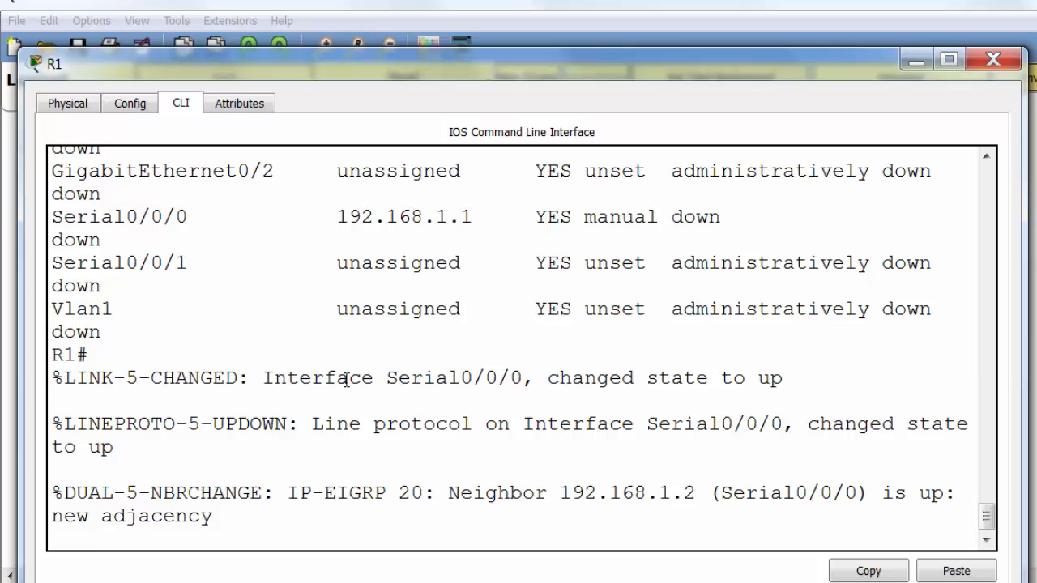
text(ping)
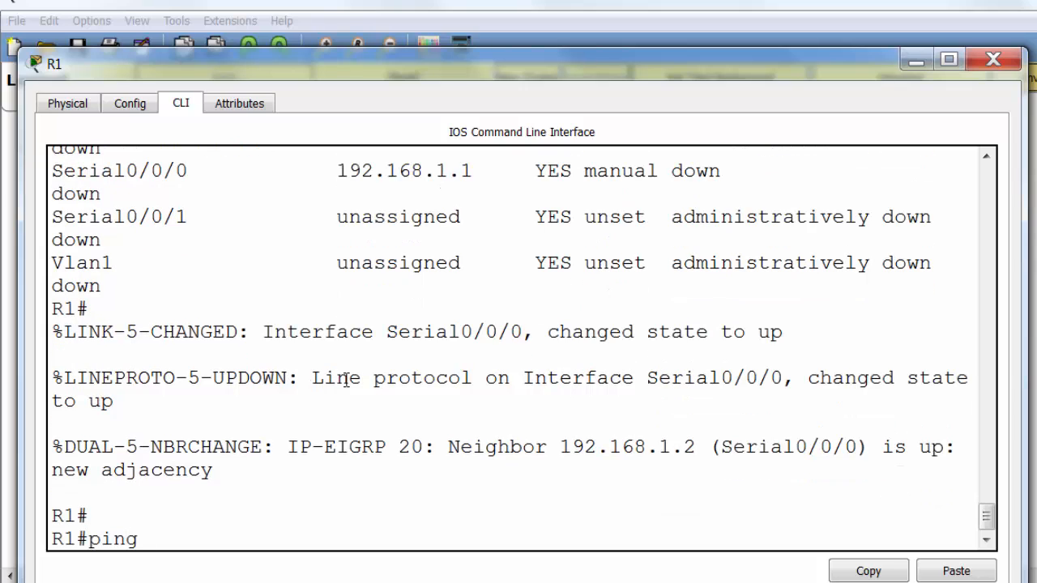
text(192.168.1.2)
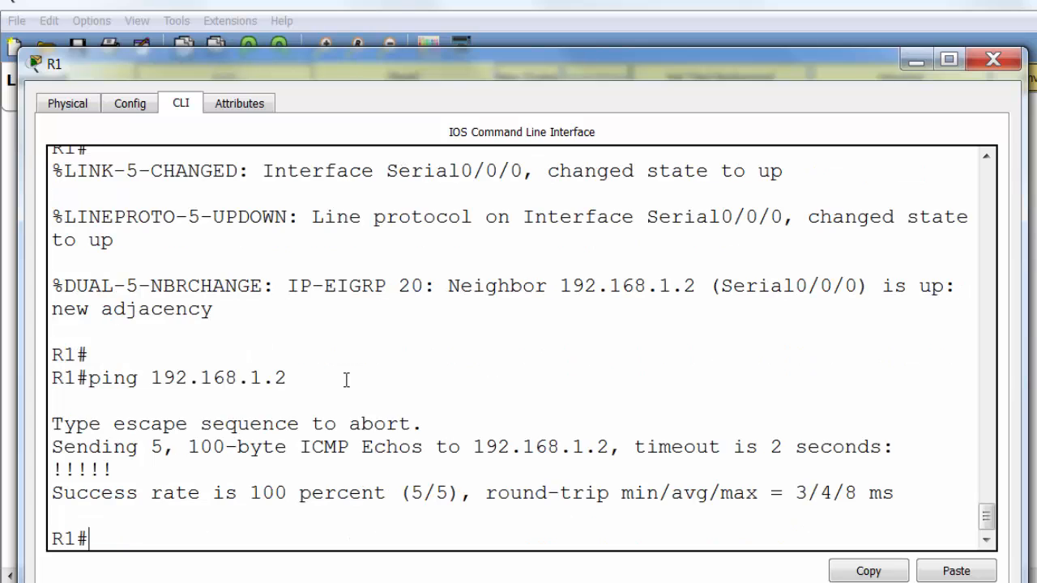
text(show ip protocols)
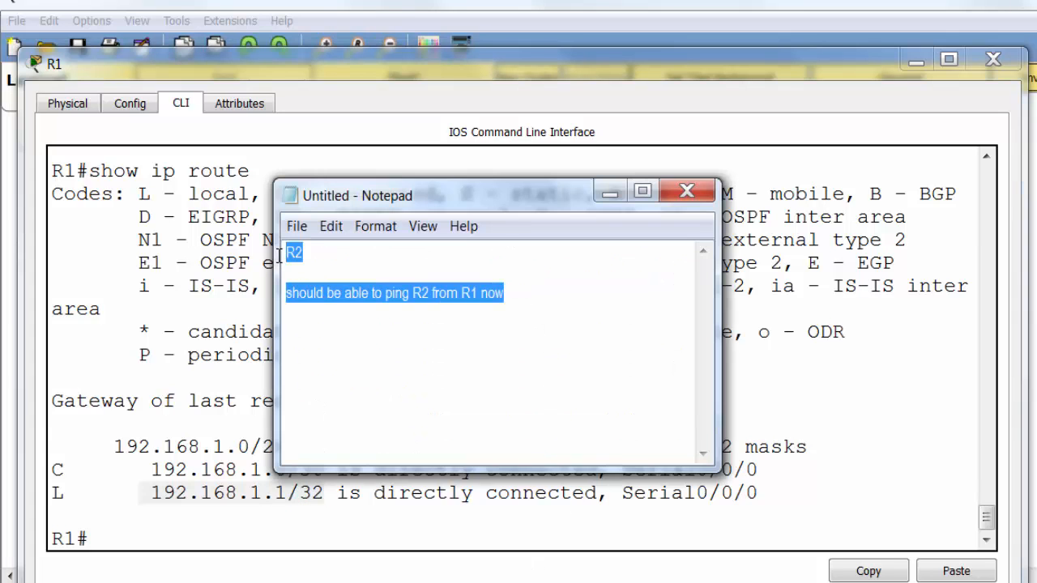
- Note in Notepad that R1 - R2 is all good but the other routes can't be seen
text(R1 - R2 is)
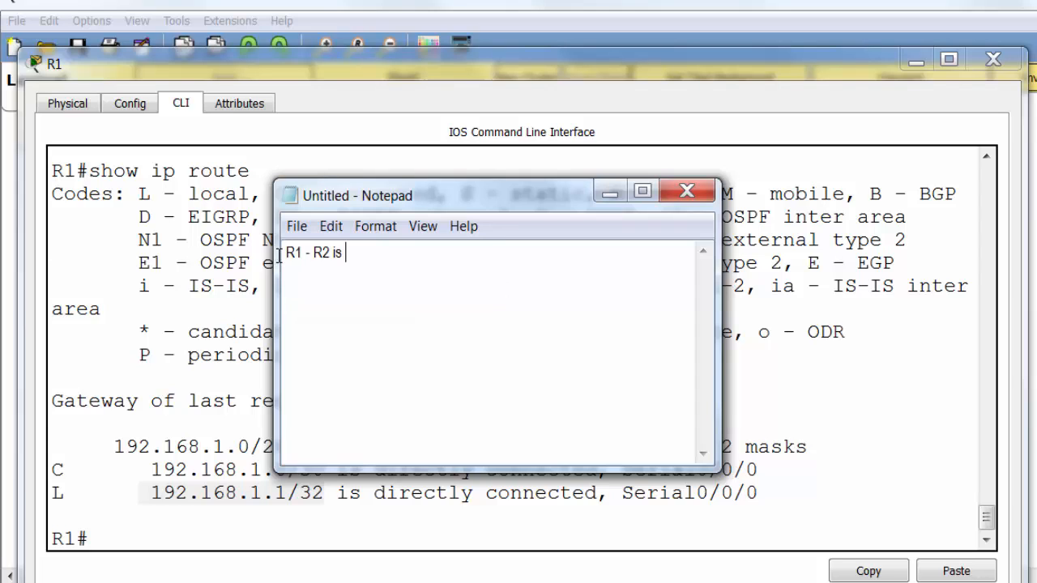
text(all good but we can't see the oth)
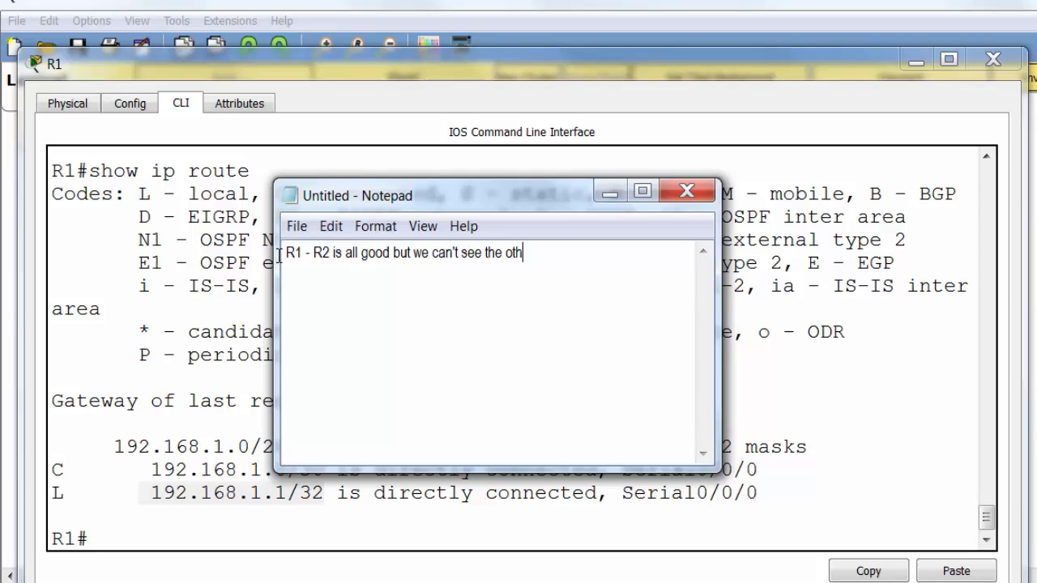
text(er routes)
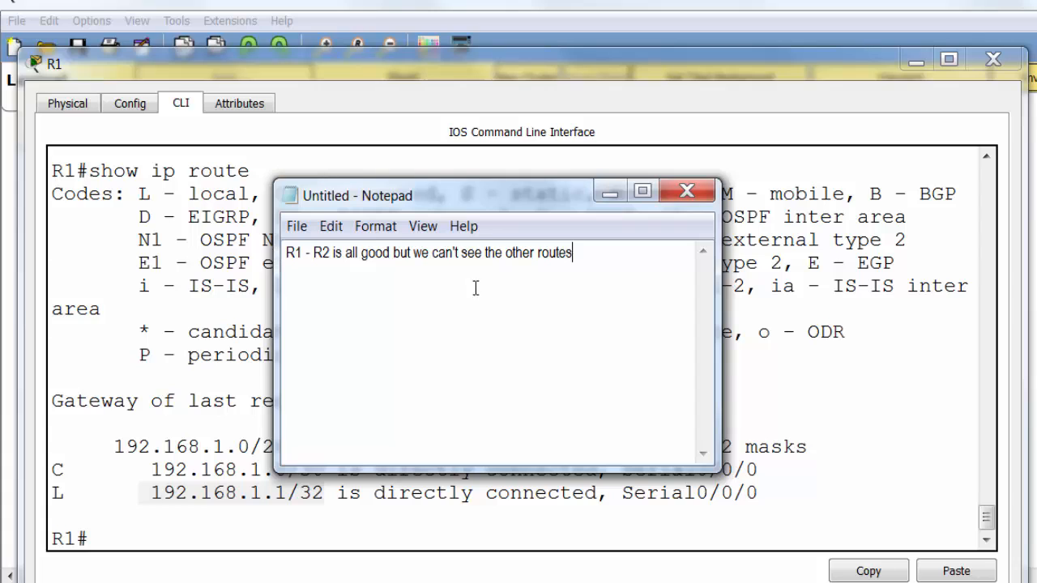
mouse_move(731, 406)
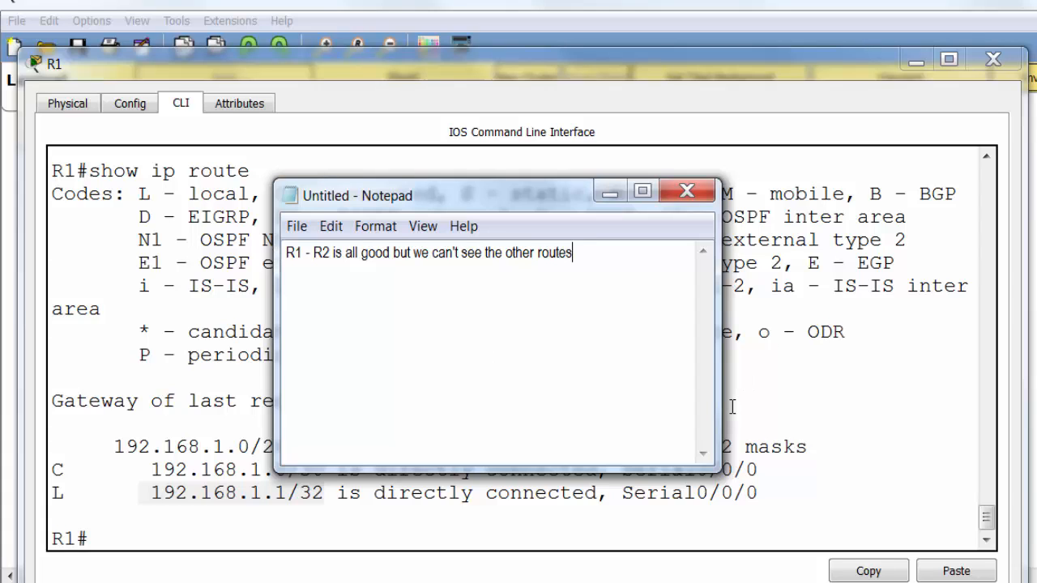
- Add the note 'Back to R2 to check serials and IP addresses then routing commands.'
text(Back to)
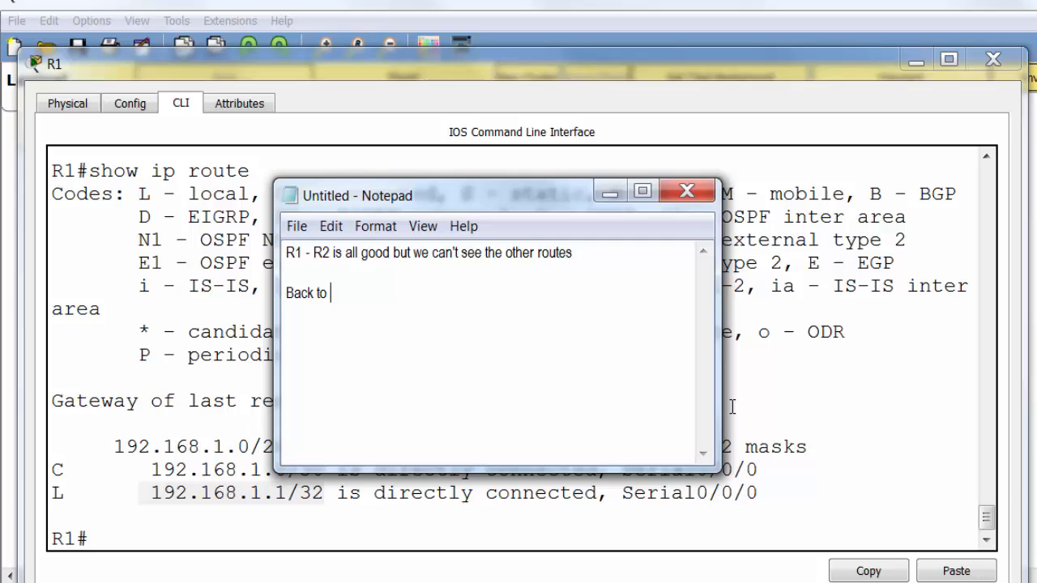
text(R2 to)
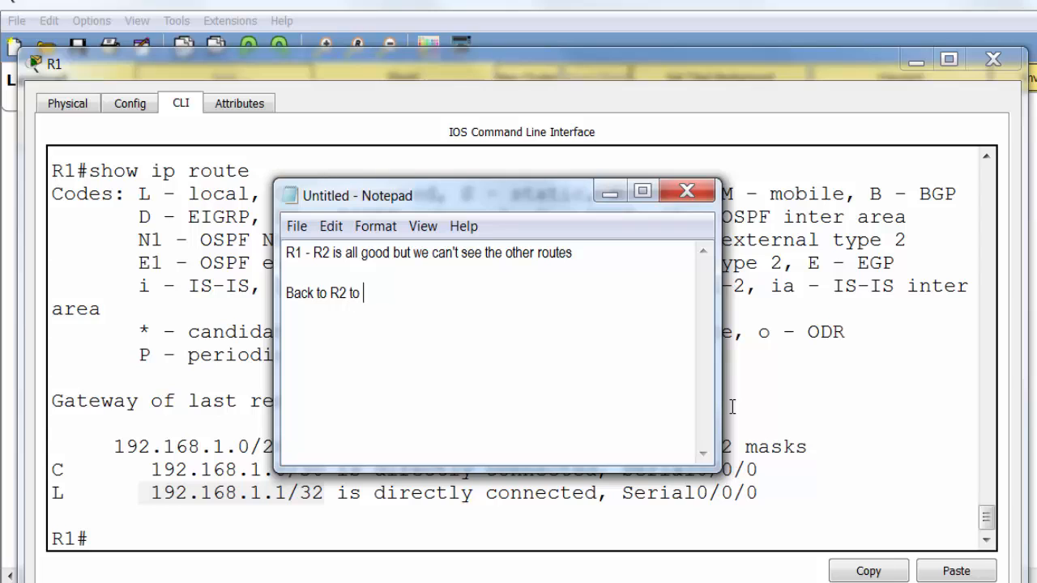
text(check serials)
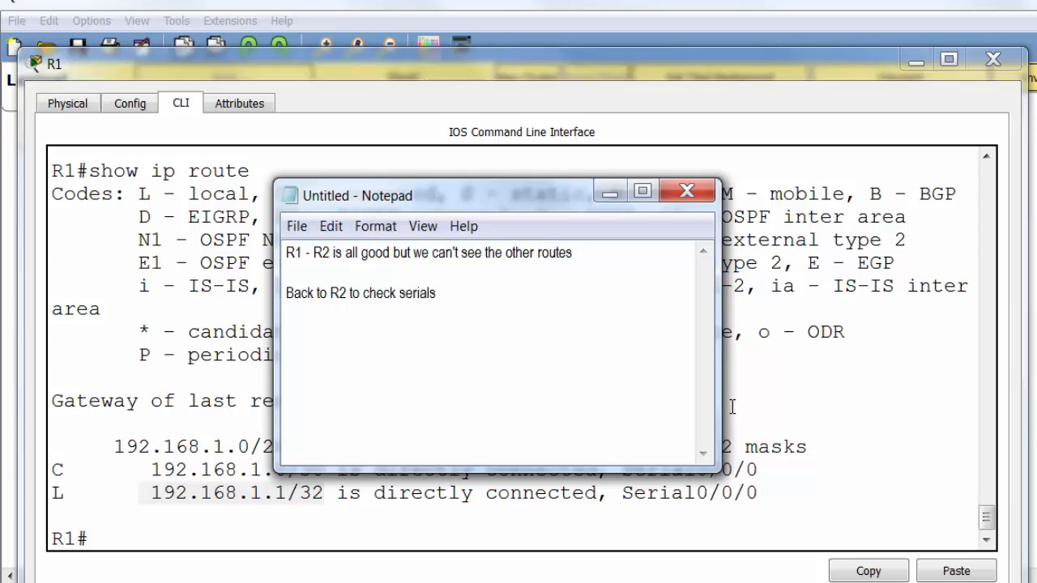
text(and IP a)
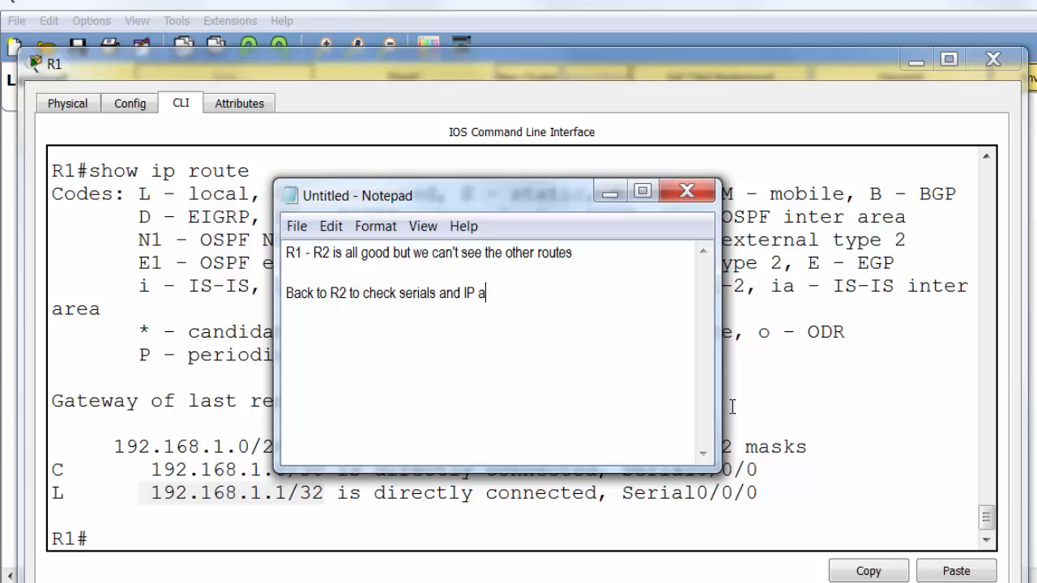
text(ddresses then)
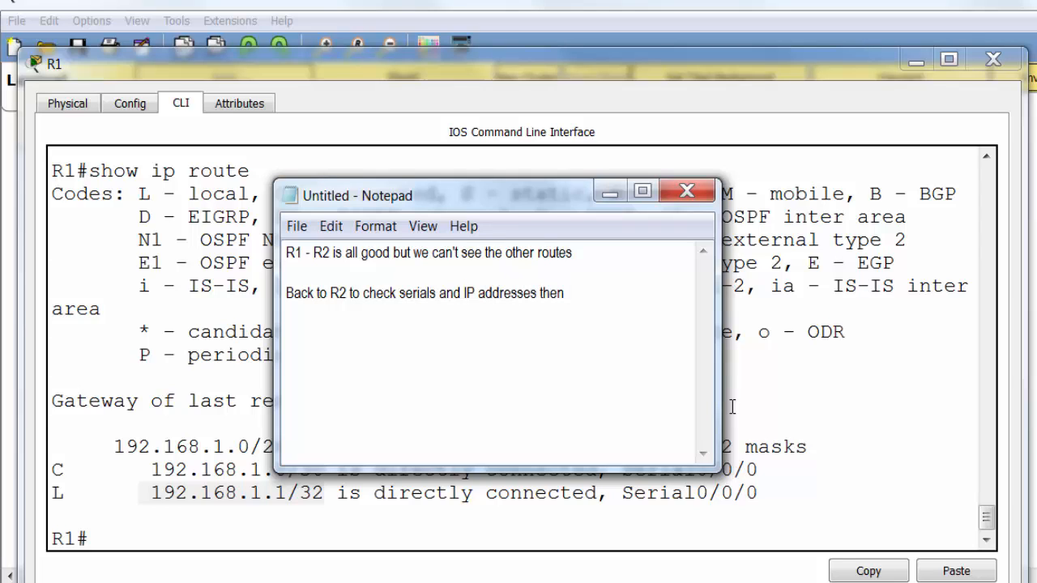
text(routing comm)
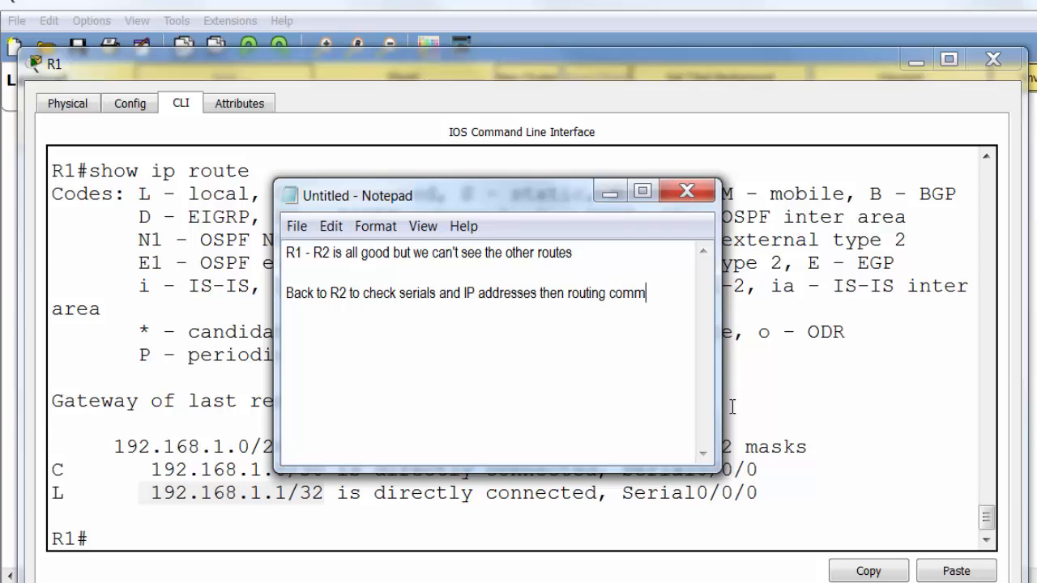
text(ands.)
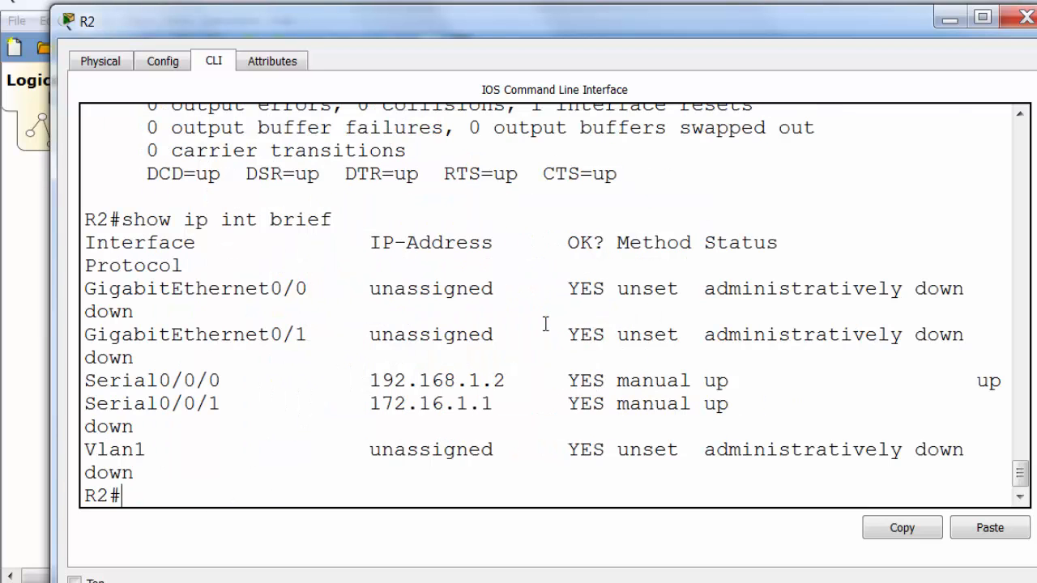
mouse_move(369, 379)
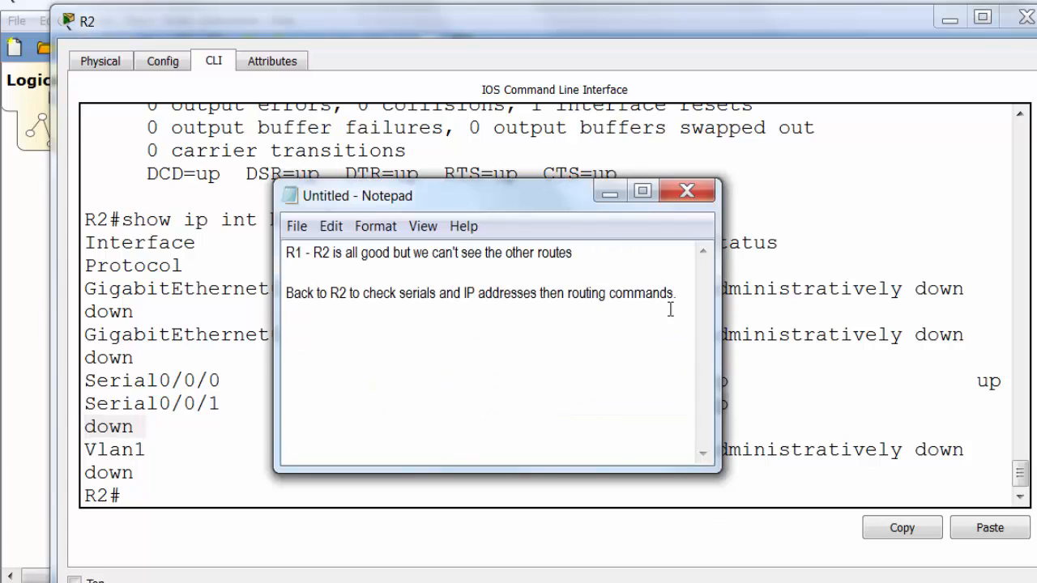
- Write 'up / down usually means encapsulation Layer 2' in Notepad and return to R2's CLI
text(up)
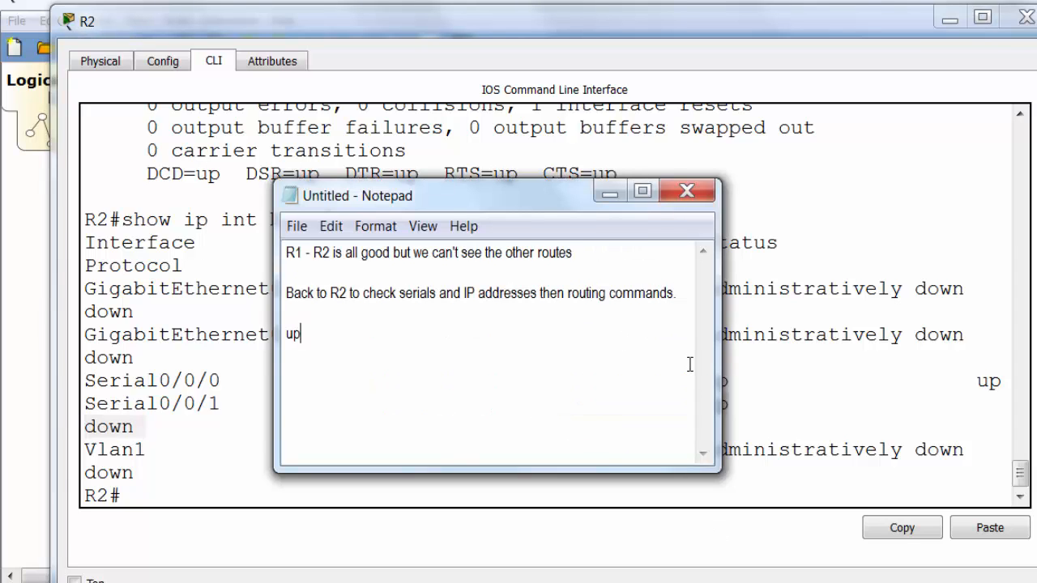
text(/ down)
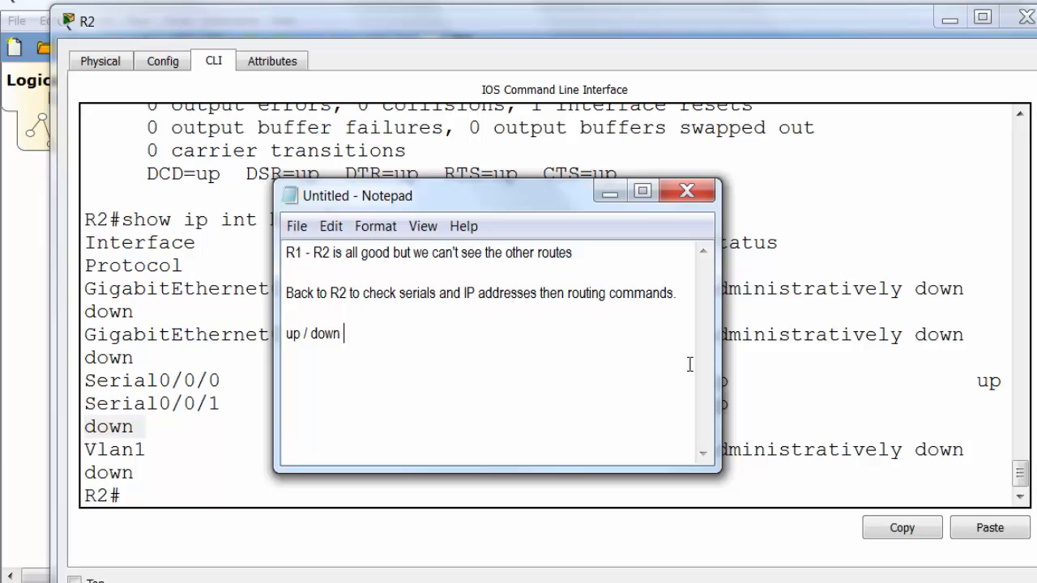
text(usually means encap)
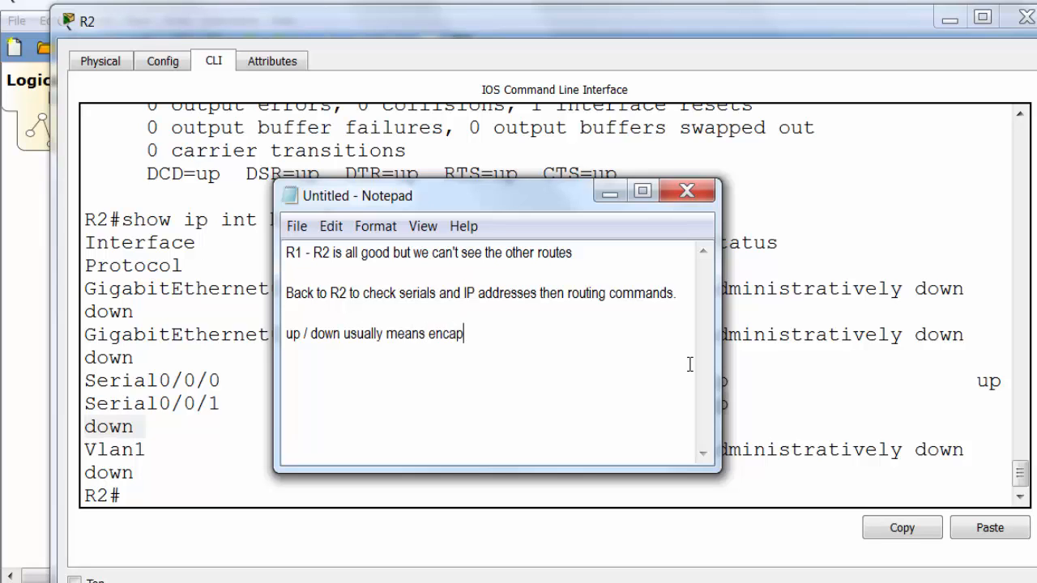
text(sulation Layer 2)
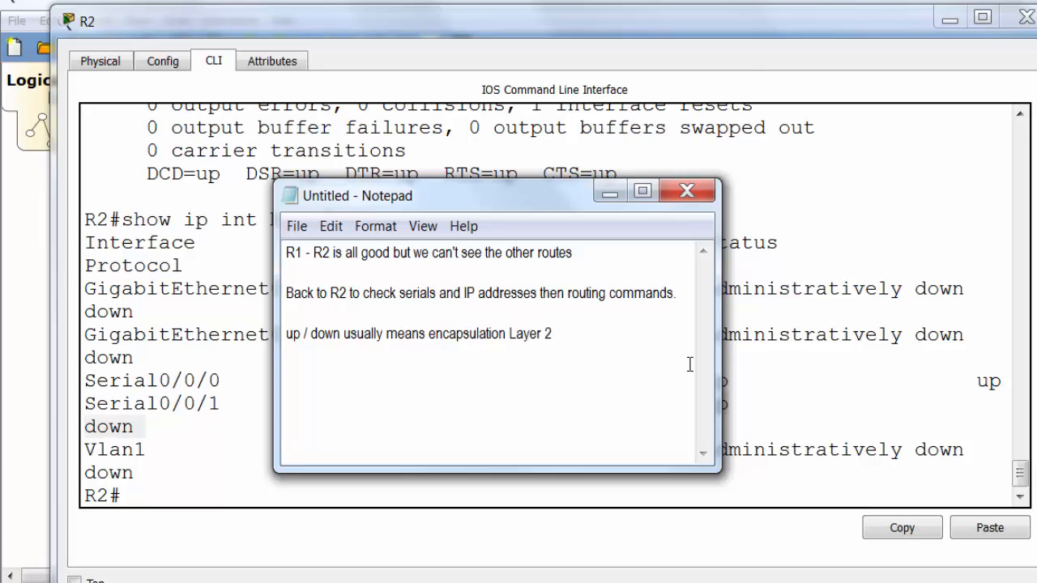
click(686, 190)
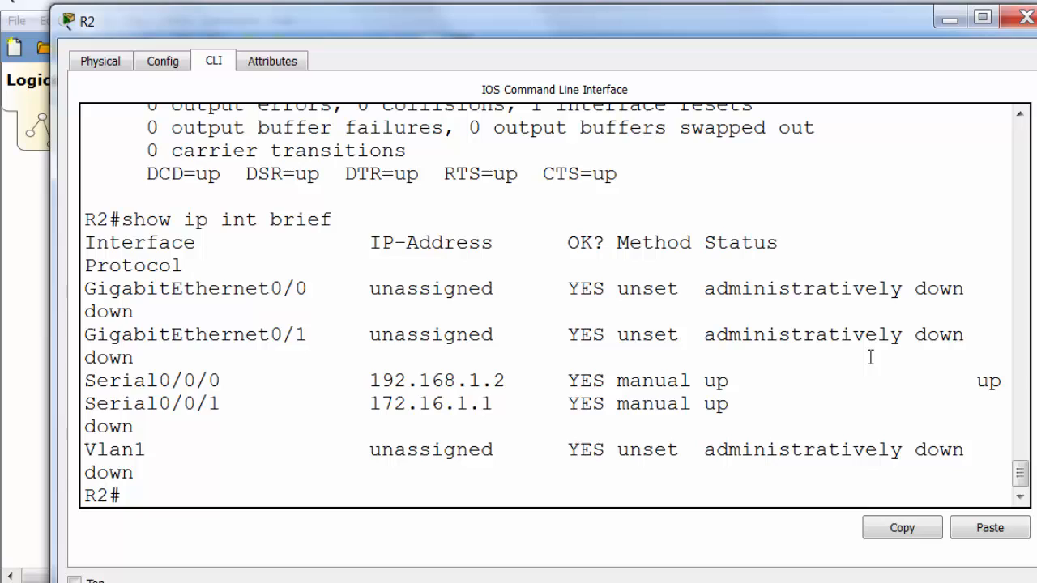
- Display R2's Serial0/0/1 interface details, showing it up with line protocol down
text(show interface s)
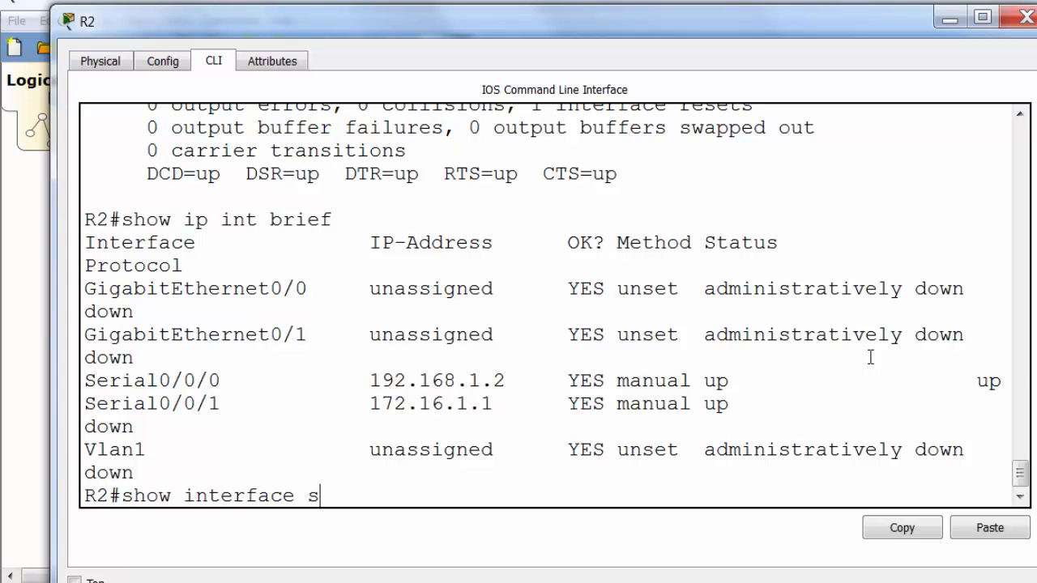
text(0/0/)
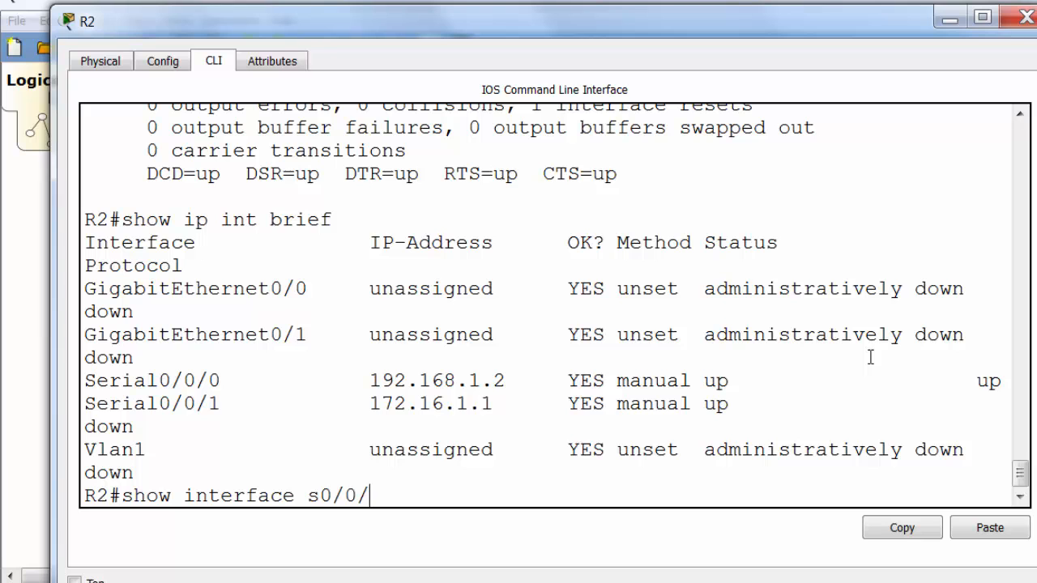
key(Enter)
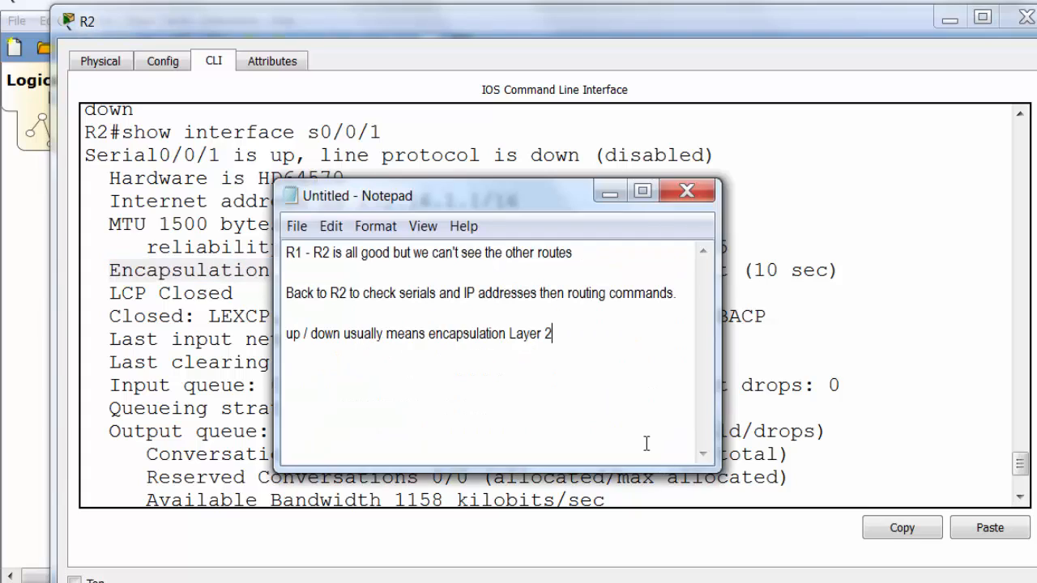
- Note in Notepad that the encapsulation should be HDLC, then return to R2's CLI
text(should b)
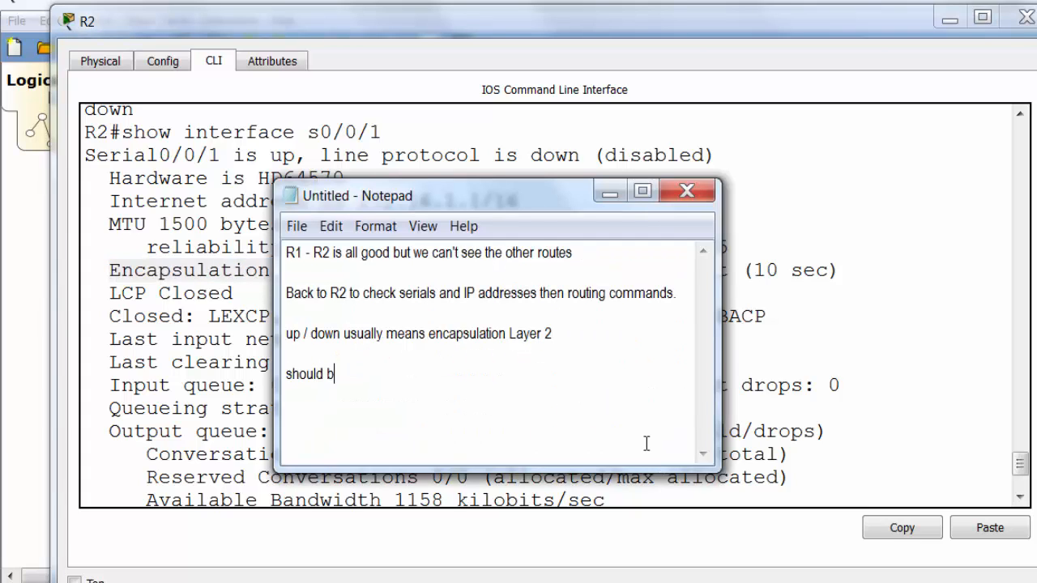
text(e HDLC)
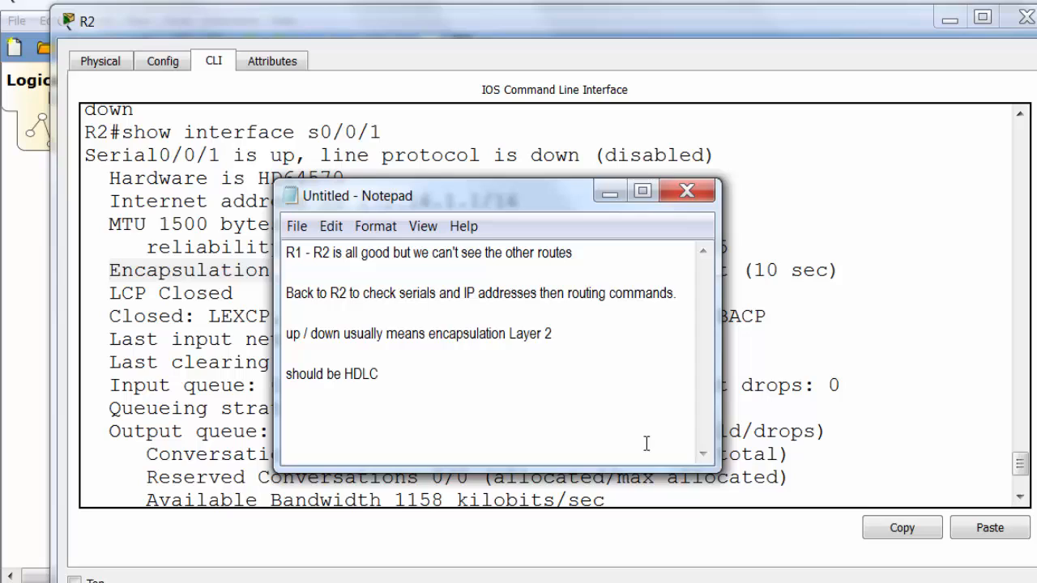
text((t)
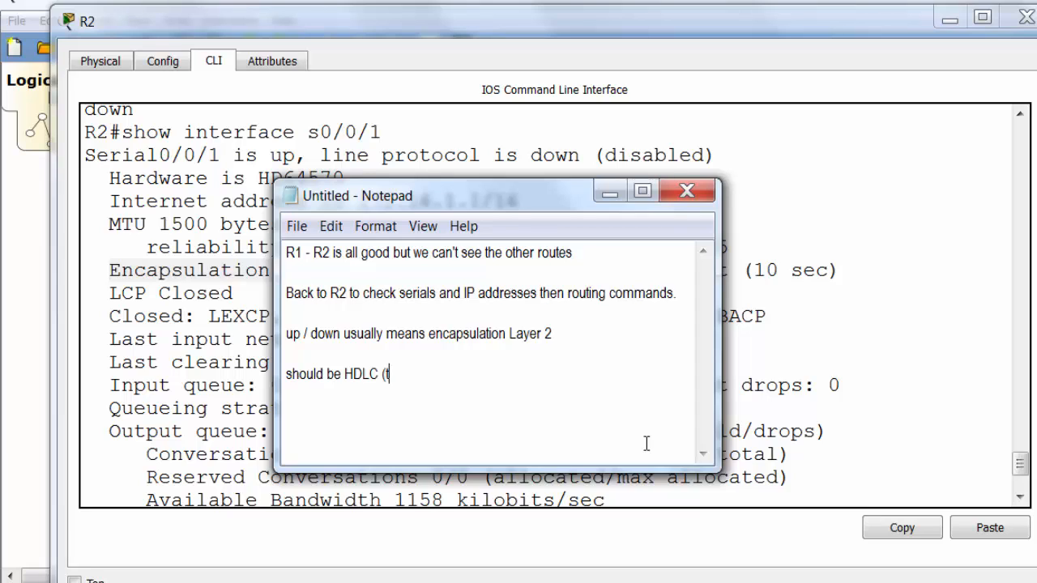
text((they will tell you which in the exam)
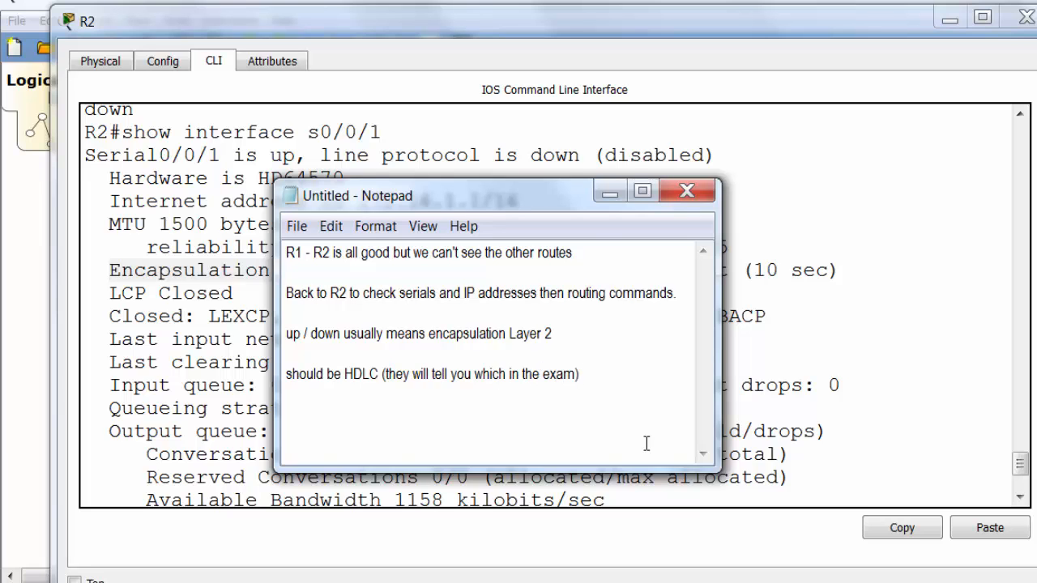
click(687, 191)
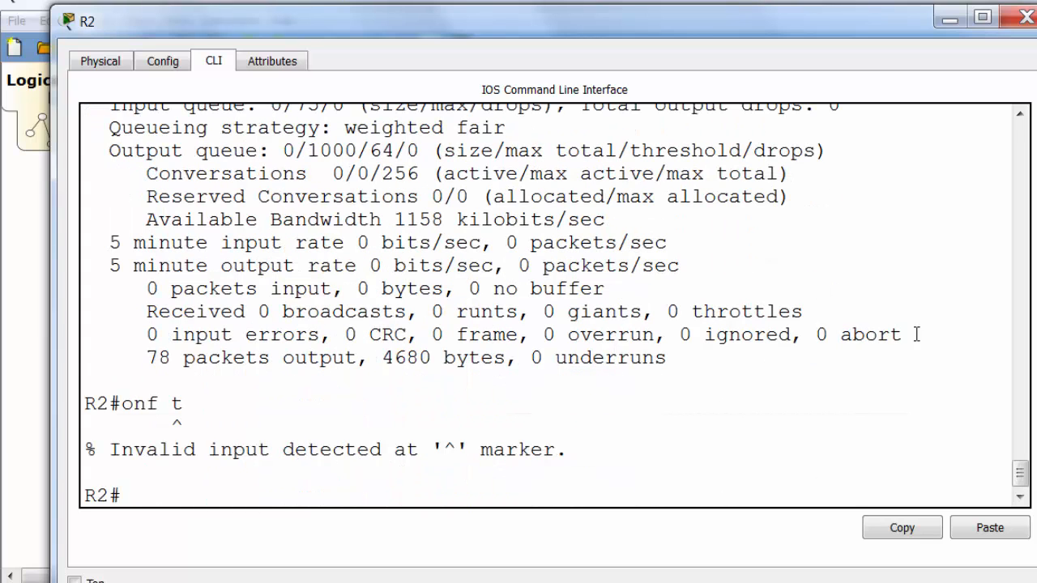
- Configure R2's Serial0/0/1 with HDLC encapsulation and ping 172.16.1.2 successfully
text(conf t)
text(encap hdlc)
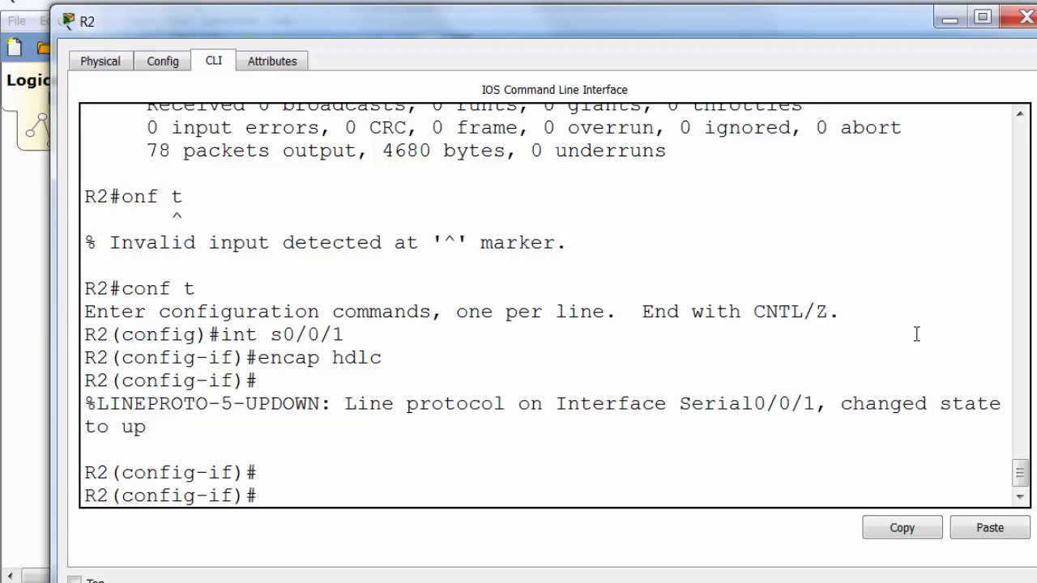
text(end)
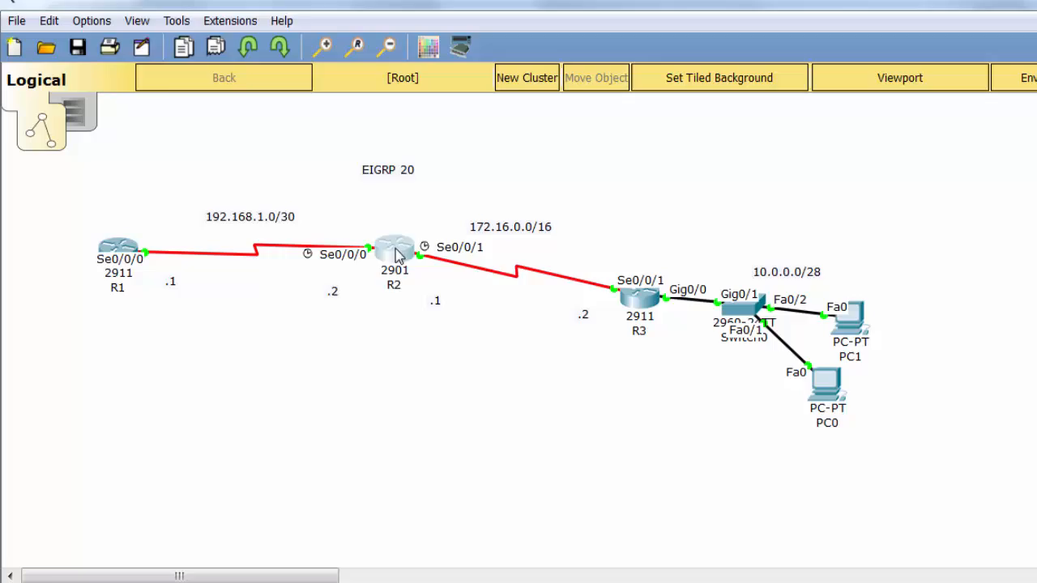
click(392, 259)
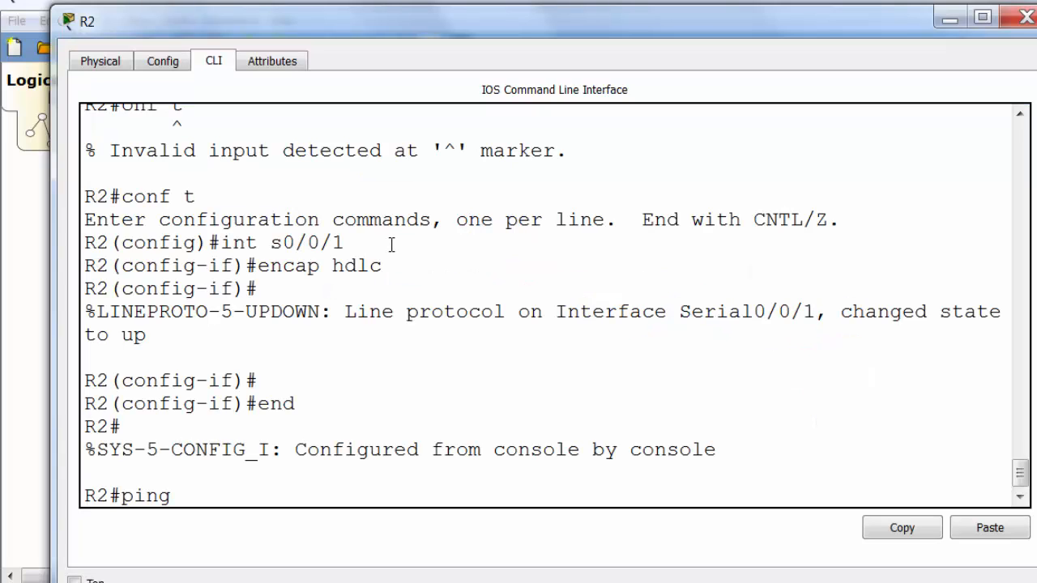
text(172.16.)
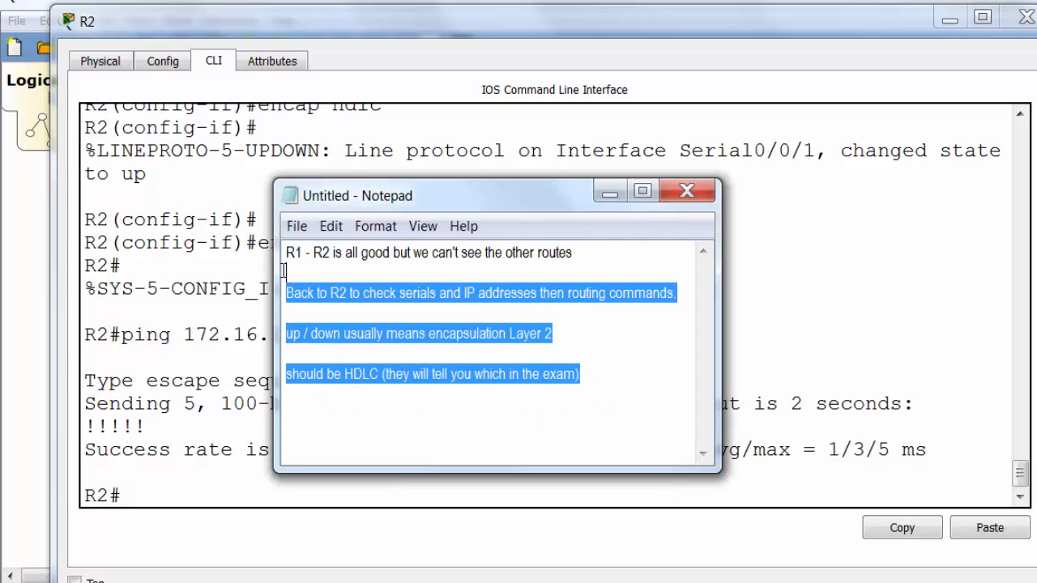
- Replace the notes with 'Let's check the routing config' and run show ip protocols on R2
text(Let's p)
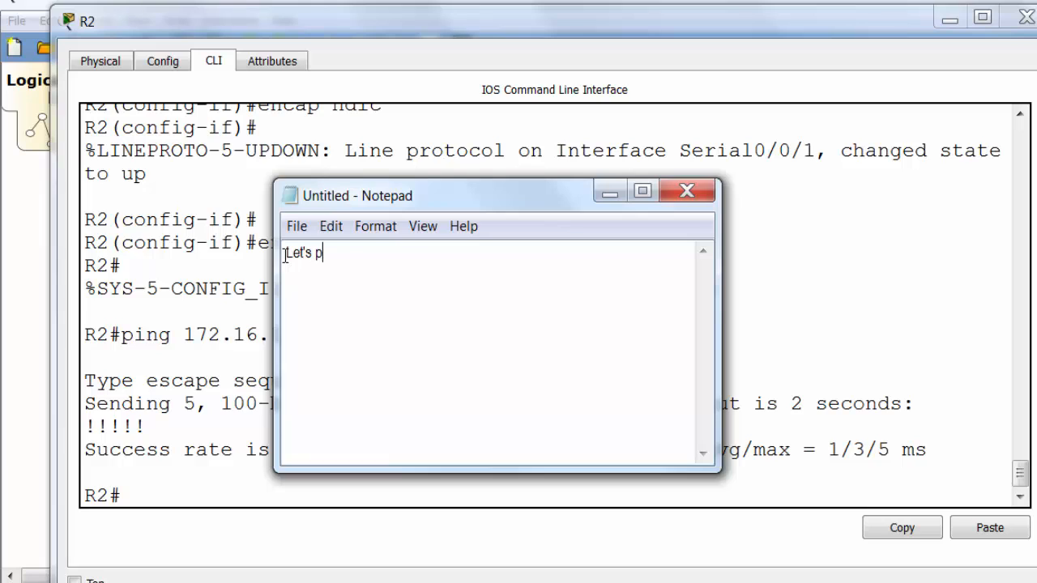
text(ch)
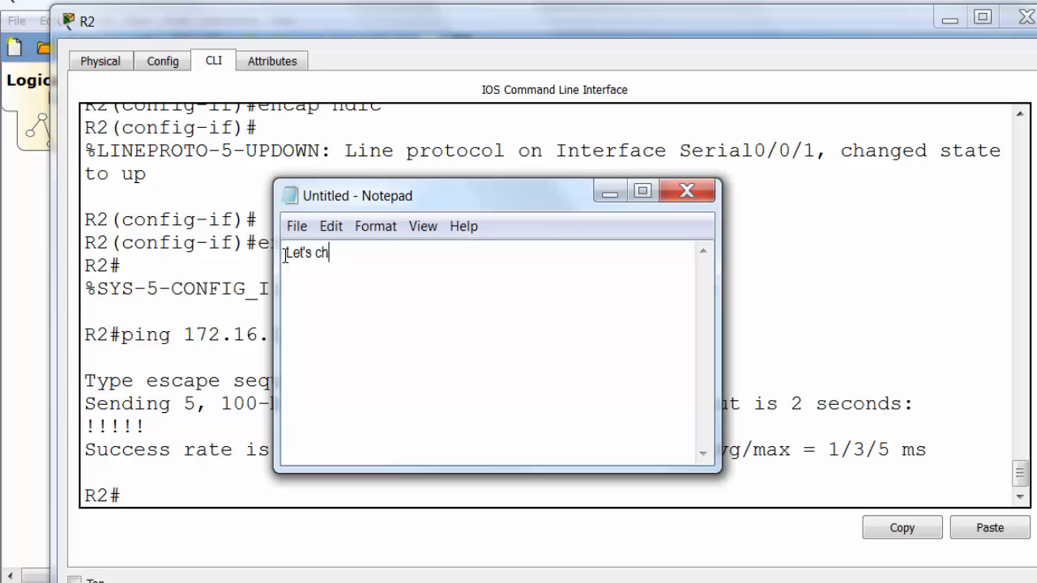
text(eck the routing con)
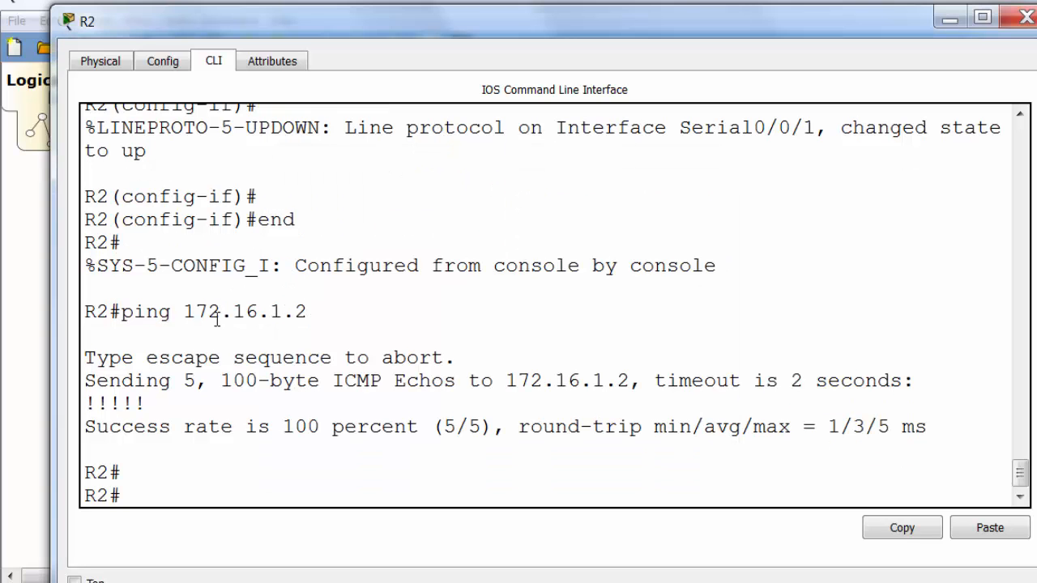
text(show ip protocols)
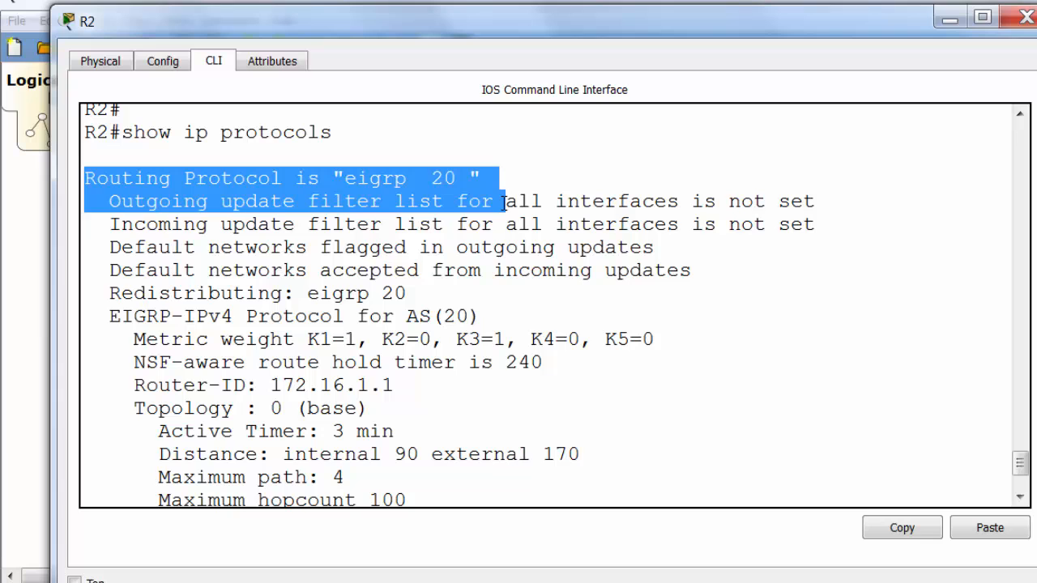
- Scroll through R2's protocol output showing EIGRP 20 and its routed networks
scroll(down, 3)
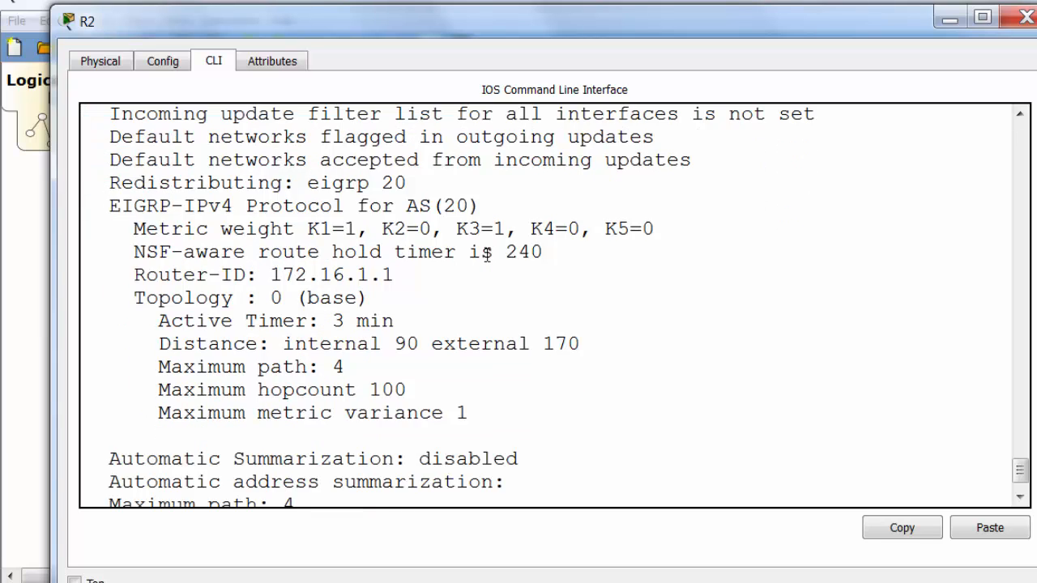
scroll(down, 3)
text(Let's check the routing config)
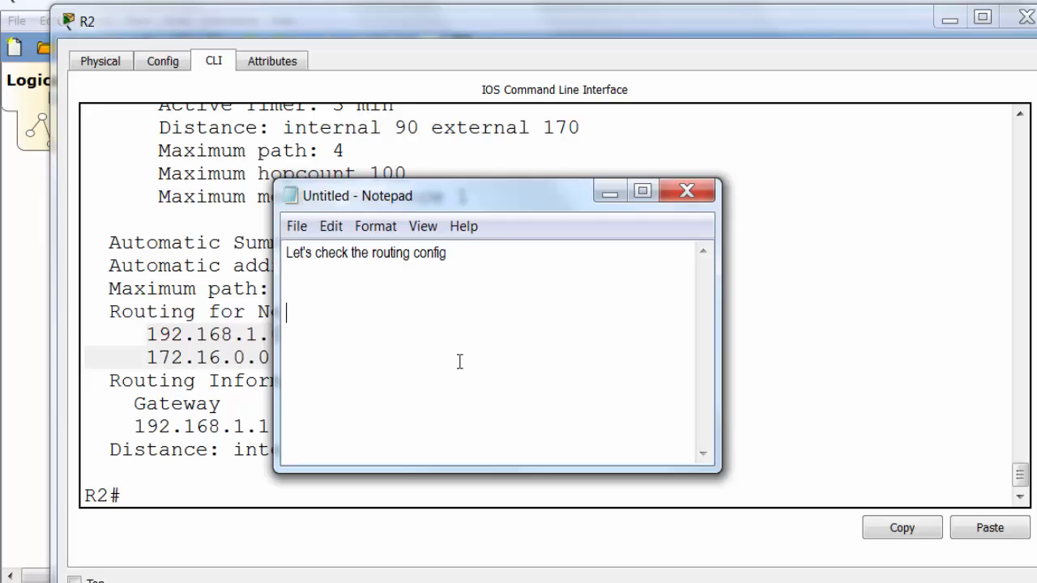
- Write 'All looks good. Are all the routes on R1?' in Notepad
text(All loo)
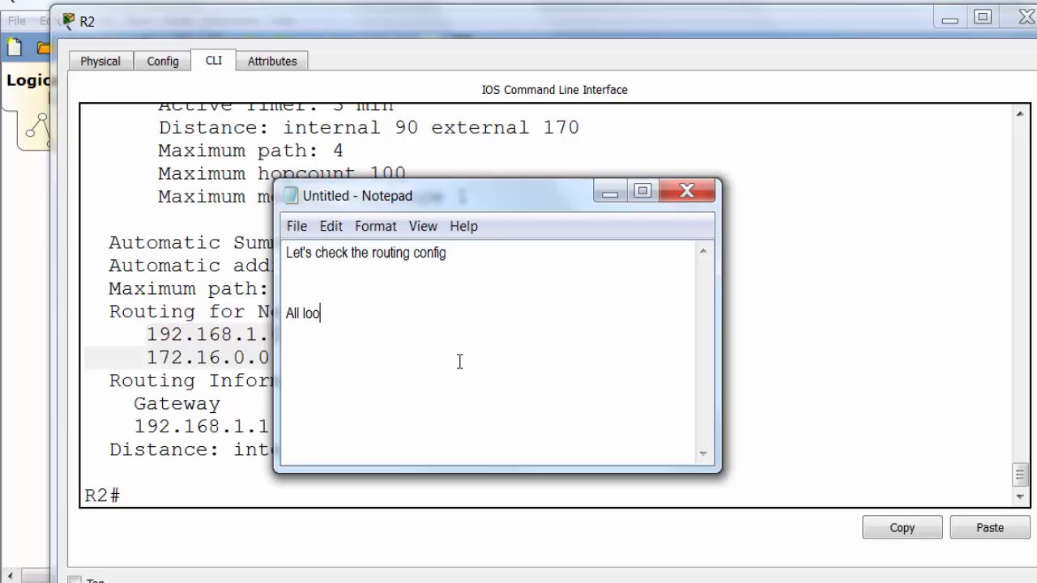
text(ks good.)
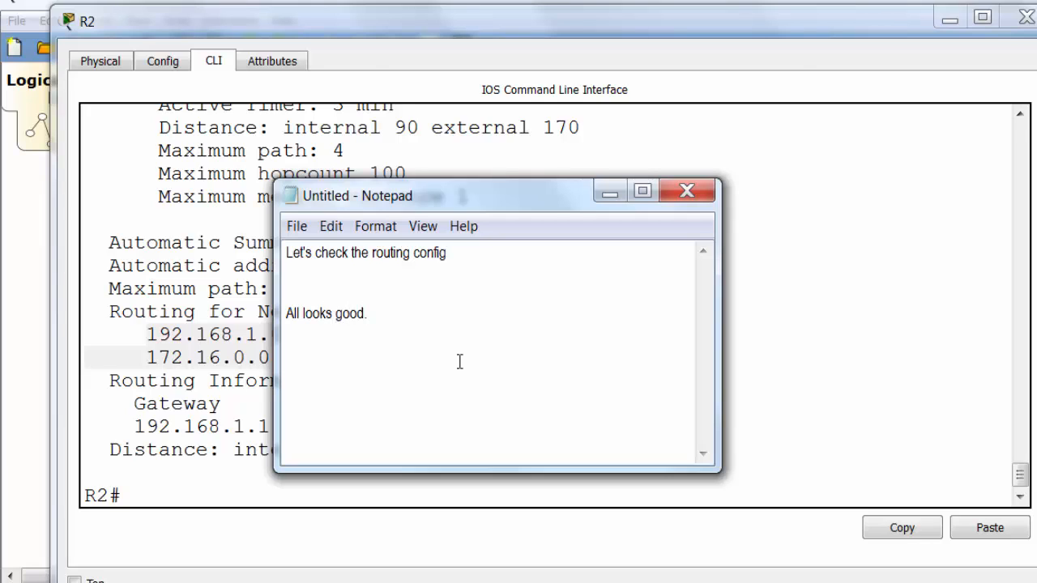
text(Are all)
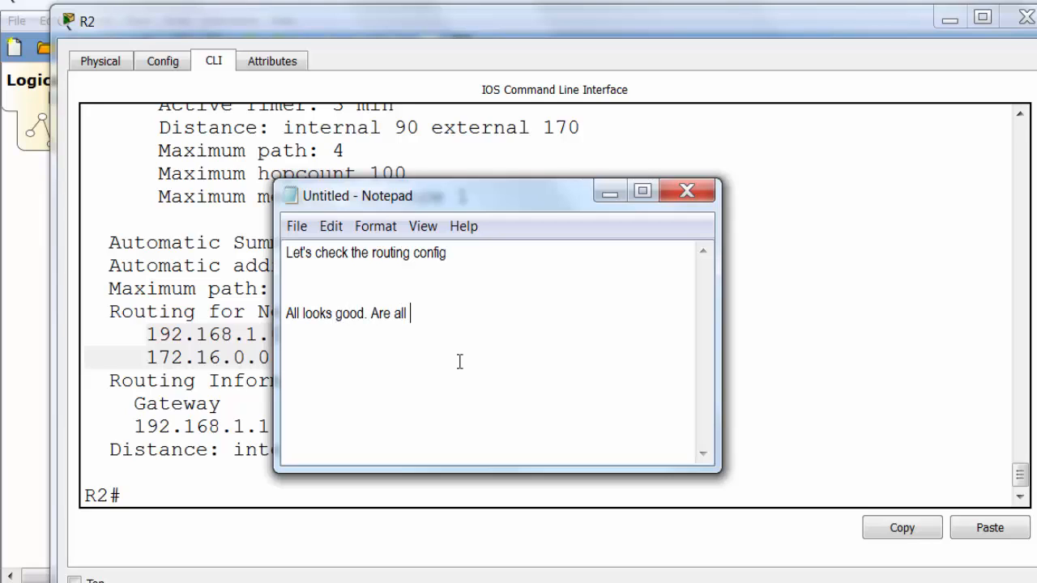
text(the routes on R)
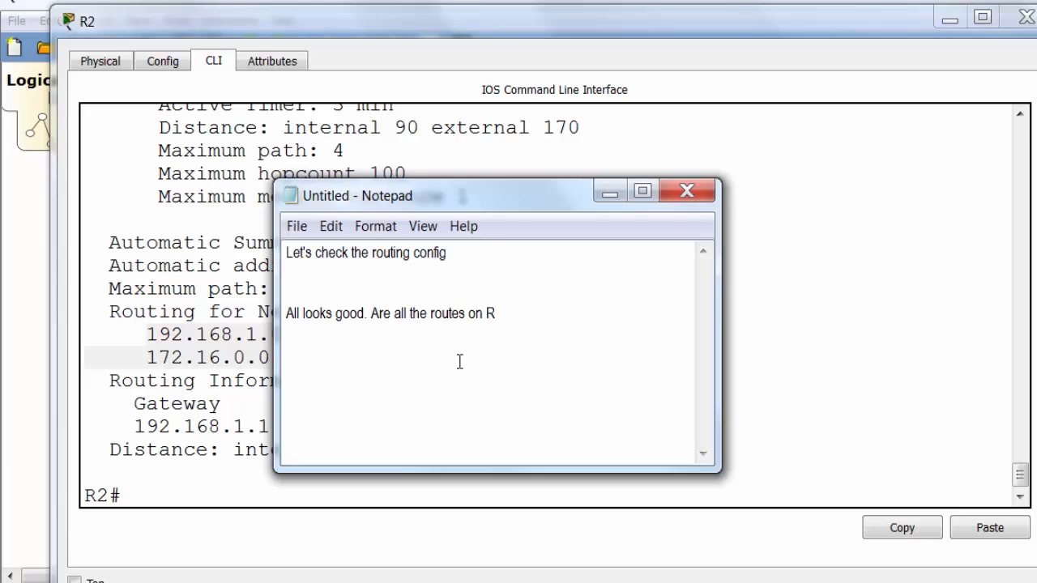
text(1?)
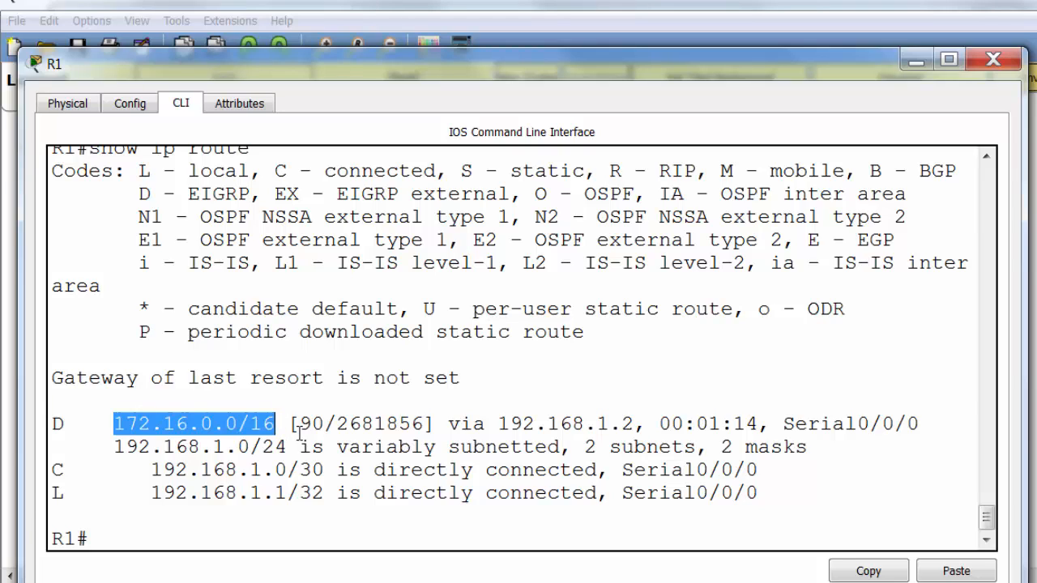
mouse_move(373, 396)
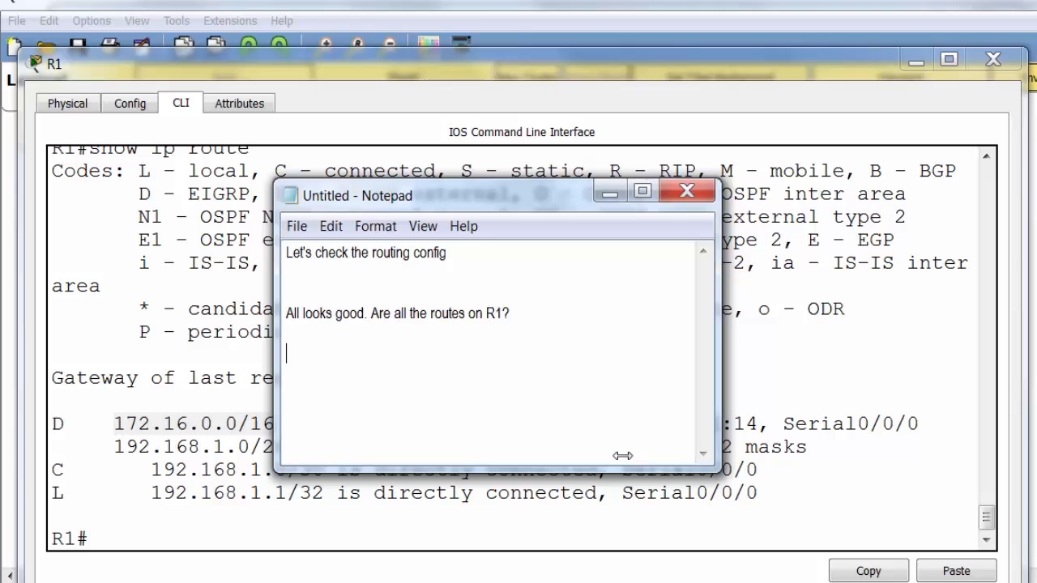
- Ask in Notepad where the 10 network is and check R2's routing table with show ip route
text(Where is the 10 network?)
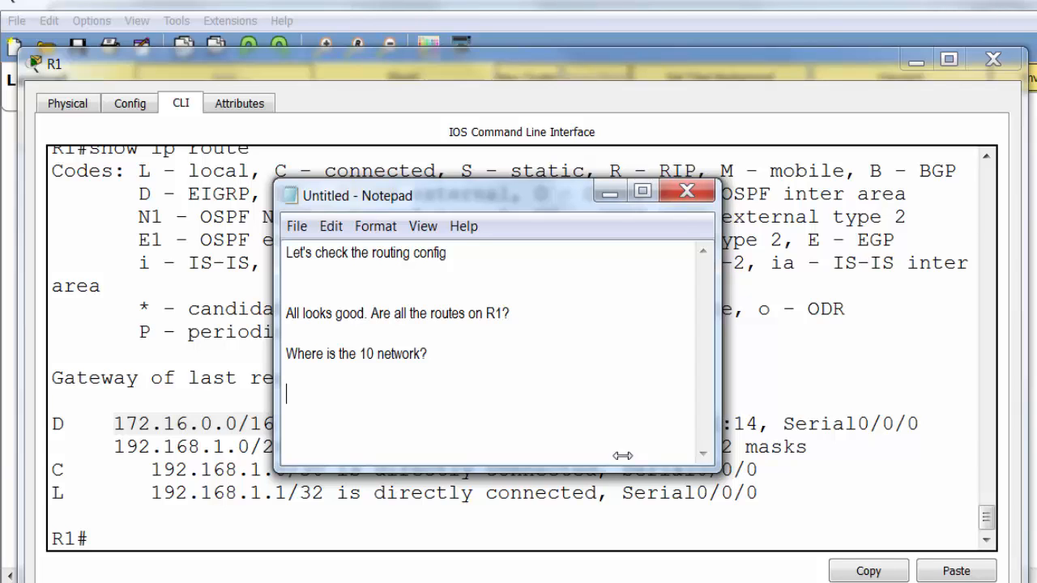
mouse_move(907, 479)
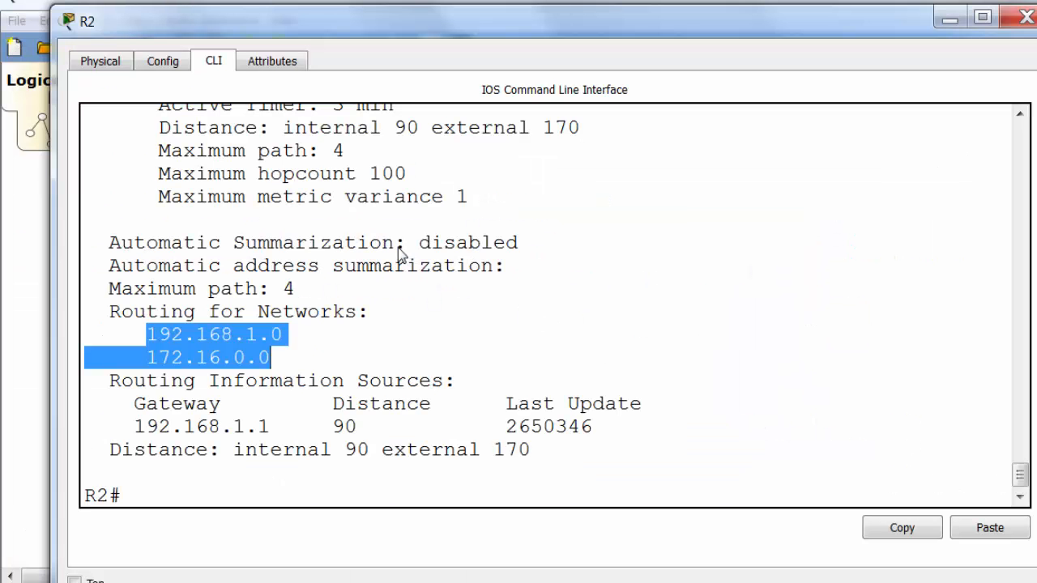
text(show ip)
text(Not)
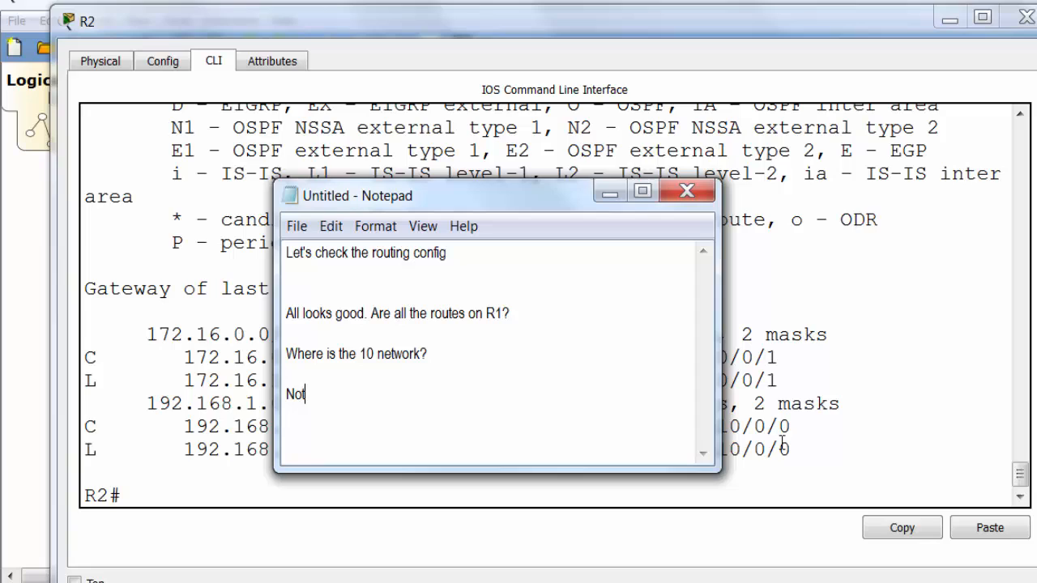
text(hitting)
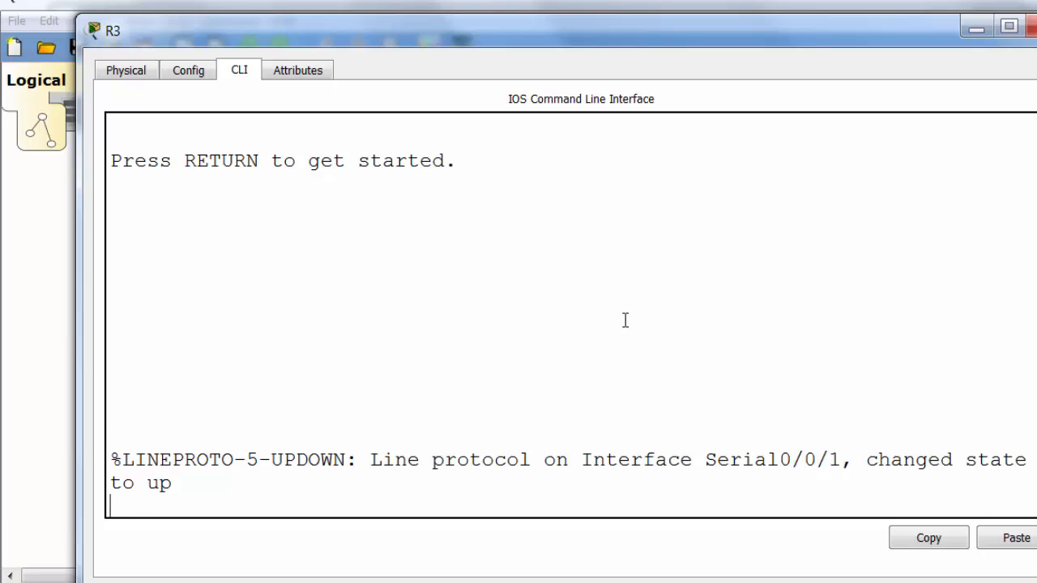
- List R3's interfaces in brief and highlight GigabitEthernet0/0 at 10.0.0.1
text(en)
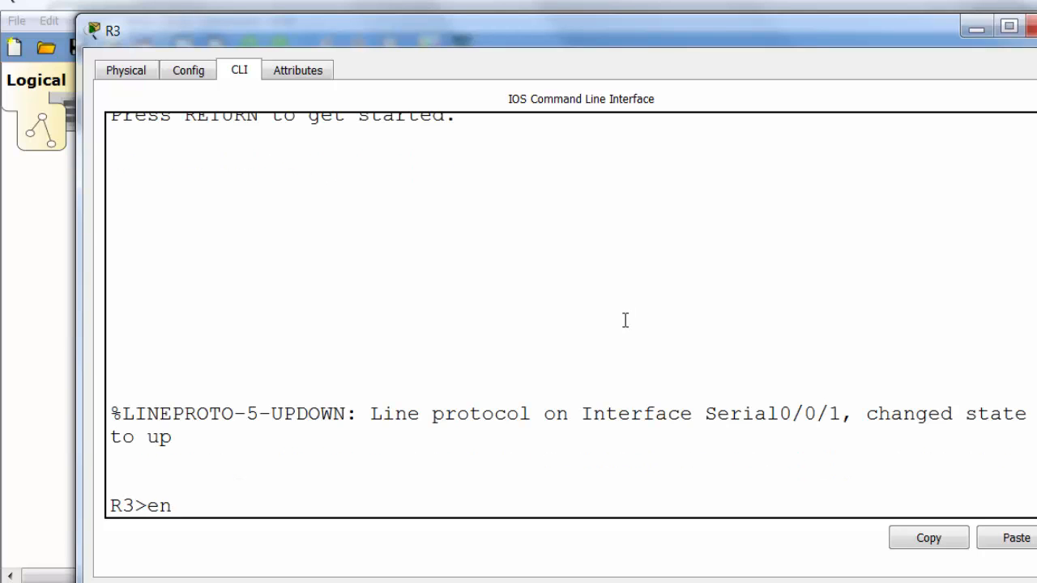
text(show ip int brief)
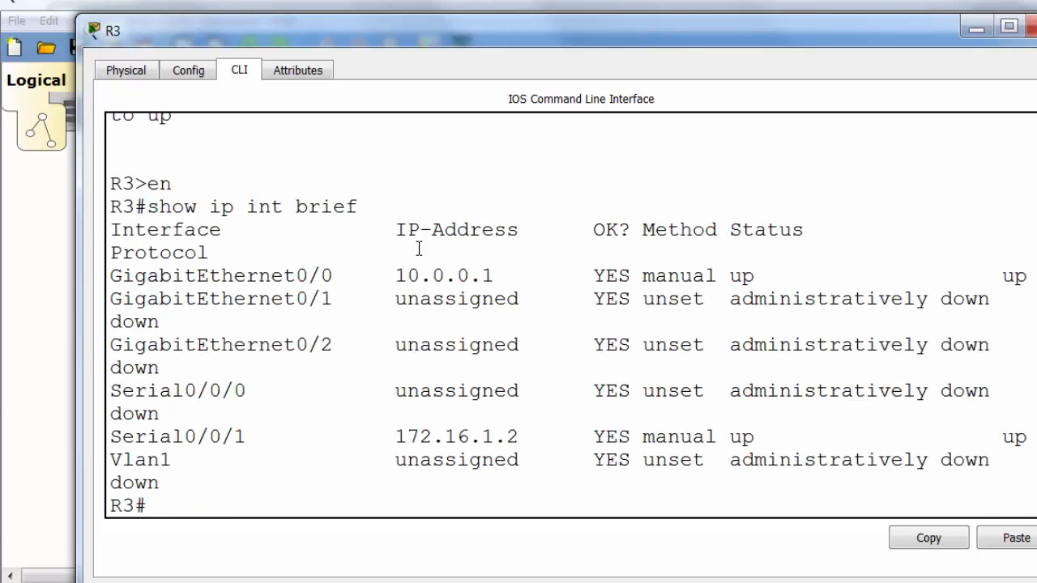
drag(110, 276, 988, 299)
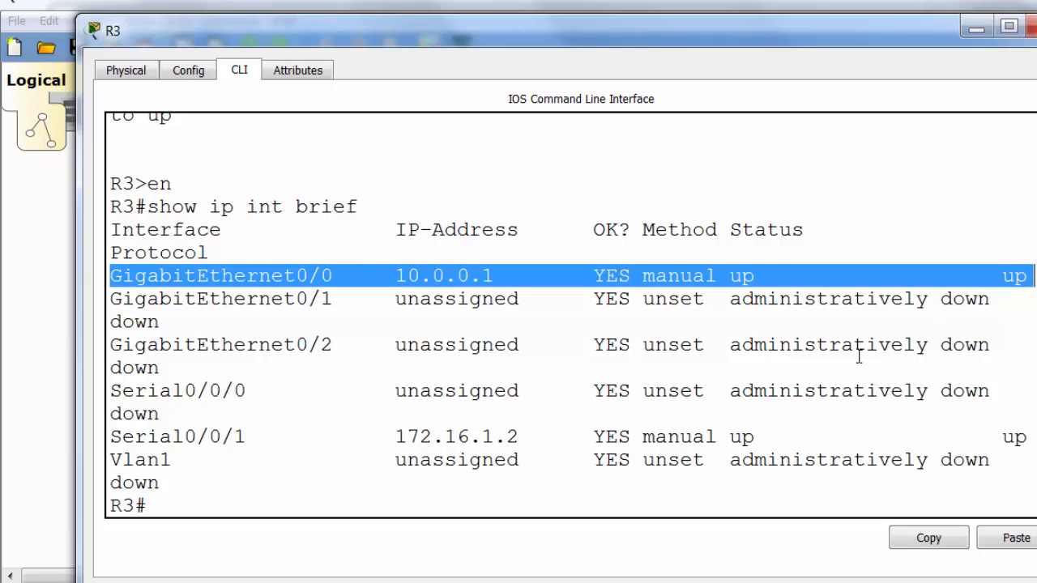
mouse_move(862, 436)
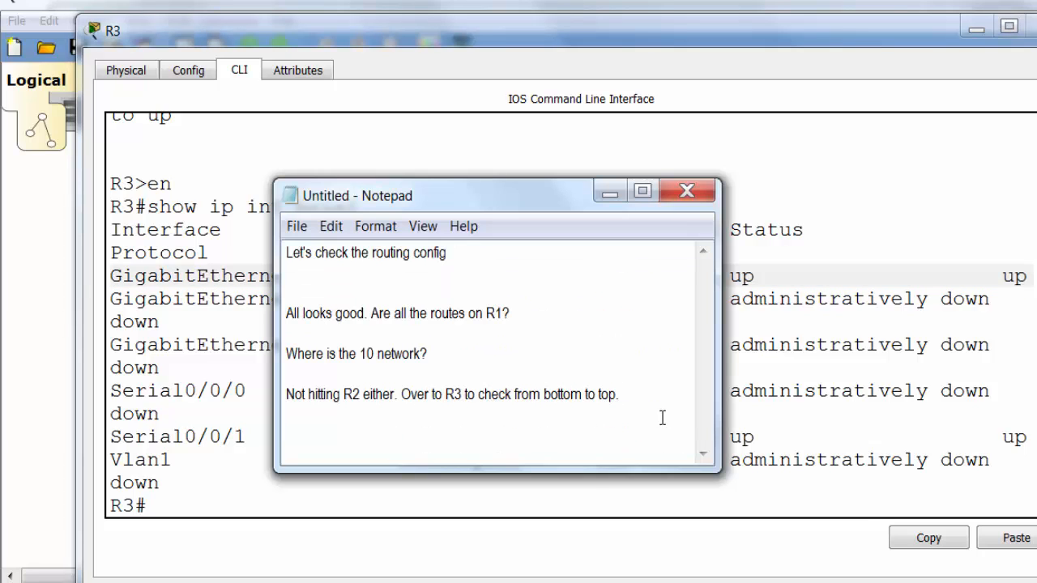
- Overwrite the notes with "Interface is up" and "how about subnet mask", then refocus R3's CLI
key(ctrl+a)
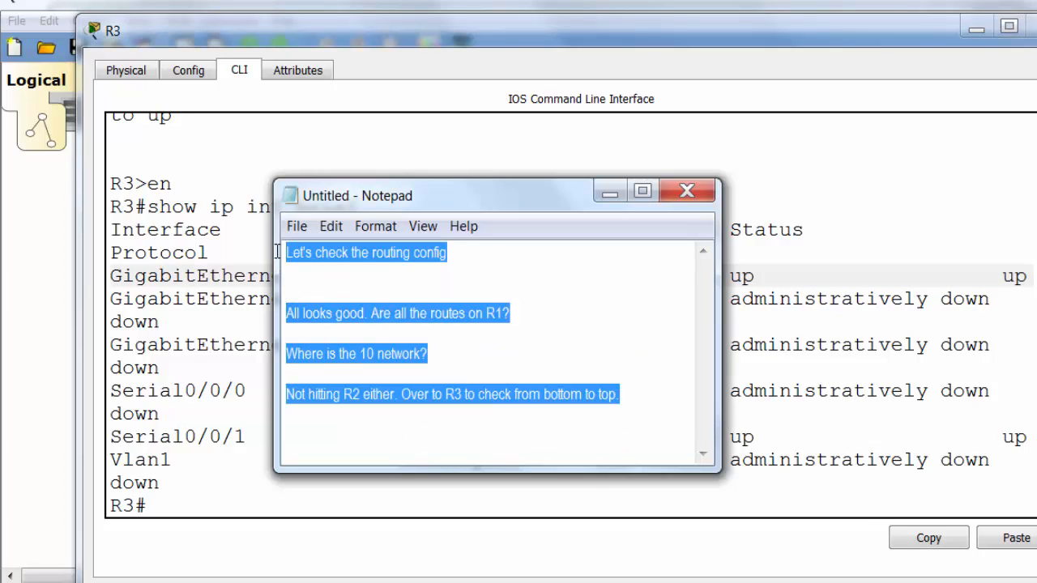
text(Interface is up)
text(how a)
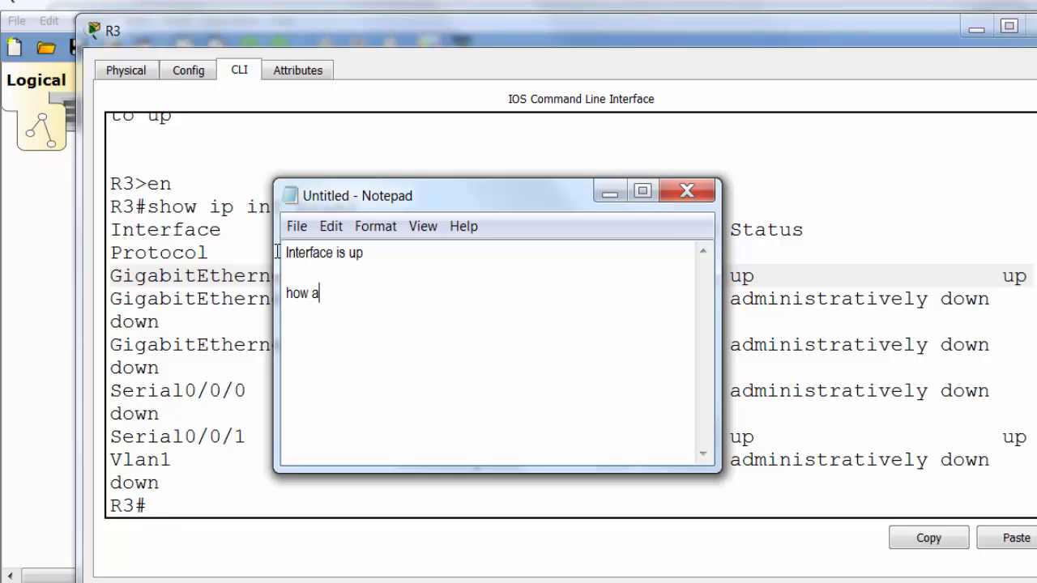
text(bout)
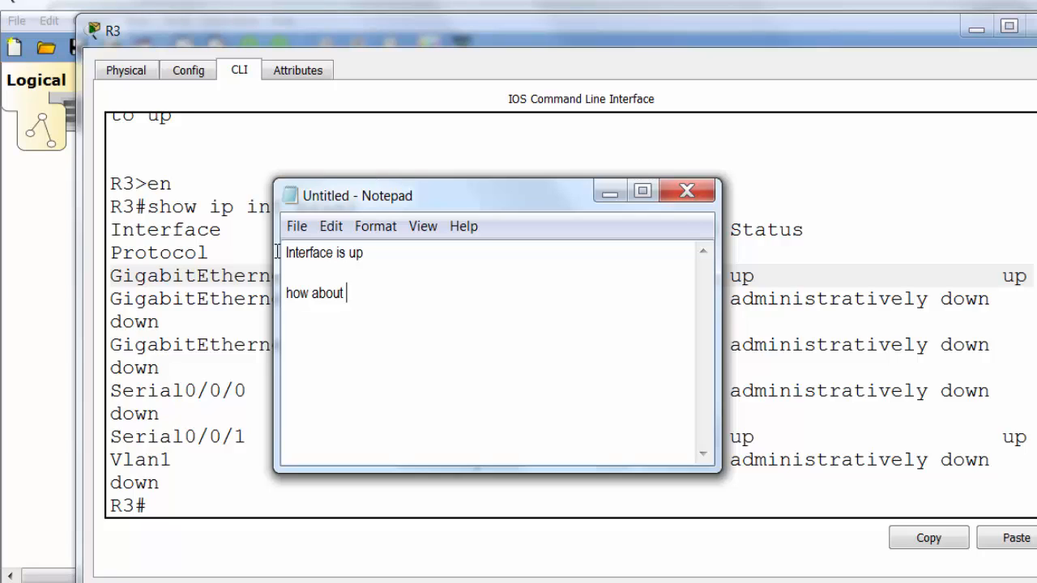
text(subnet mask)
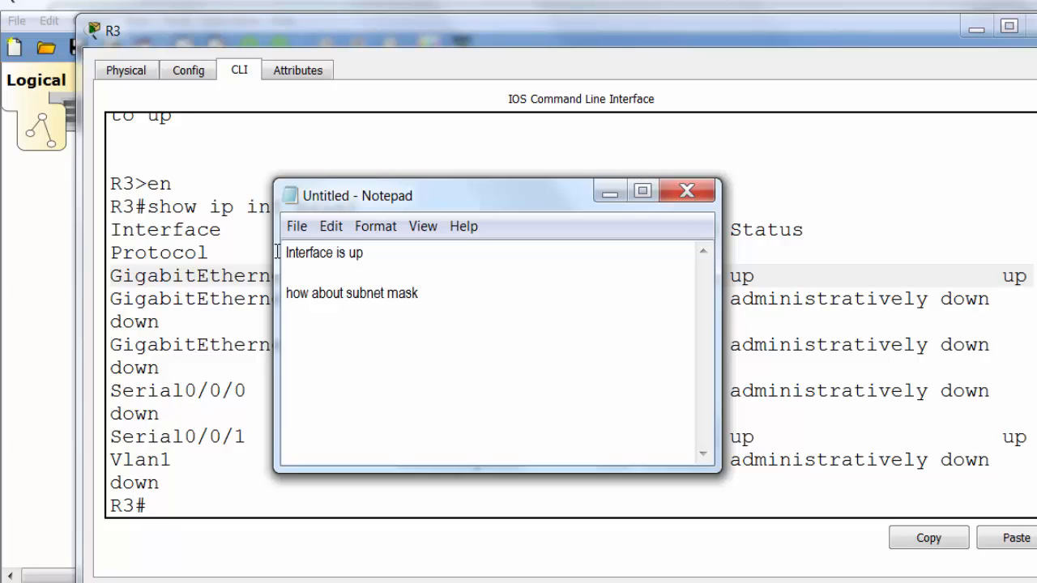
click(687, 191)
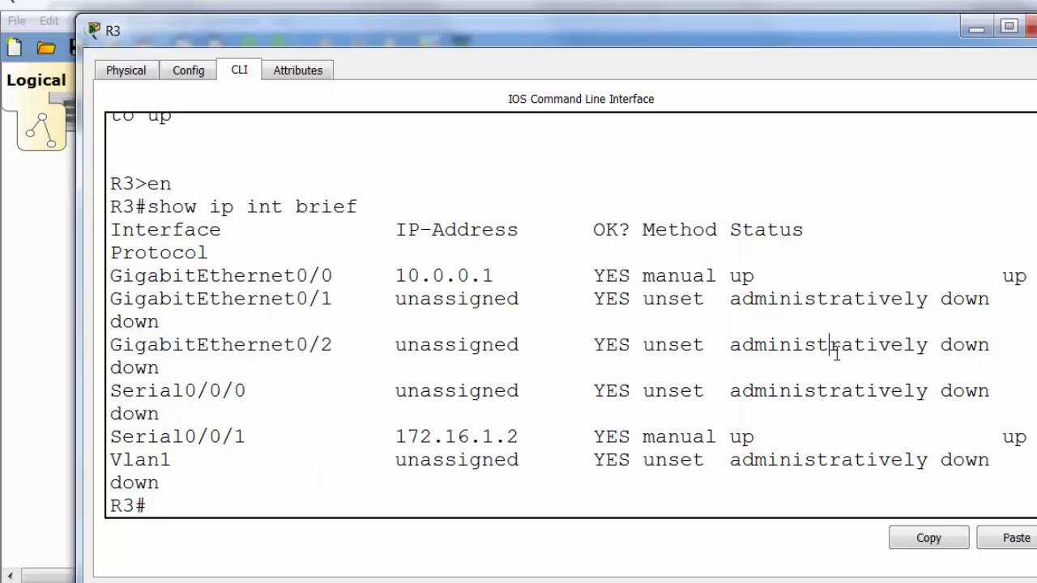
- Show interface g0/0 on R3, paging through to confirm it is up at 10.0.0.1/28
text(show)
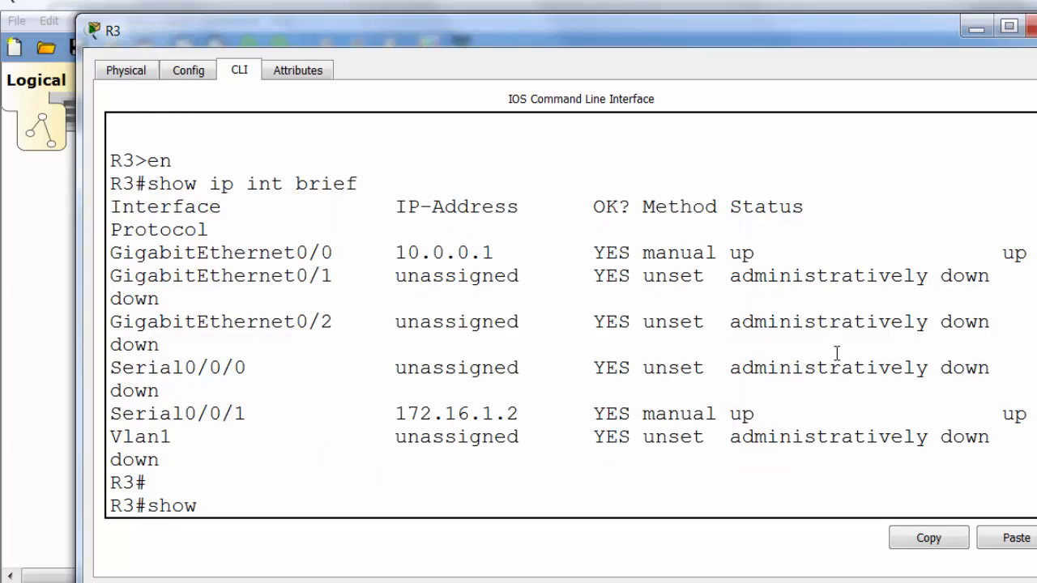
text(interface)
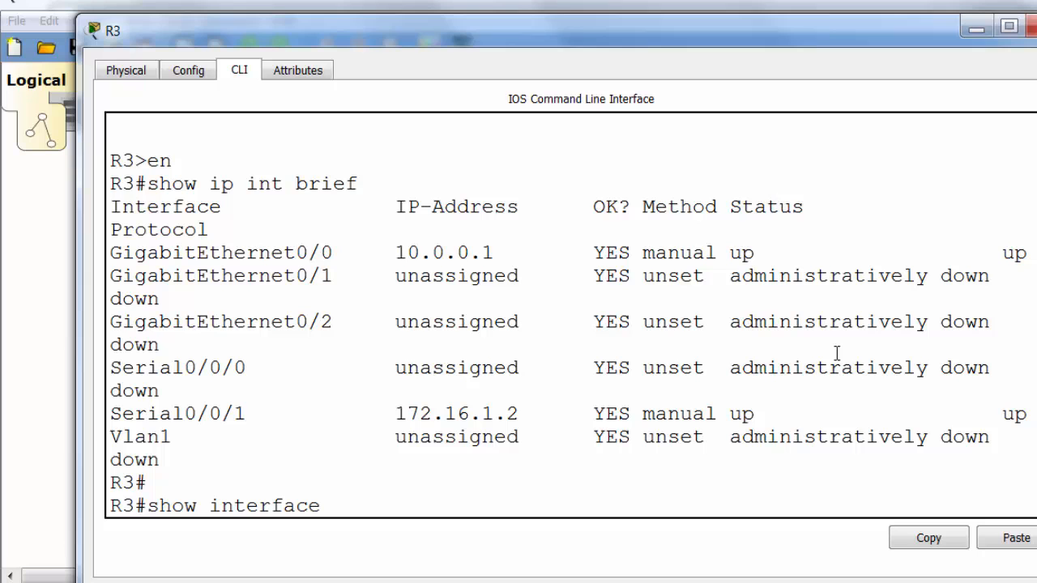
text(g0)
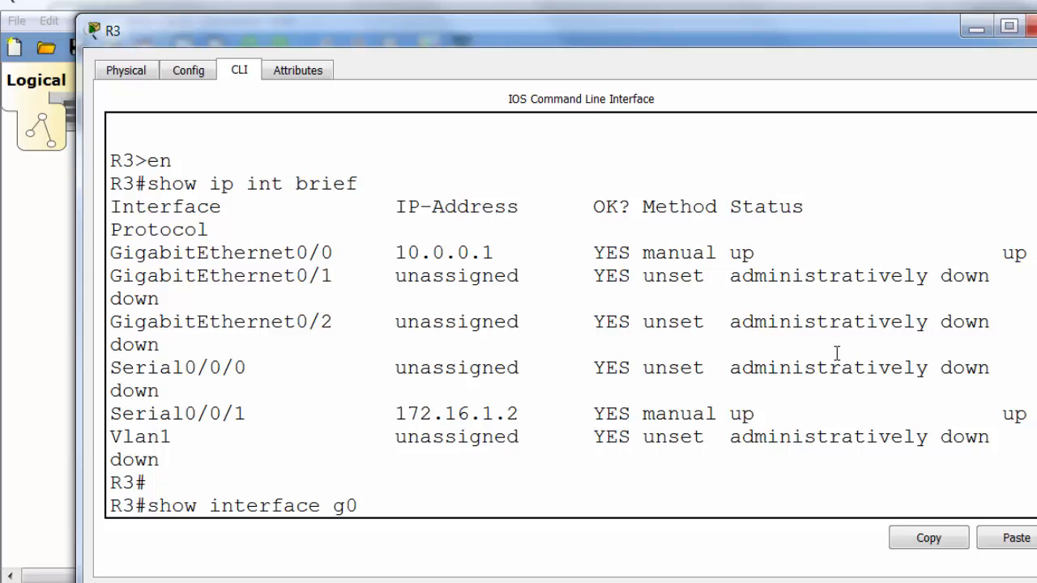
key(enter)
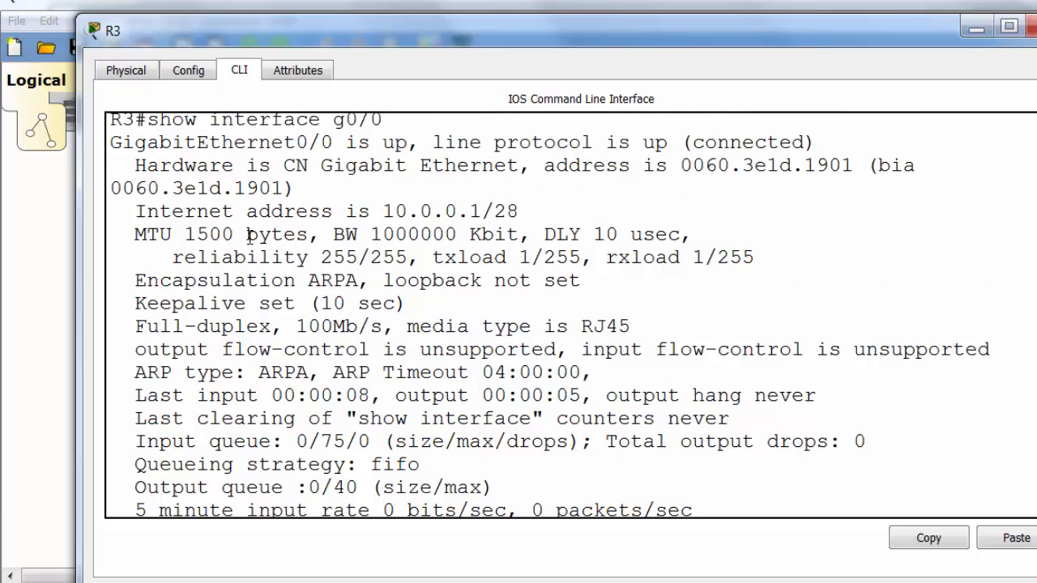
drag(159, 211, 518, 211)
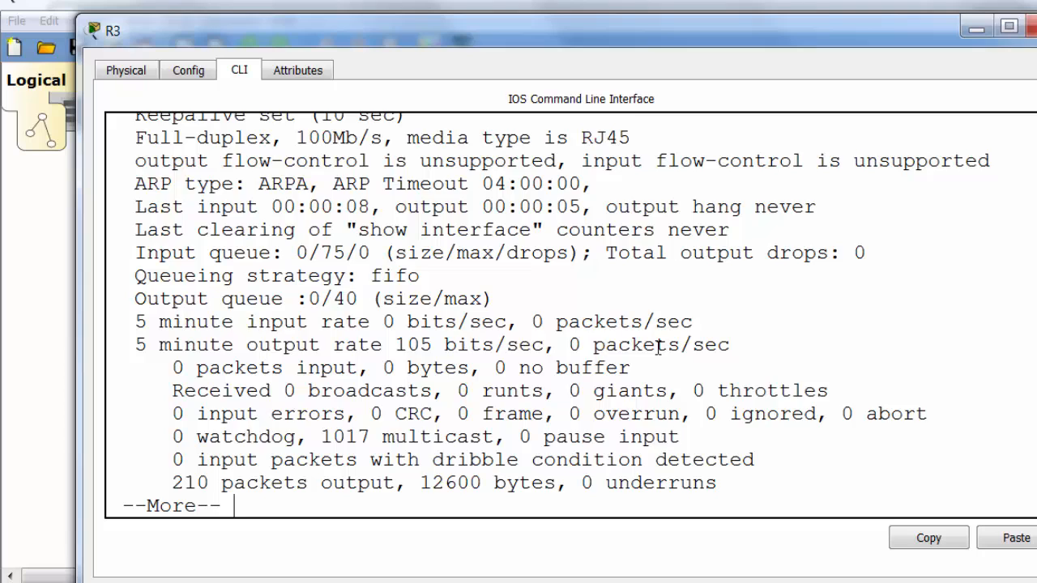
key(space)
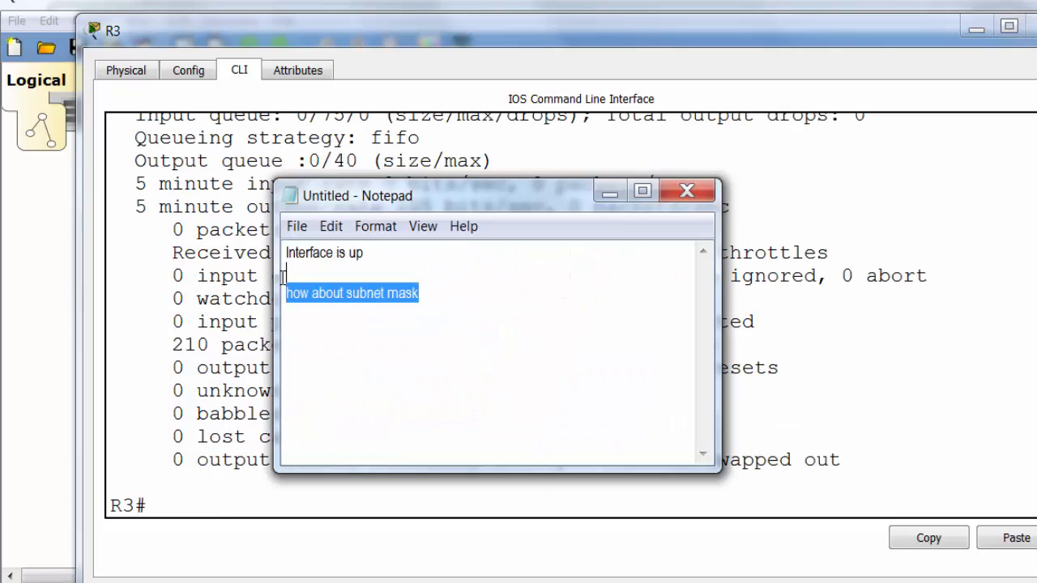
- Note "all good" and begin asking whether the routing config is correct
text(all good)
text(is the rou)
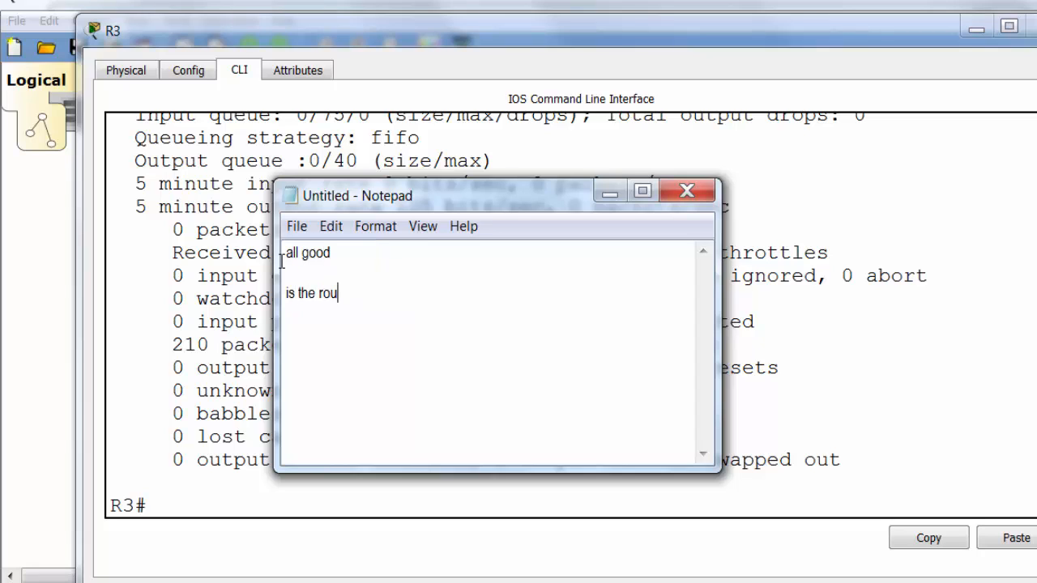
text(ting config corr)
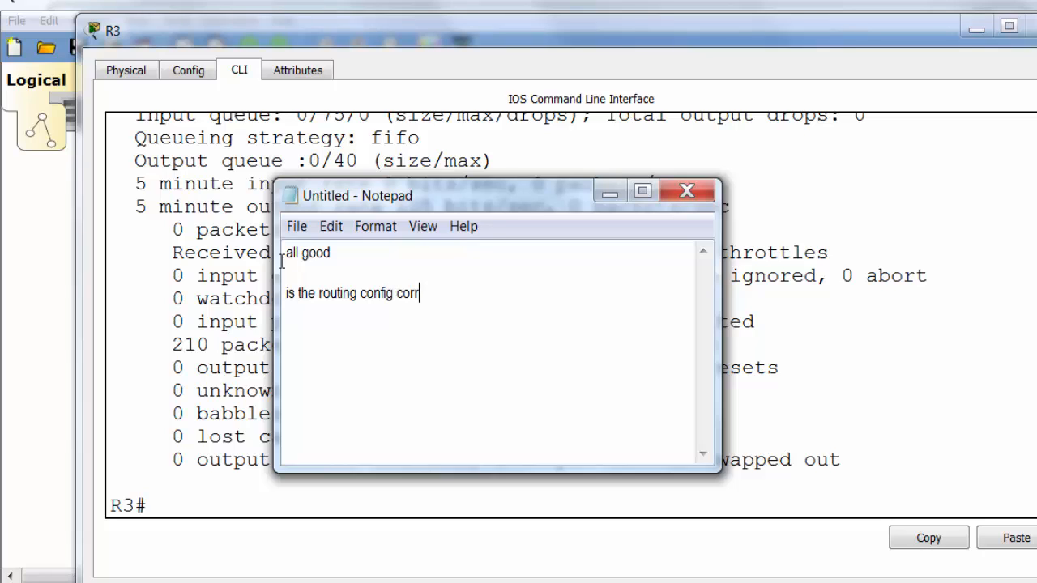
- Finish the note asking if the config is correct, i.e. EIGRP 20 and networks
text(ect i.e. ei)
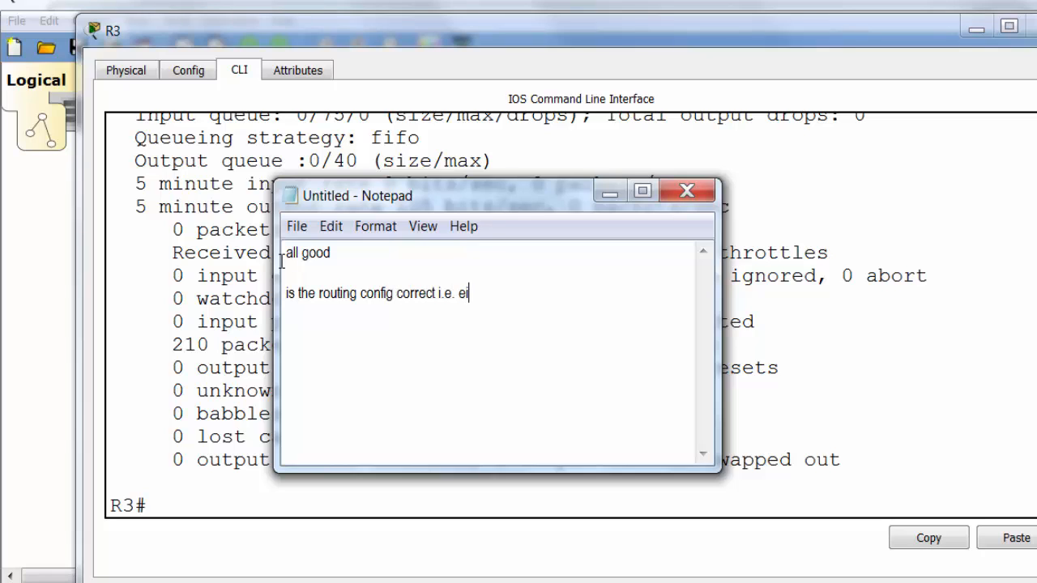
text(grp)
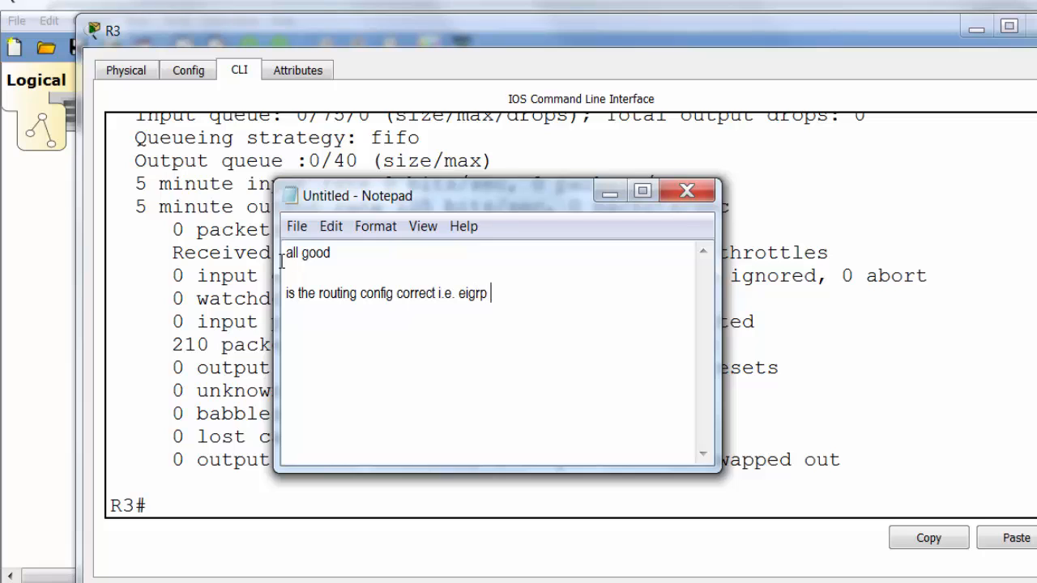
text(20 and n)
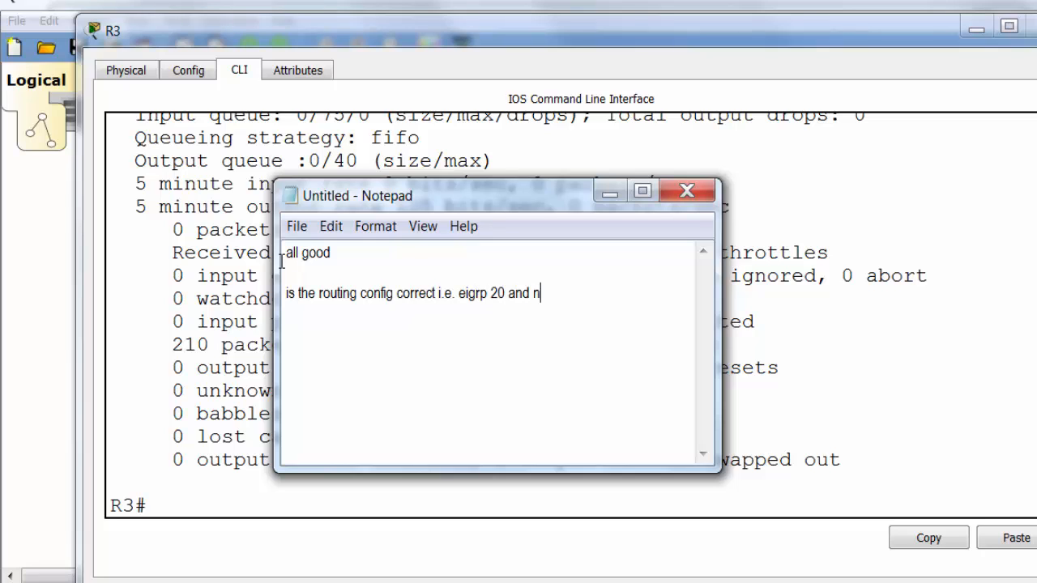
text(etworks?)
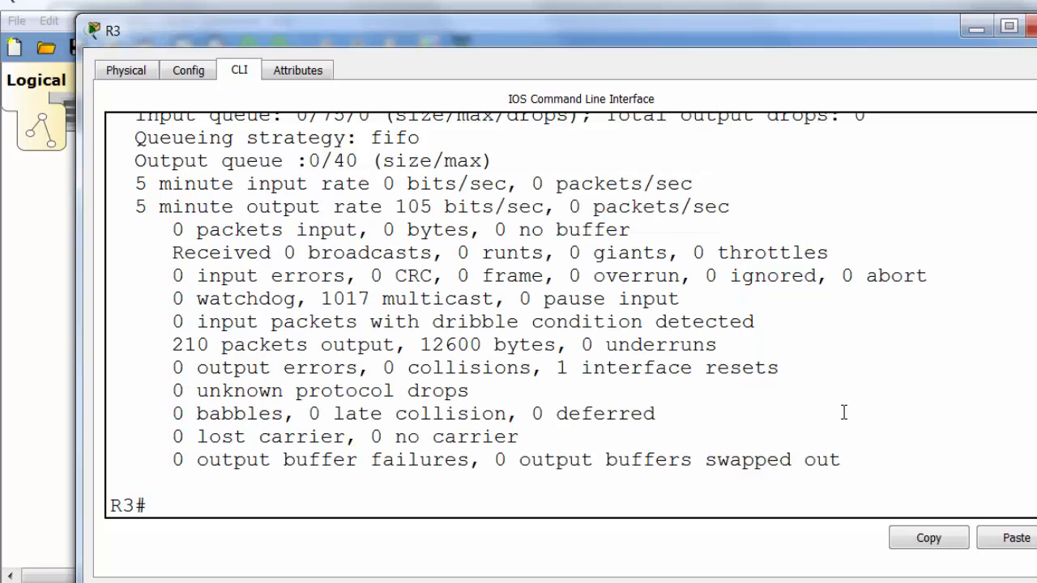
- Run show ip protocols on R3 and note "We need to remove 10 and add eigrp 20"
text(show ip pro)
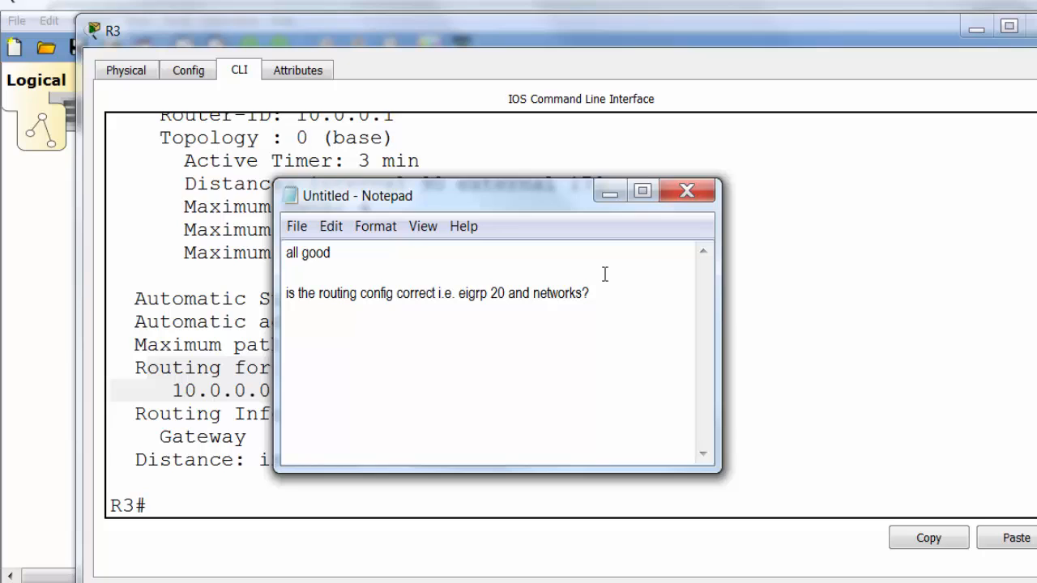
text(We need to remove)
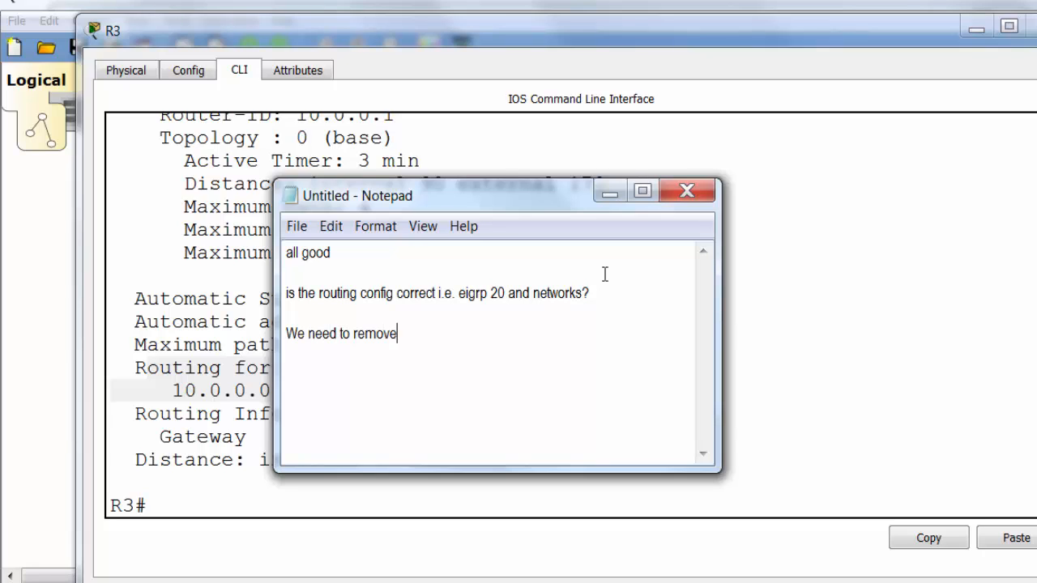
text(10 and)
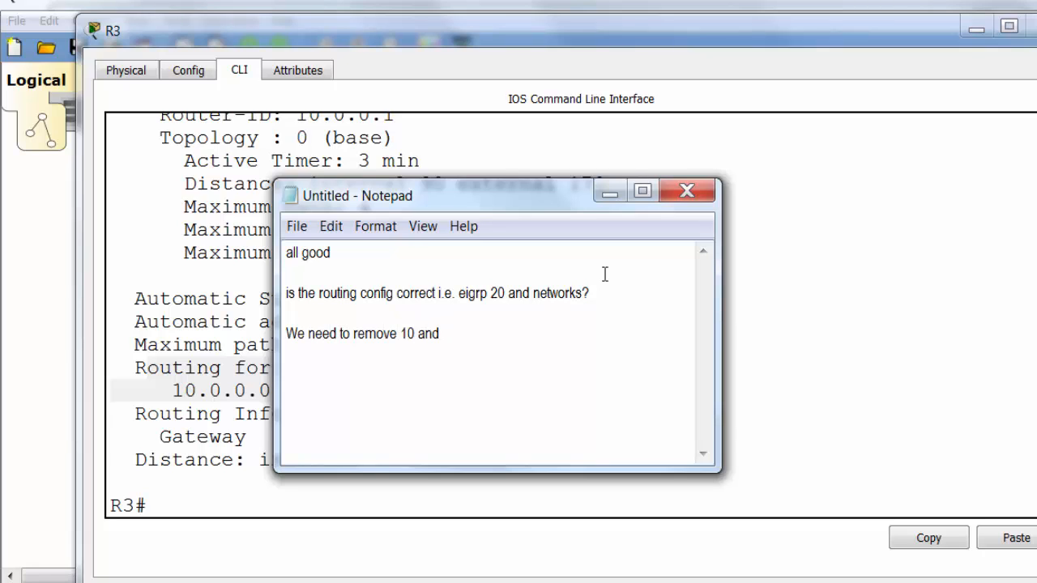
text(add e)
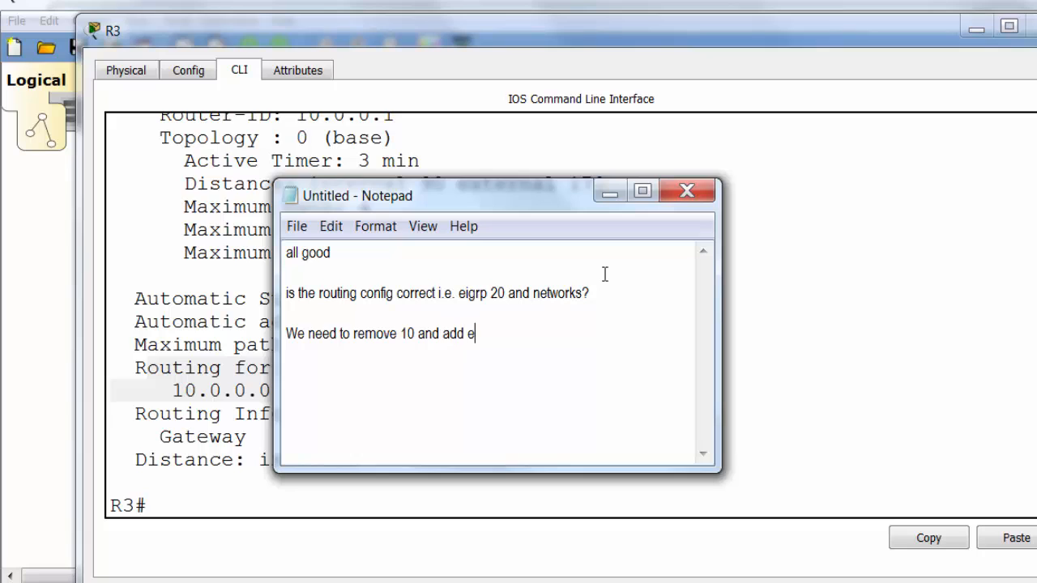
text(igrp 20)
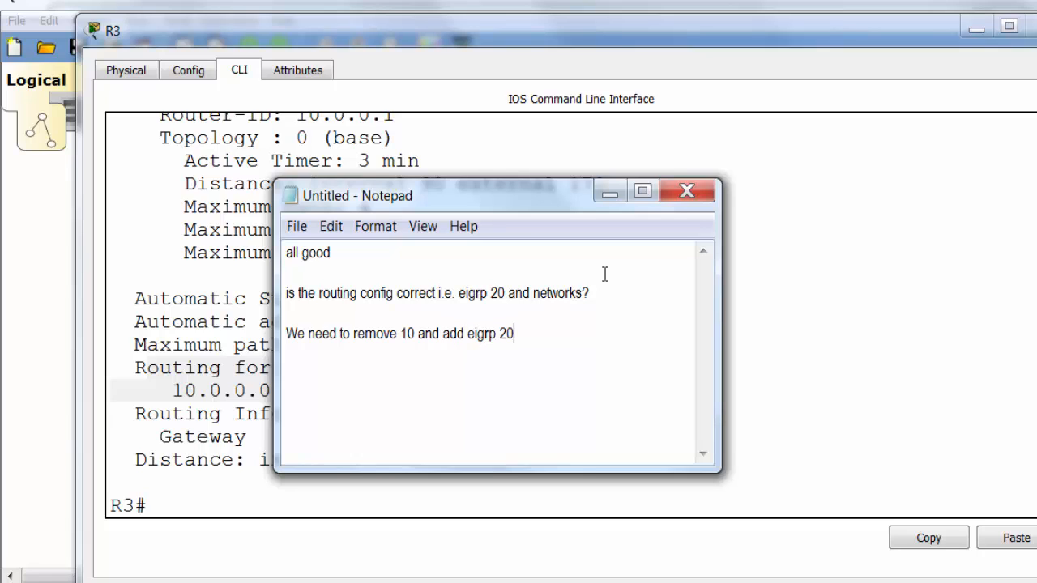
click(687, 191)
text(r)
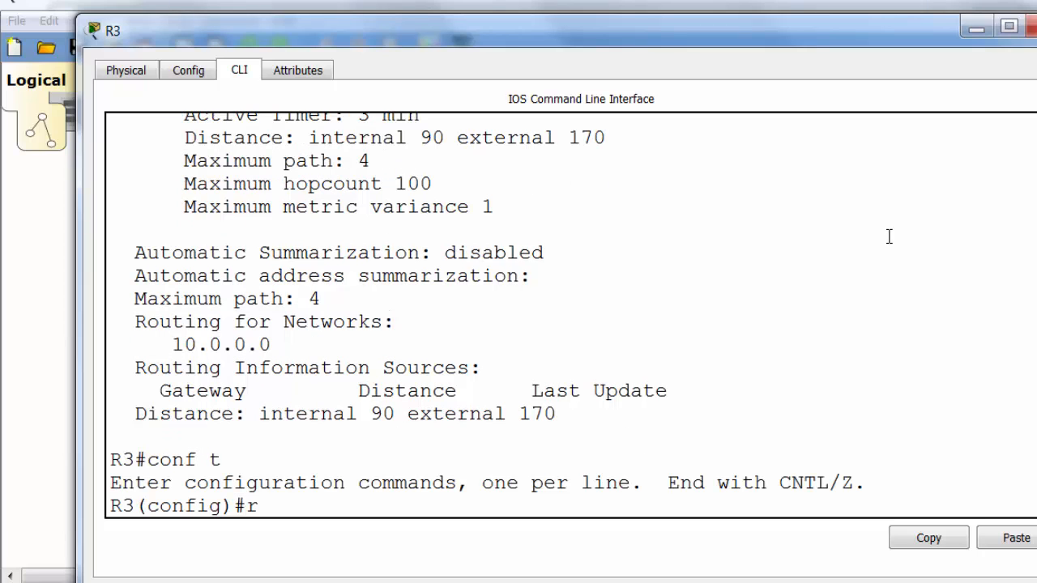
- Remove router eigrp 10, start router eigrp 20, and note both networks need adding
text(outer eigrp)
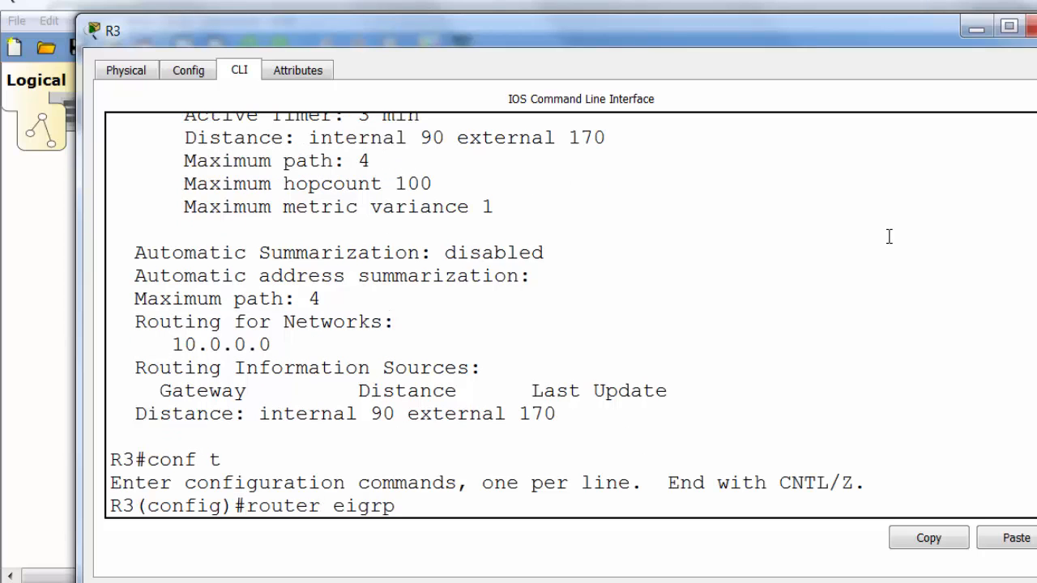
text(no)
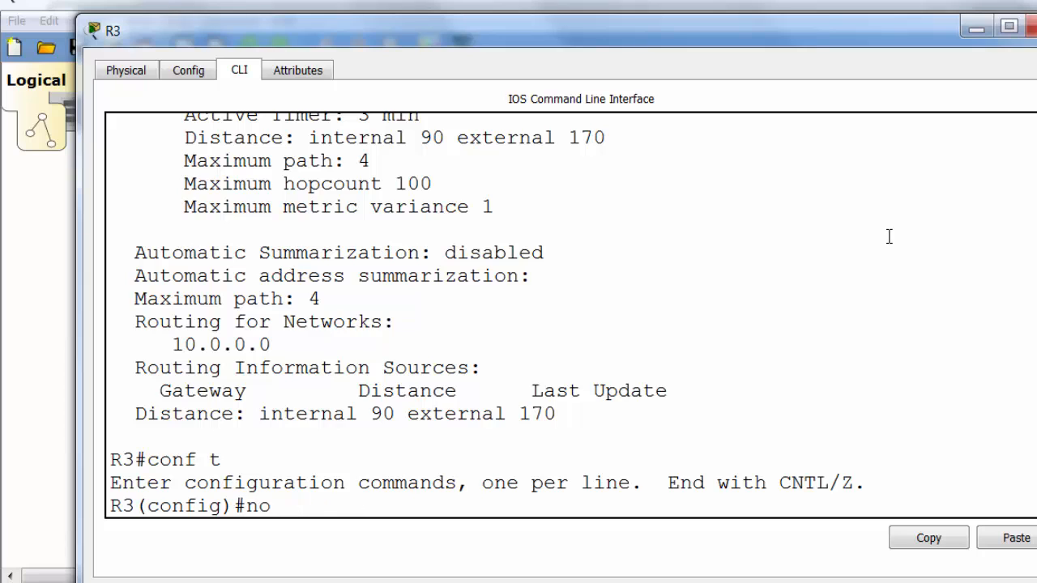
text(router eigrp 10)
text(router eigrp 20)
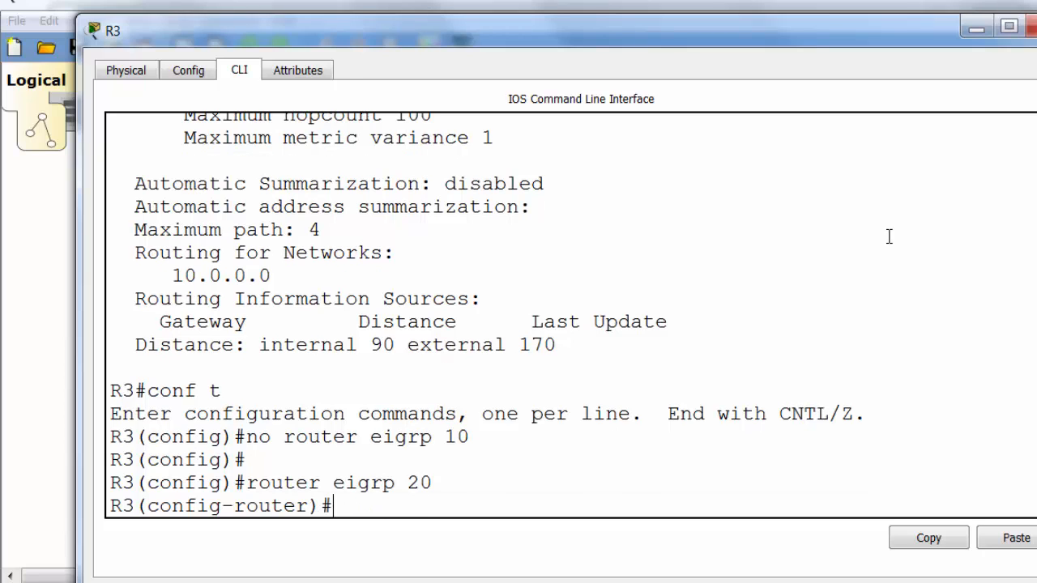
text(net)
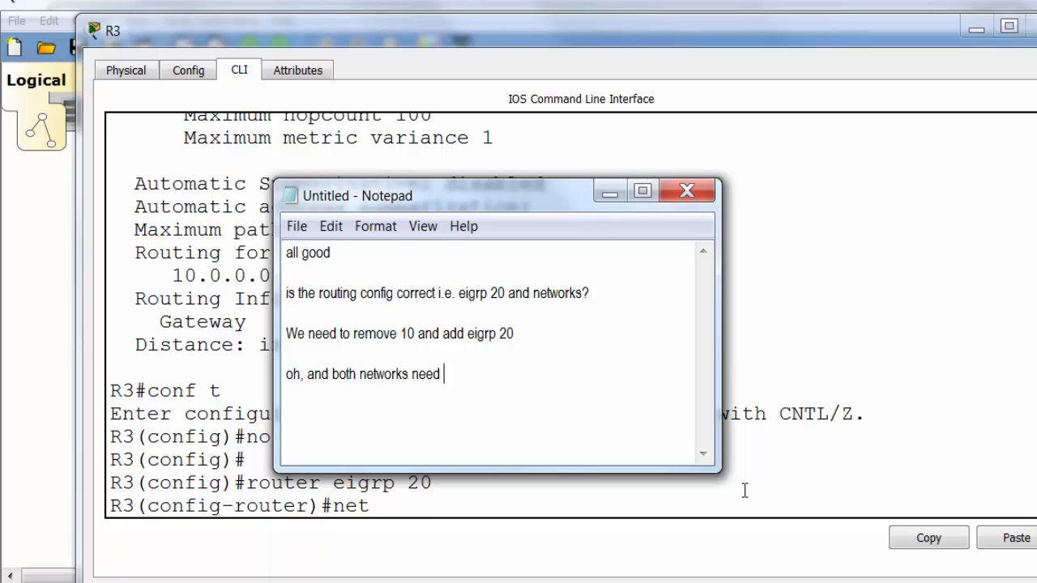
text(adding!!)
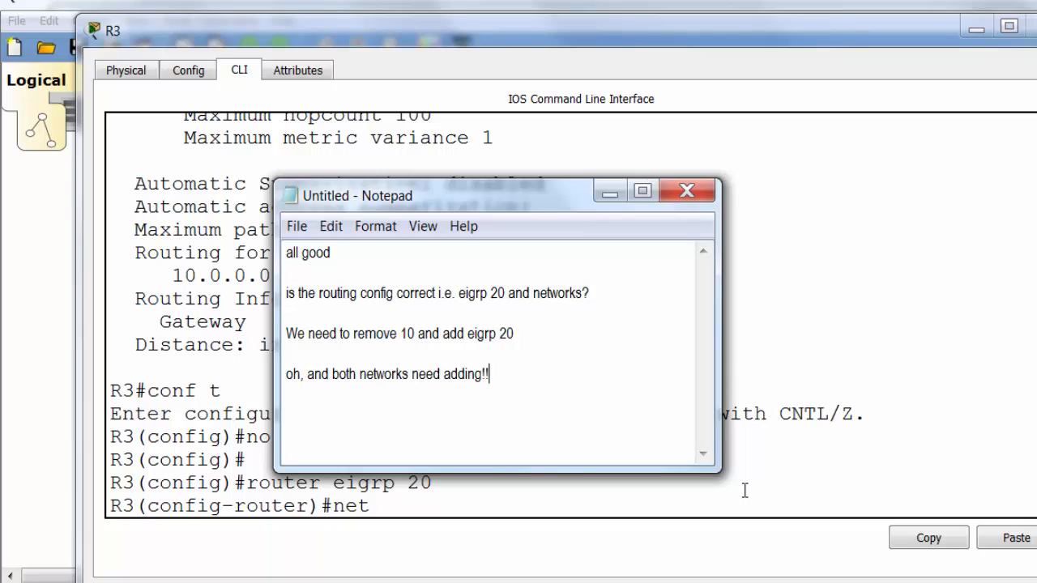
click(686, 191)
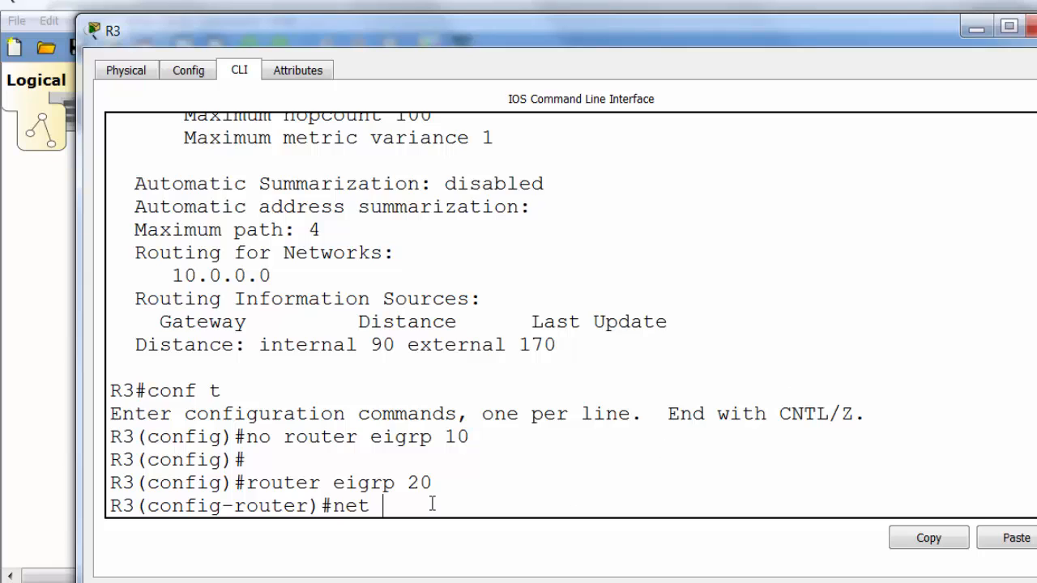
- Advertise networks 172.16.0.0 and 10.0.0.0 under EIGRP 20 and end configuration
text(172.160.)
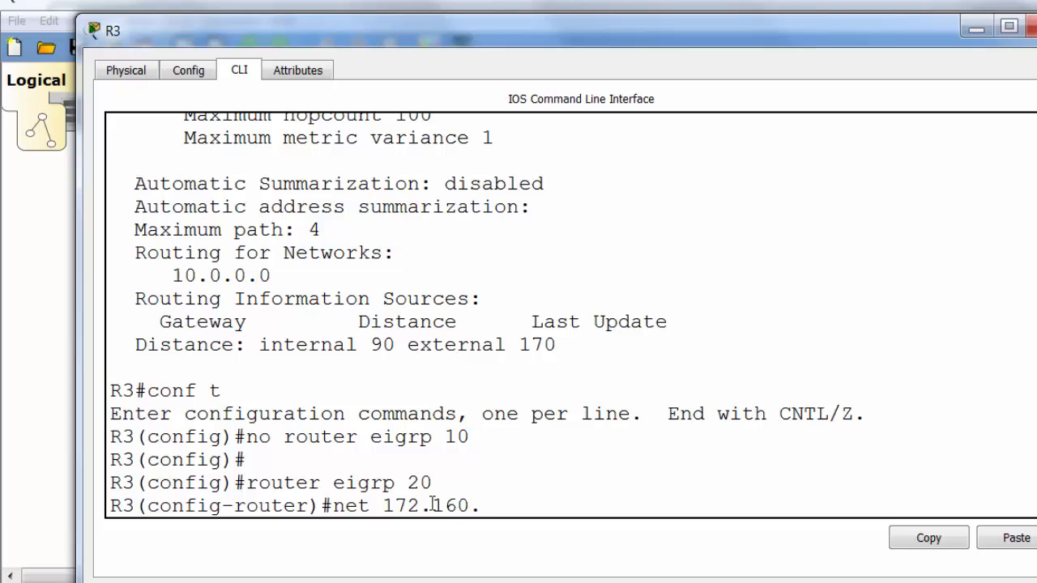
key(BackSpace)
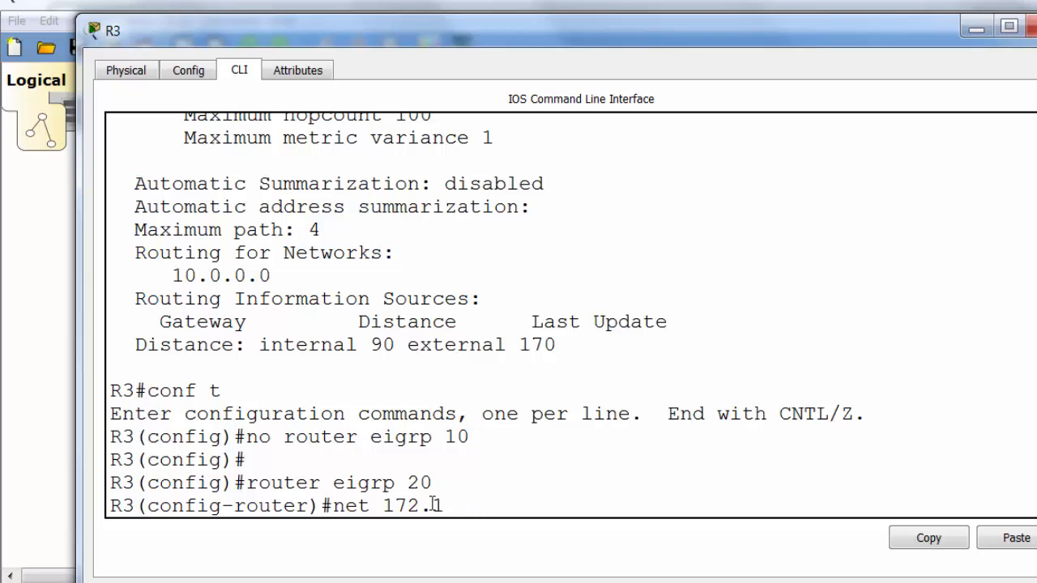
text(16.0.0)
text(net)
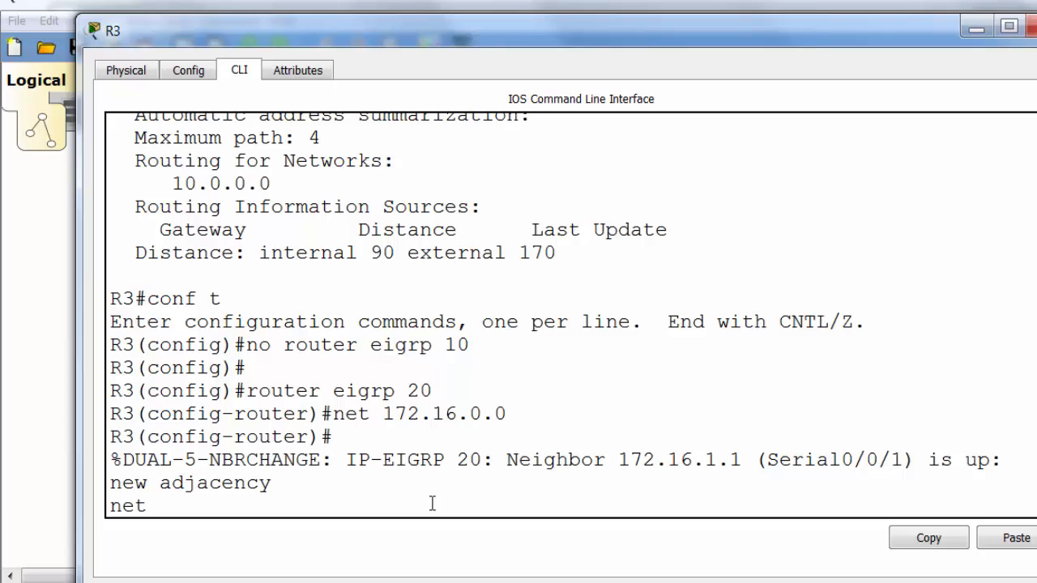
text(10.0.0.0)
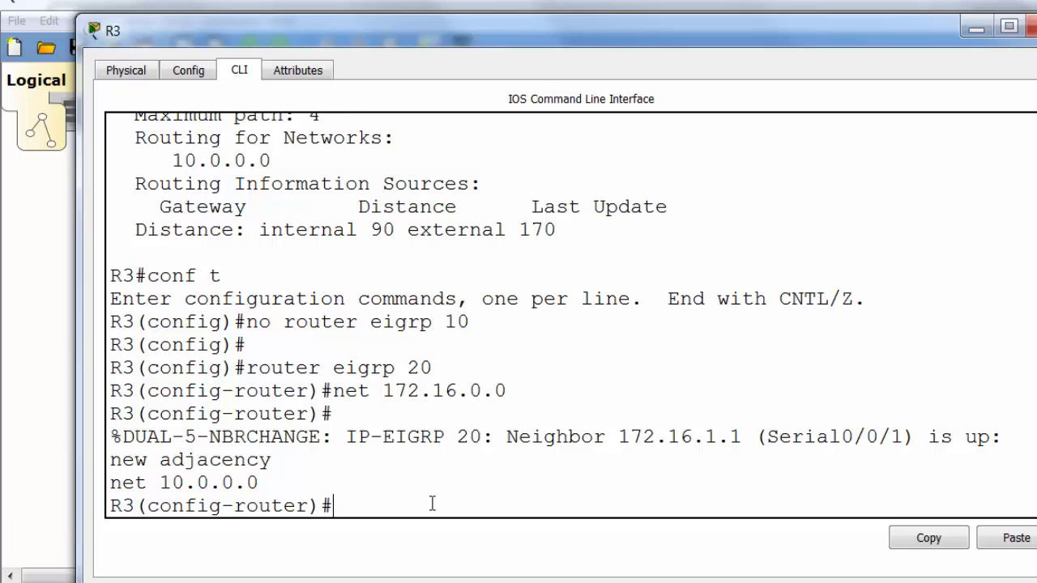
key(Enter)
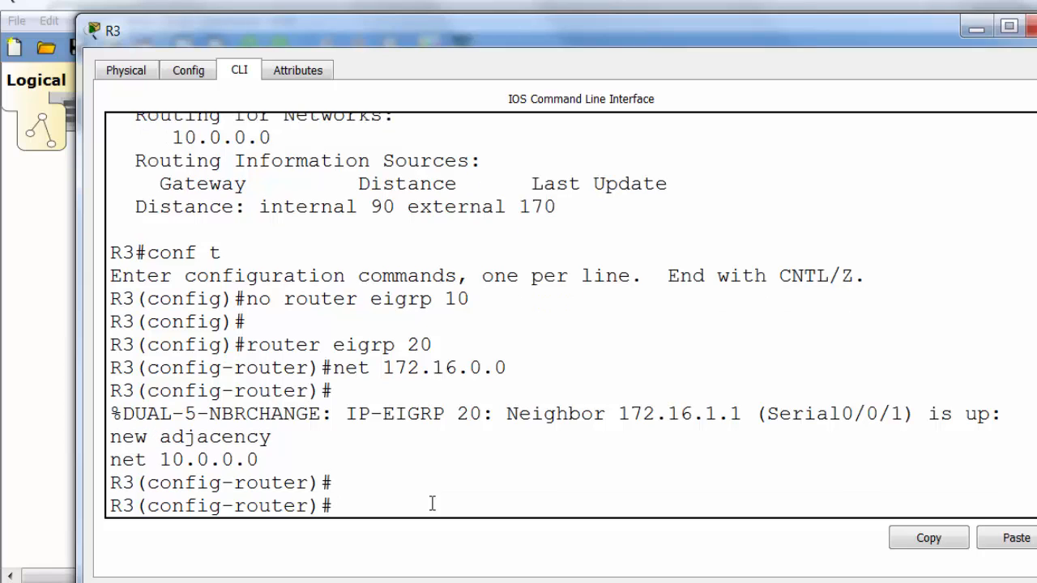
text(end)
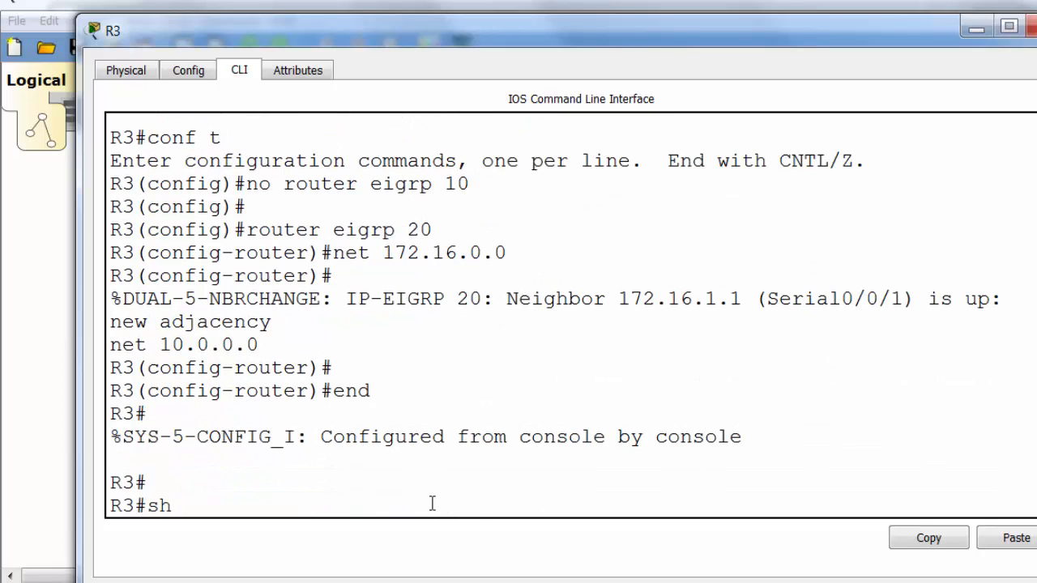
text(ow ip prot)
key(Enter)
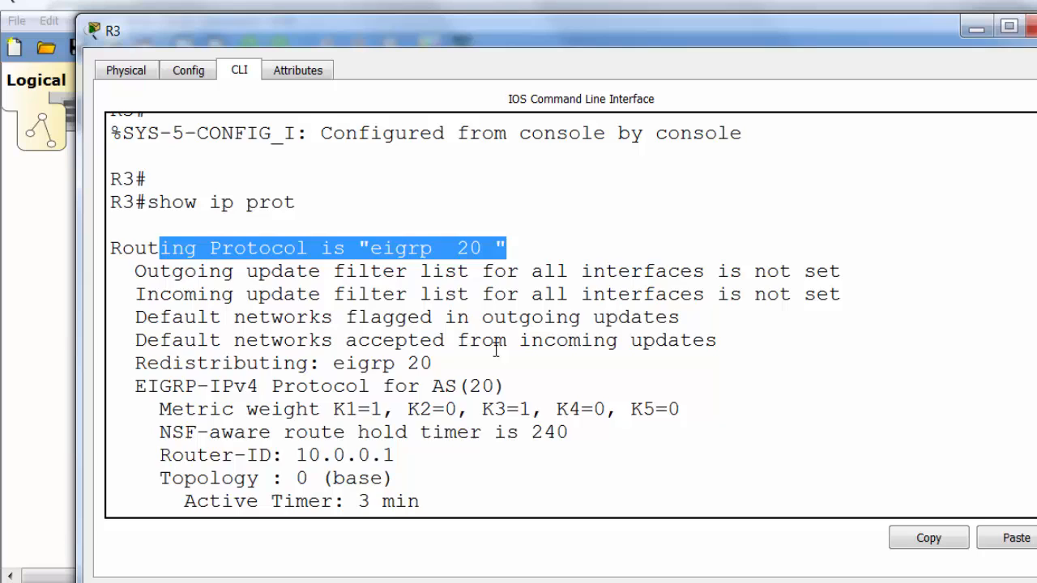
- Scroll R3's protocol output listing routing for 172.16.0.0 and 10.0.0.0 under EIGRP 20
scroll(down, 3)
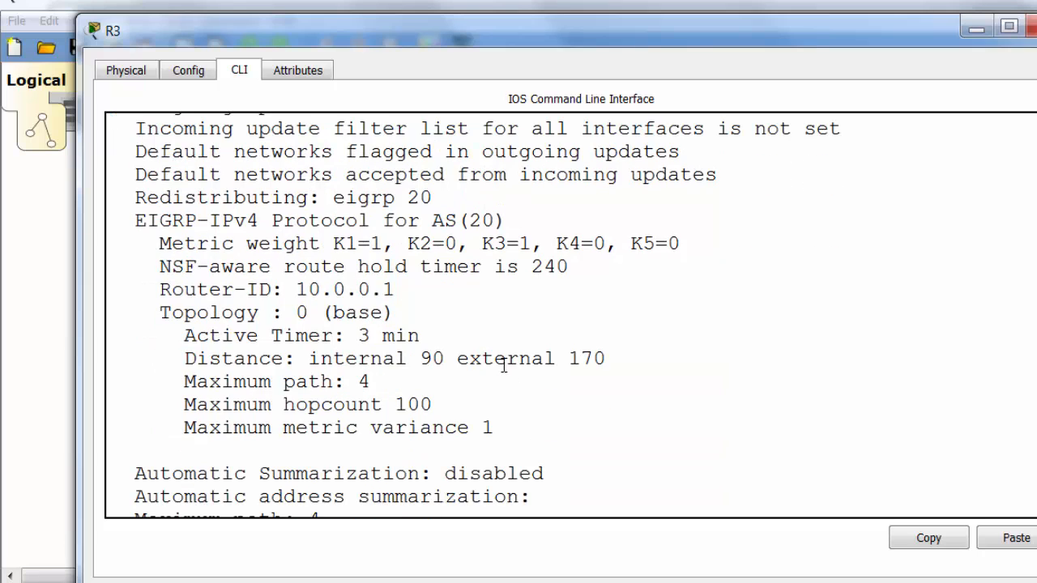
scroll(down, 3)
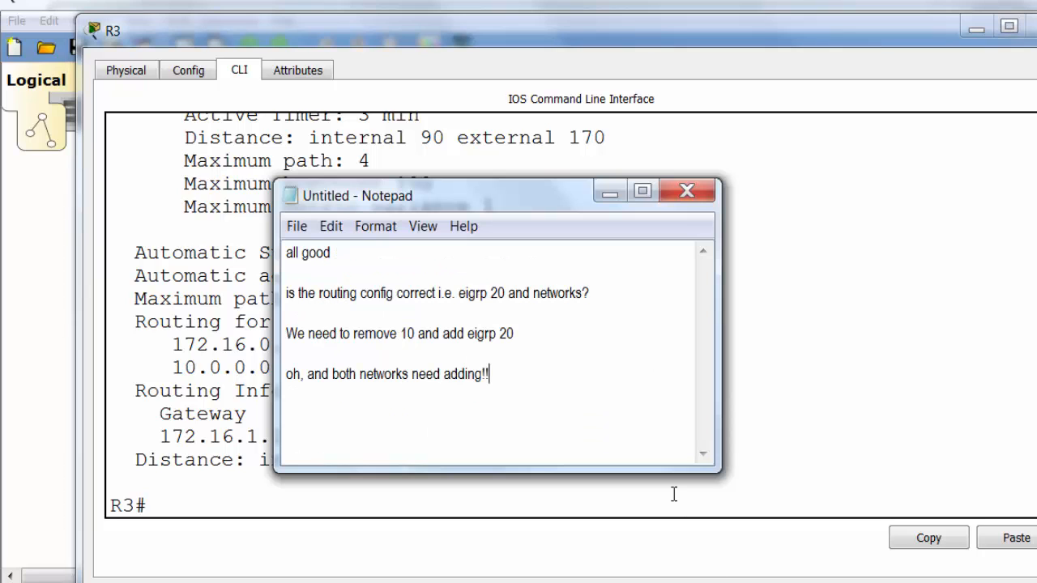
- Note that IOS 15.x disables automatic summarization by default, but check it's not turned on
text(IOS 15)
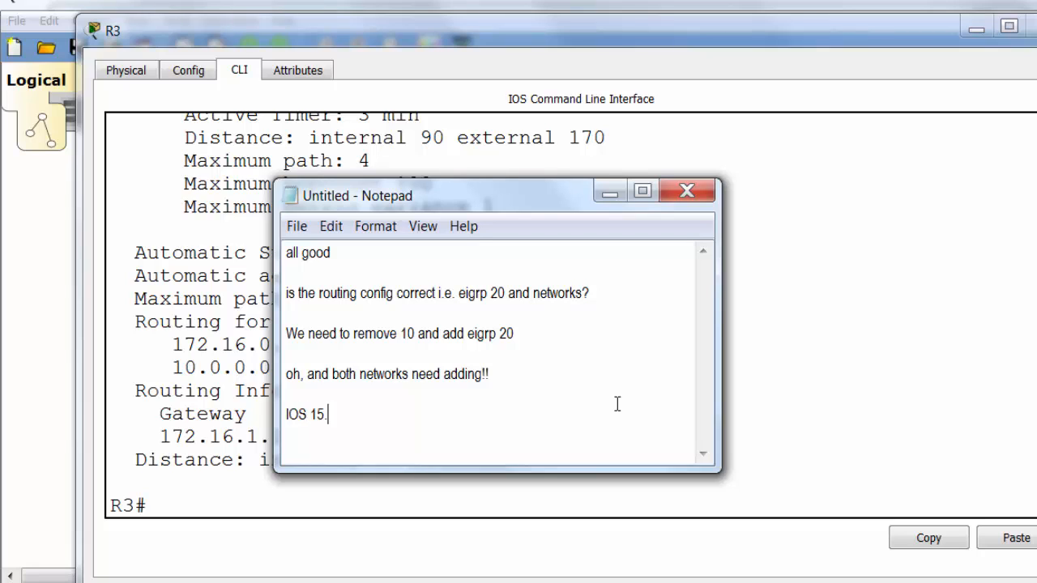
text(.x automati)
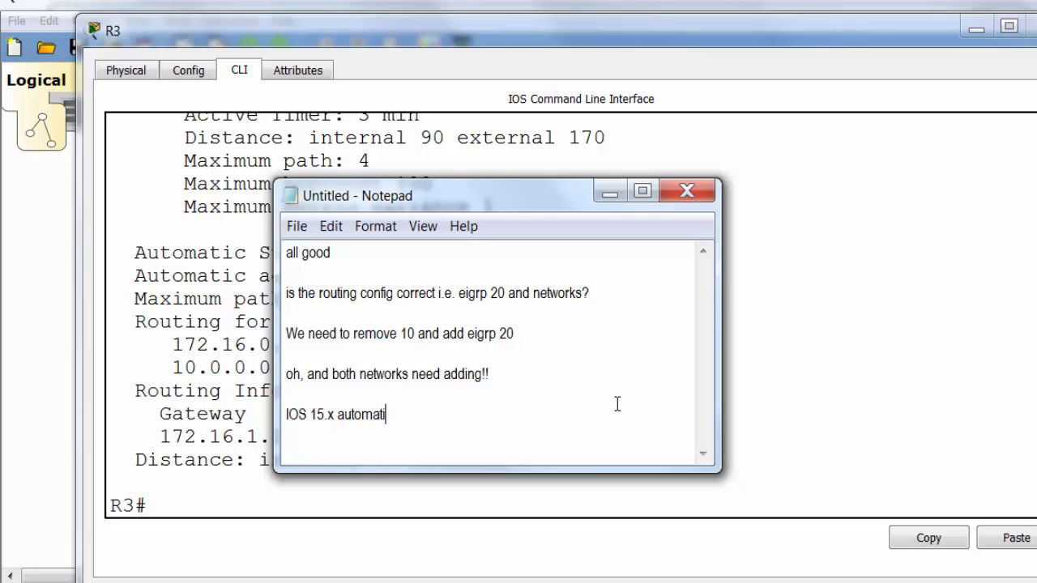
text(cally)
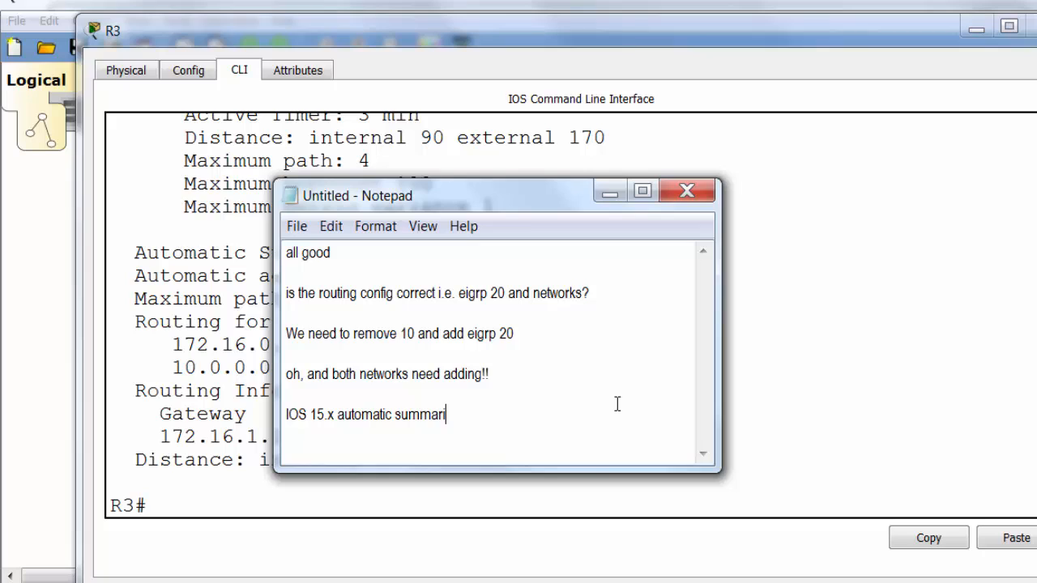
text(ization disabled by defaul)
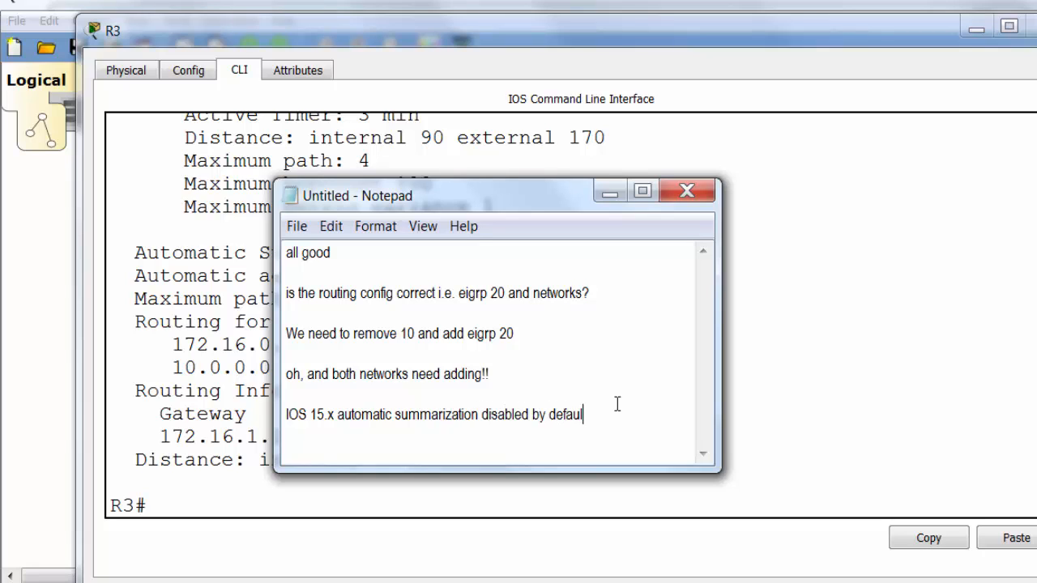
text(but check in case)
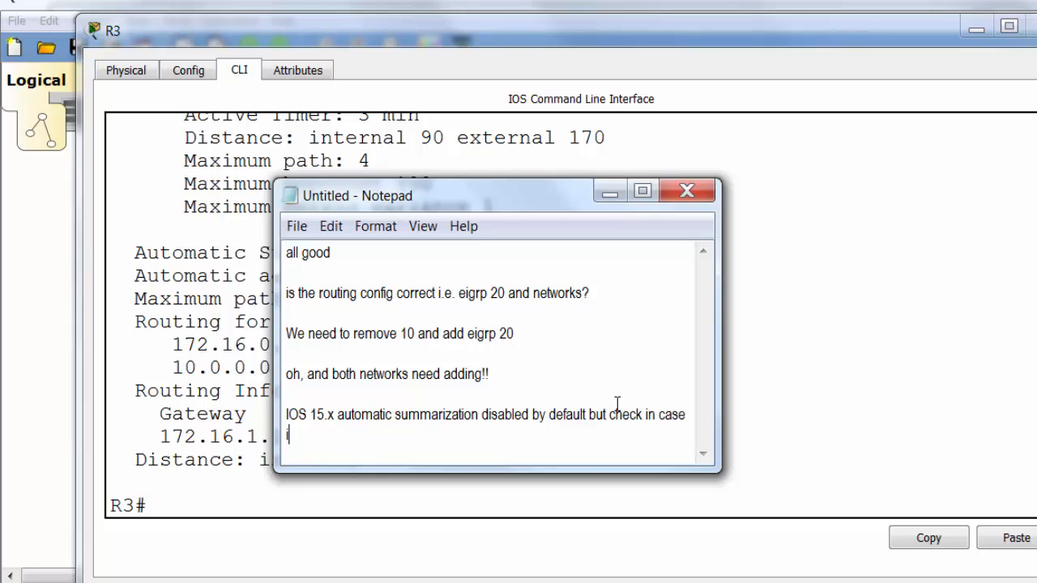
text(it's been turned on.)
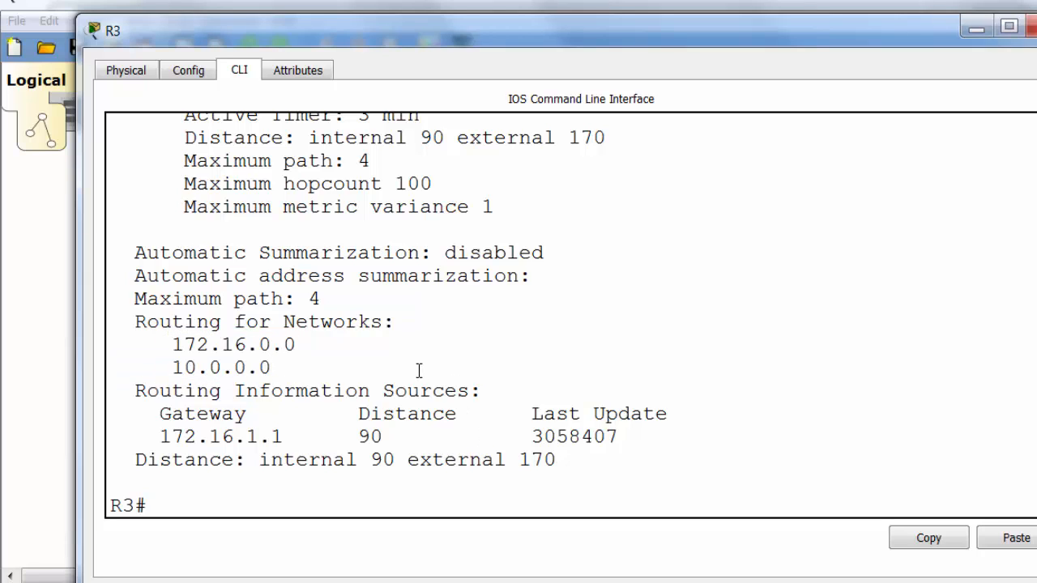
- Show R3's routing table and highlight the EIGRP-learned 192.168.1.0/30 route via 172.16.1.1
text(show ip route)
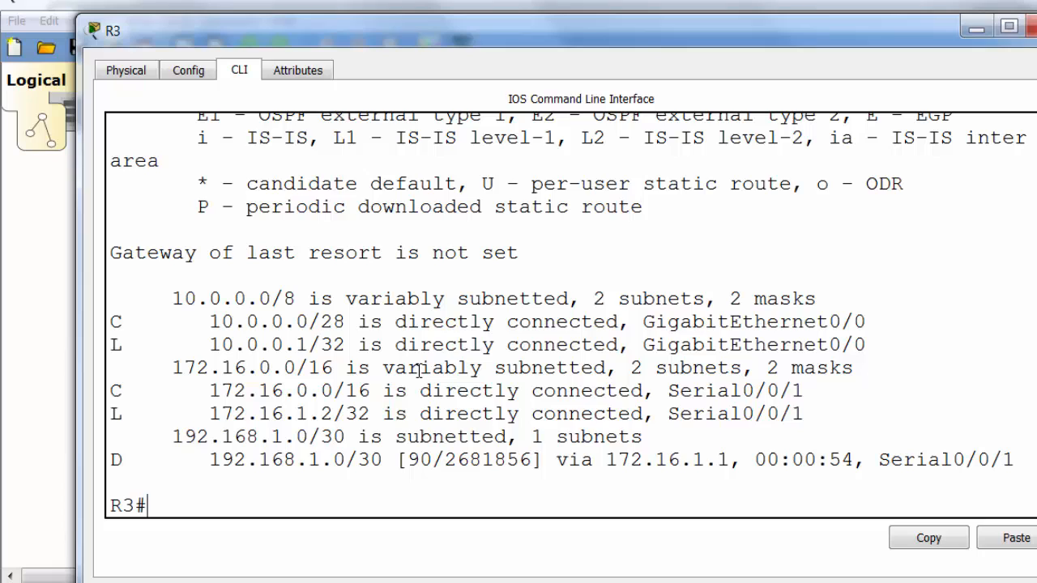
mouse_move(235, 470)
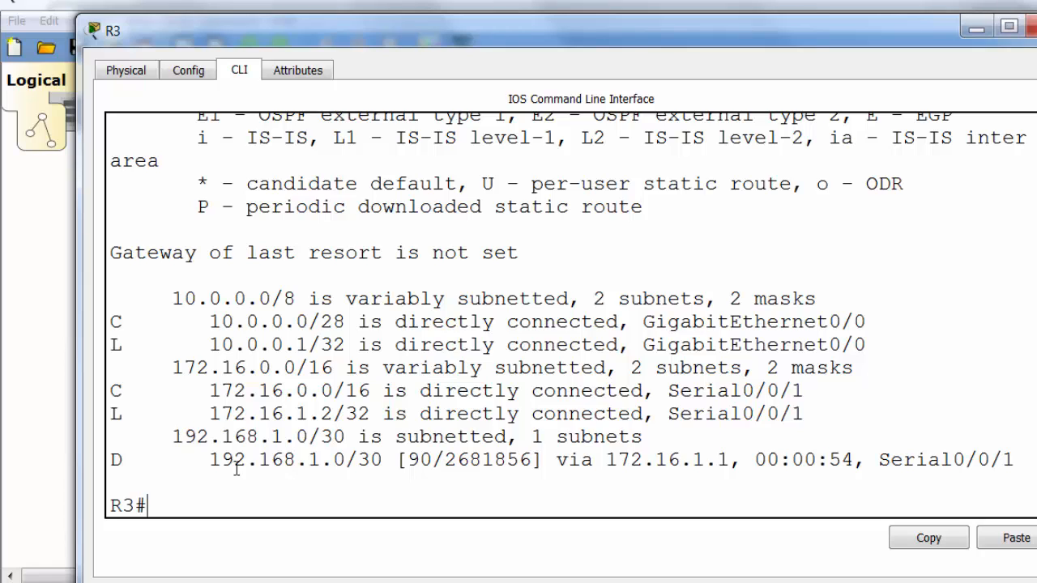
double_click(262, 460)
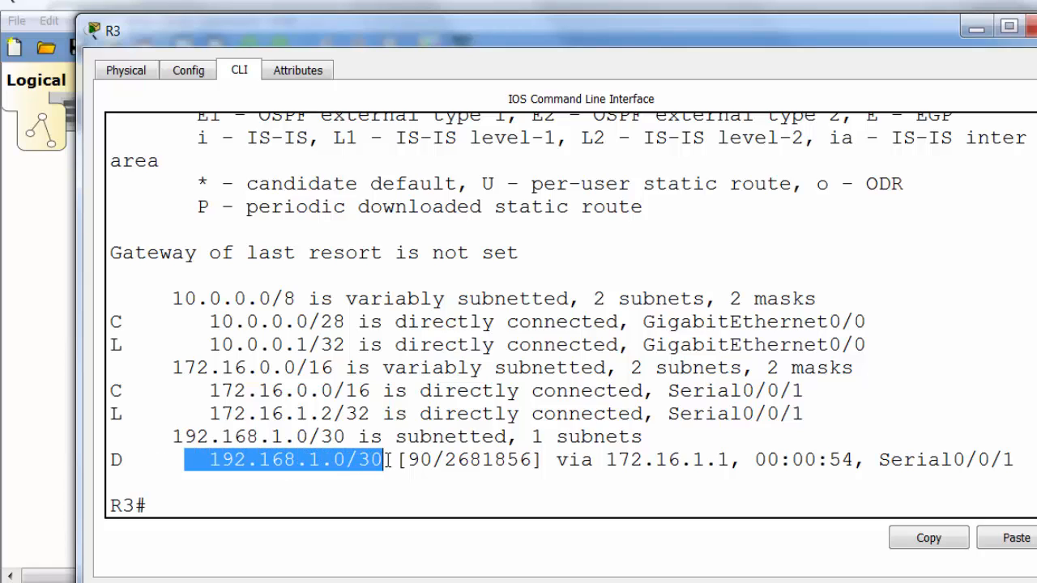
mouse_move(160, 444)
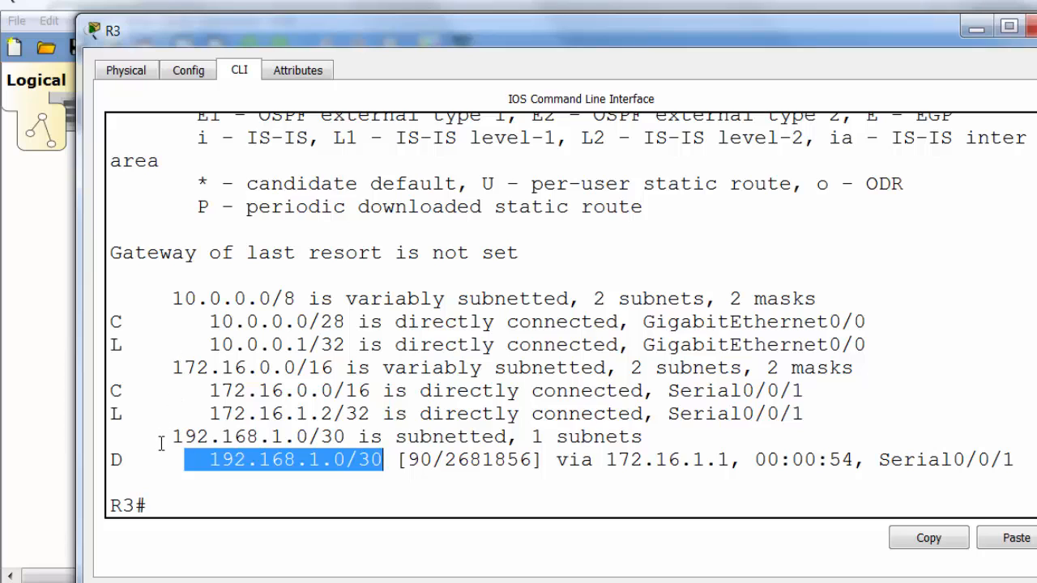
mouse_move(666, 47)
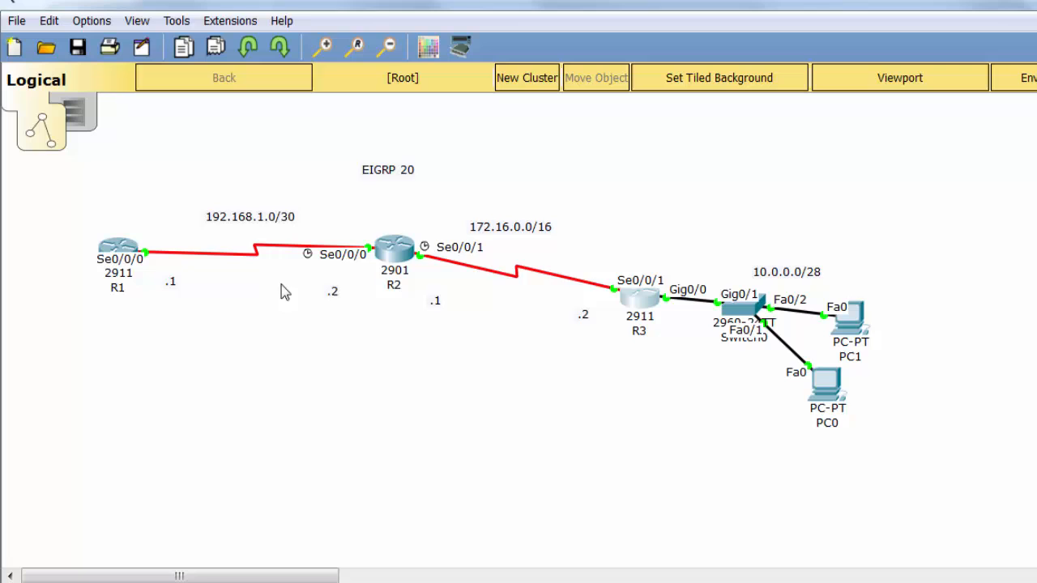
mouse_move(470, 532)
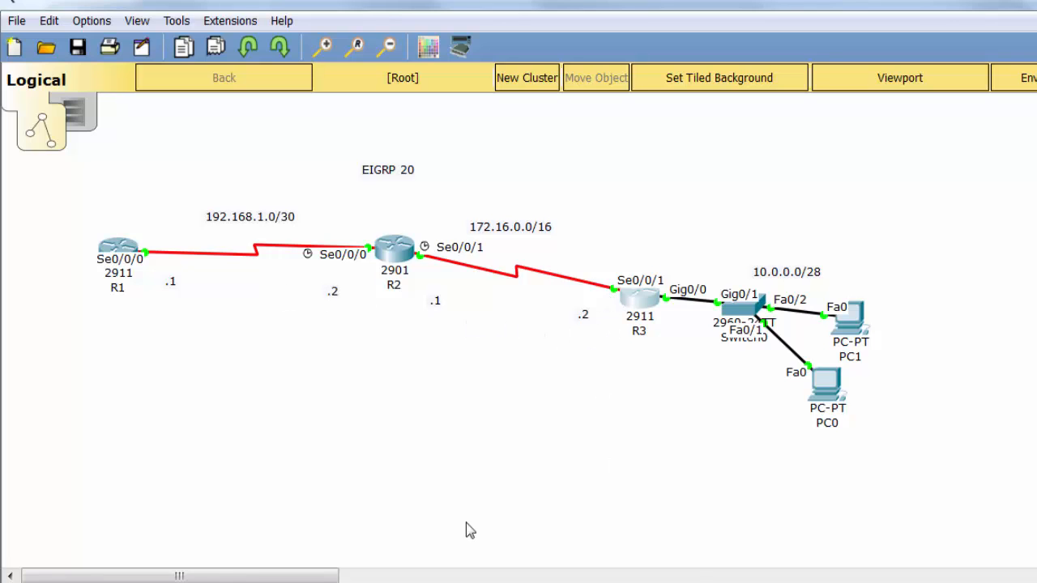
mouse_move(117, 258)
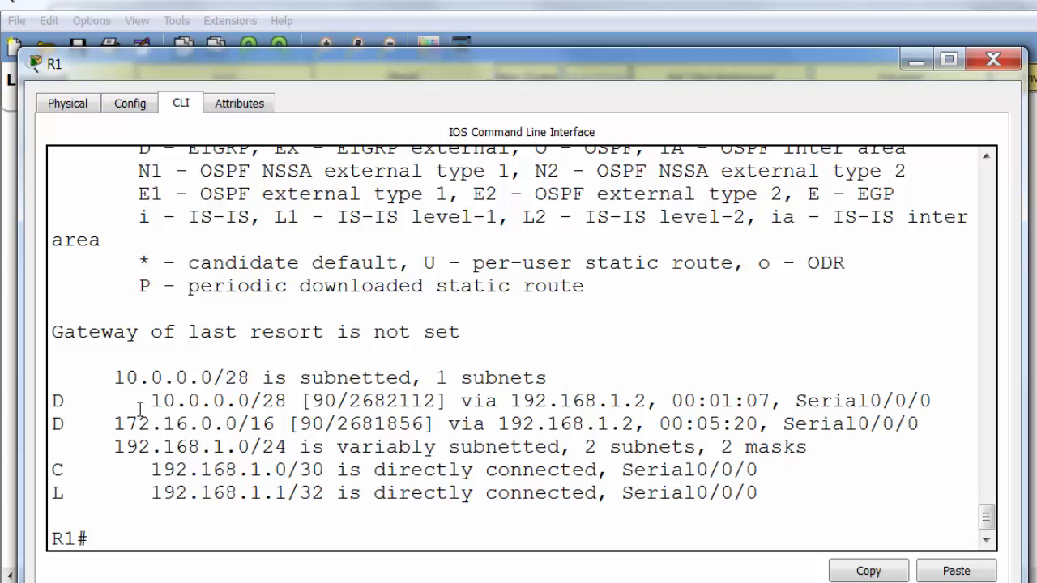
- Highlight R1's two EIGRP-learned routes and ping 10.0.0.1 successfully
drag(142, 400, 289, 423)
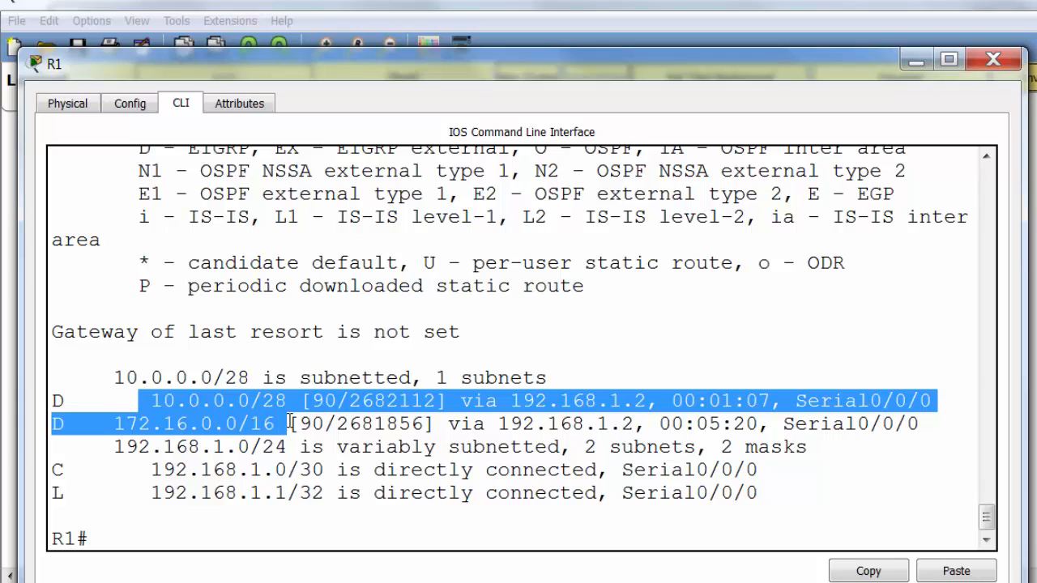
text(ping 10/)
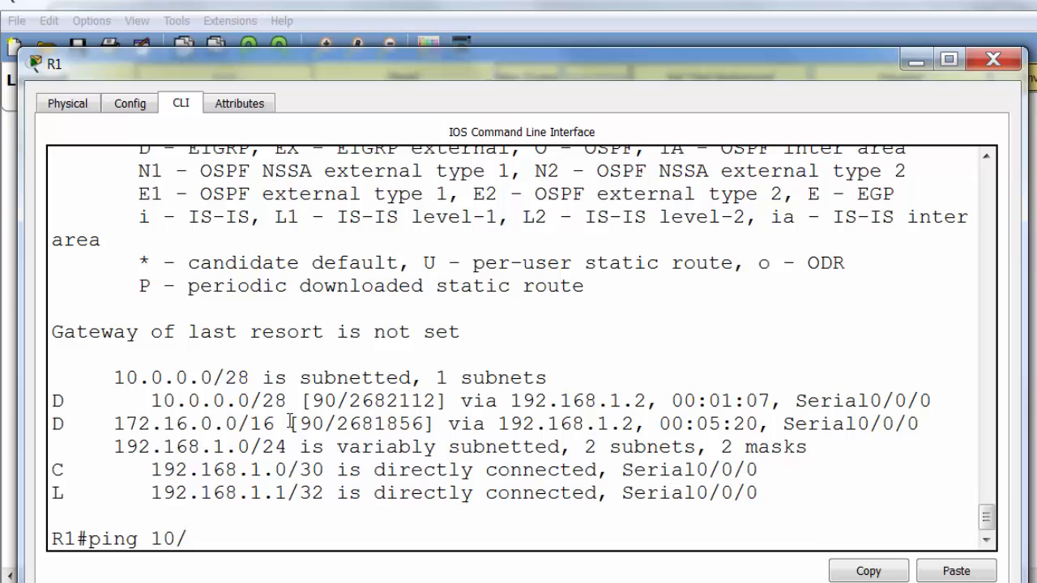
key(BackSpace)
text(.0.0.1)
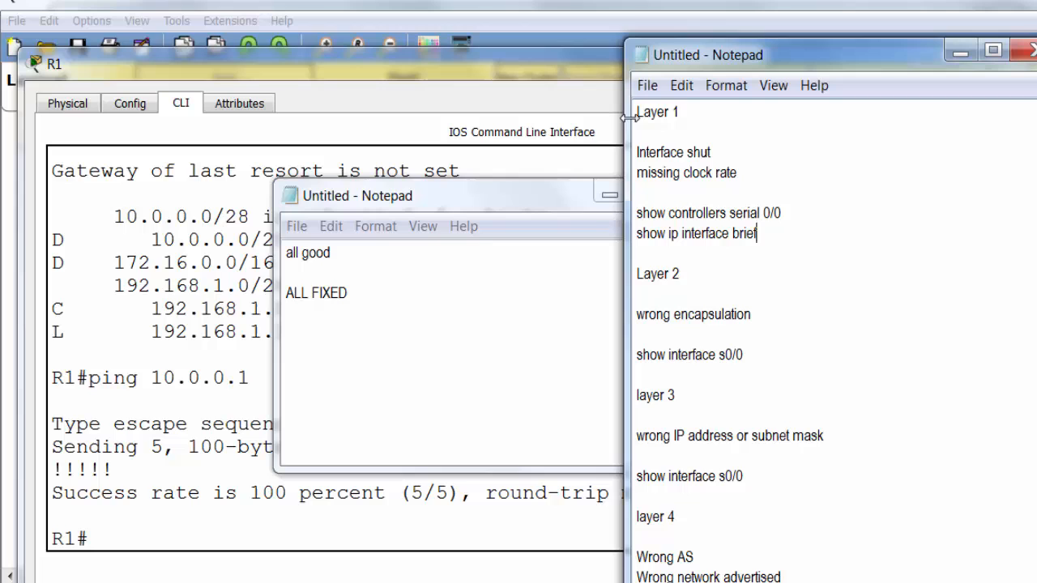
- Select the Layer 1 section of the layer-by-layer troubleshooting checklist
drag(636, 112, 758, 233)
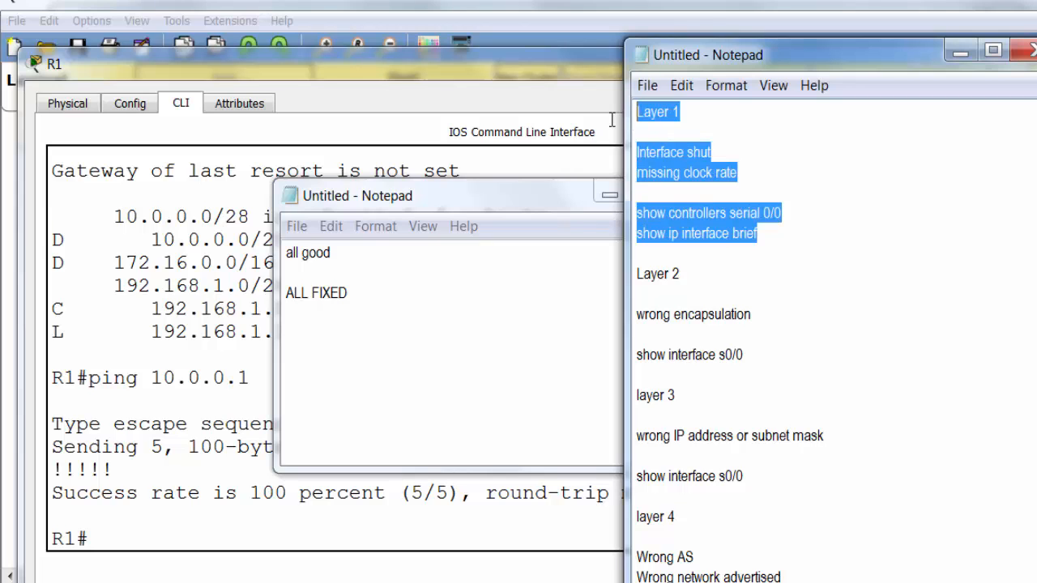